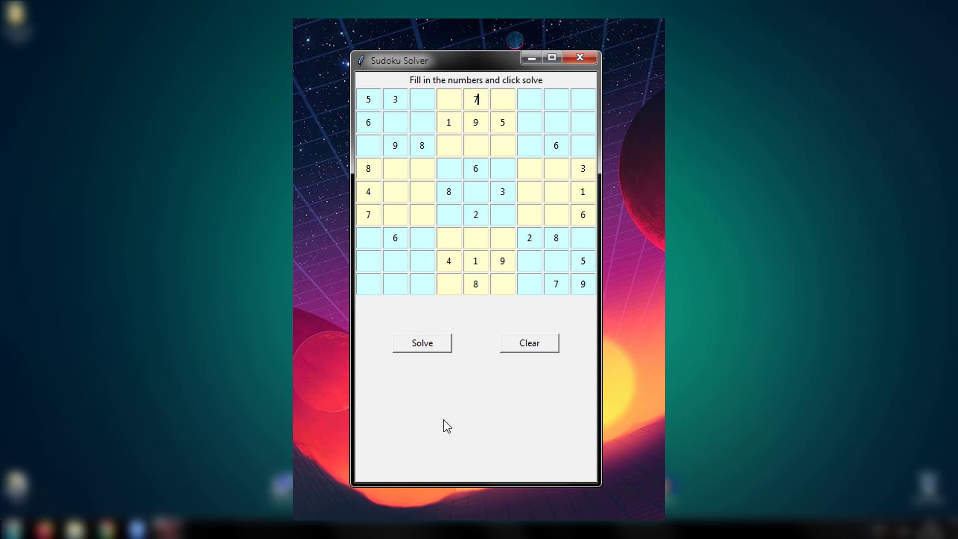
- Solve the entered sample puzzle, then close the Sudoku Solver window
left_click(421, 342)
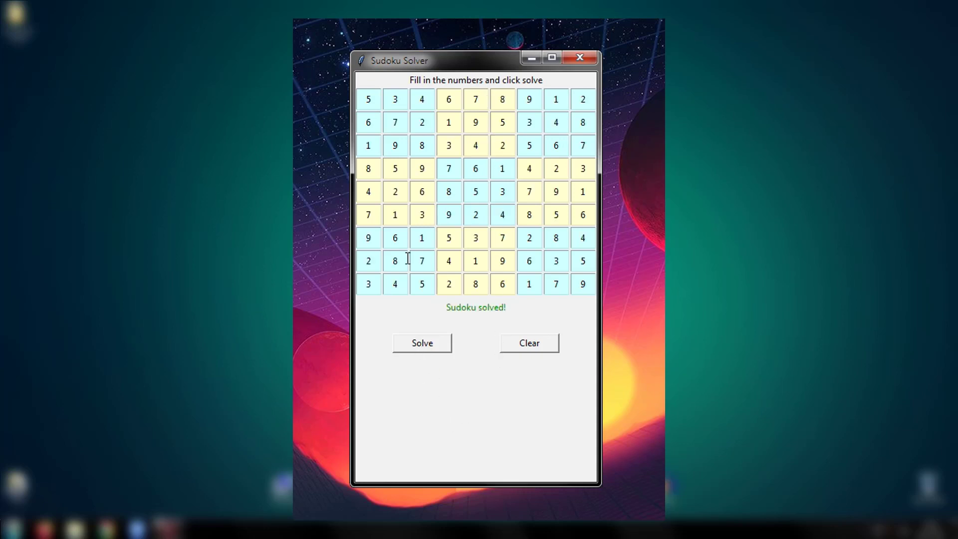
left_click(578, 58)
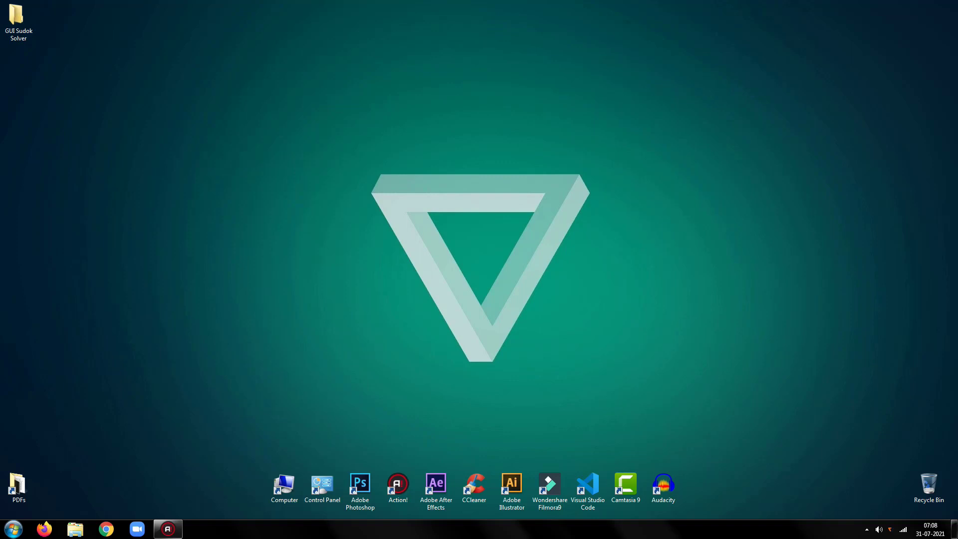
- Search the Start menu for 'idle'
type("idle")
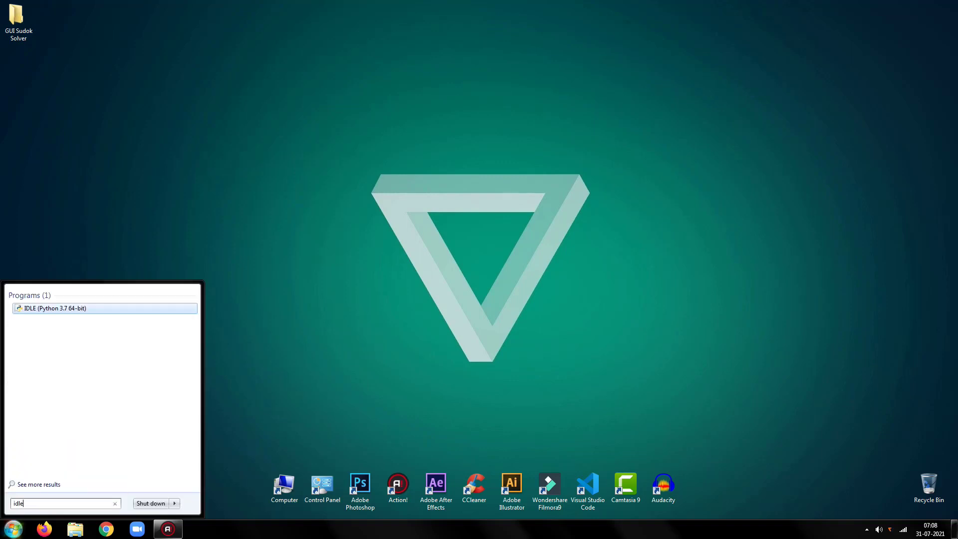
- Launch IDLE, start a new file and write 'from tkinter import *'
left_click(56, 308)
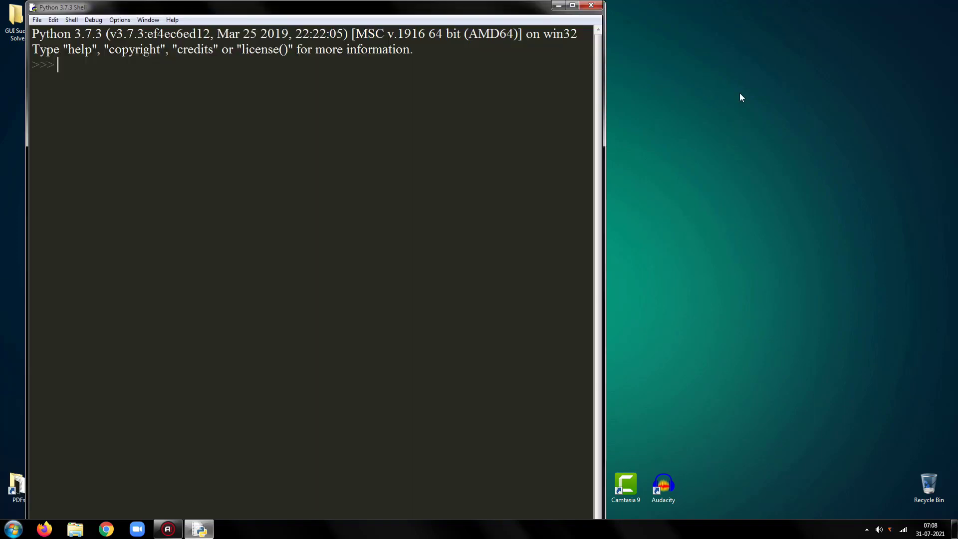
left_click(37, 19)
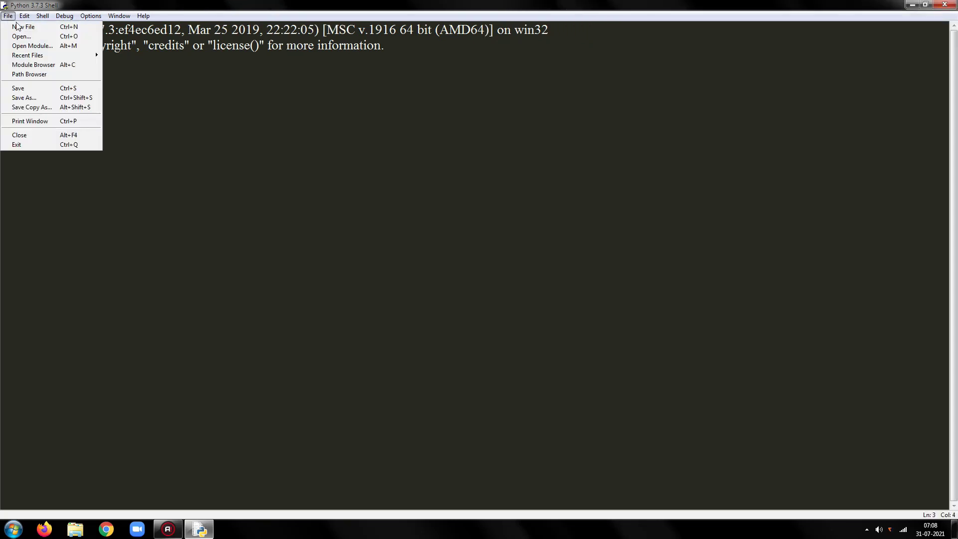
left_click(24, 27)
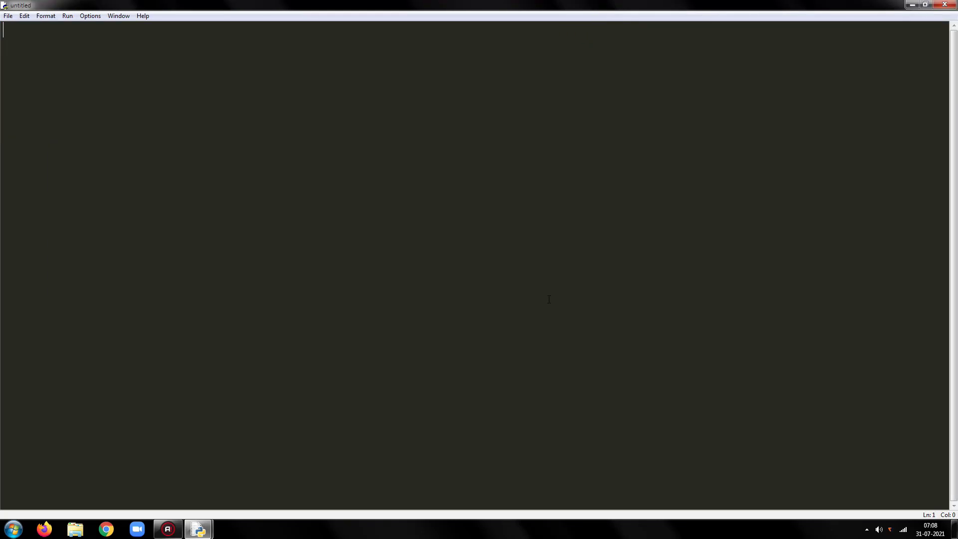
type("f")
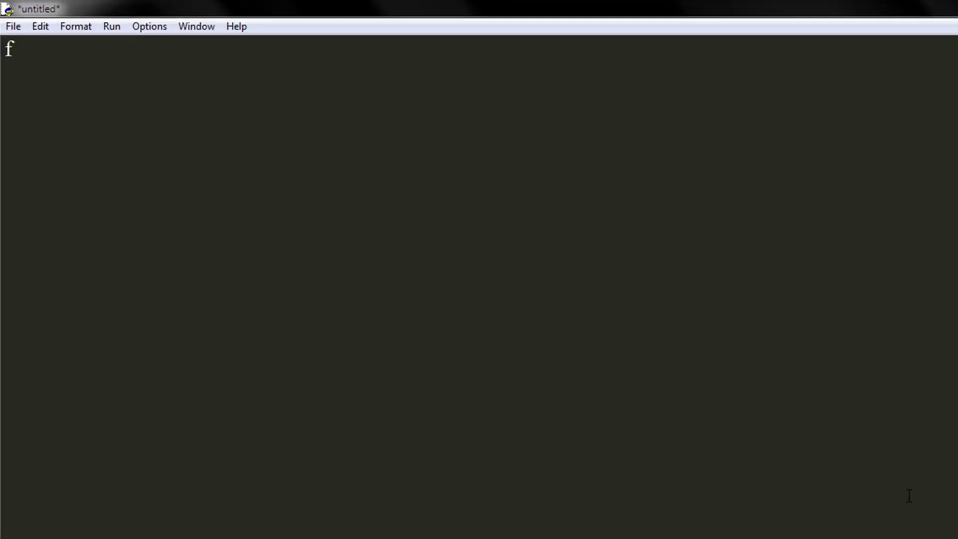
type("rom tk")
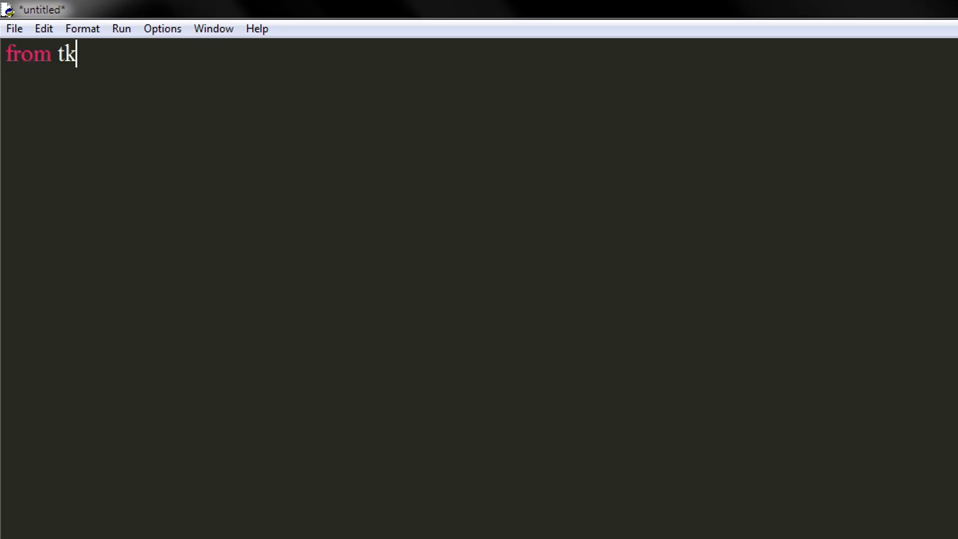
type("inte")
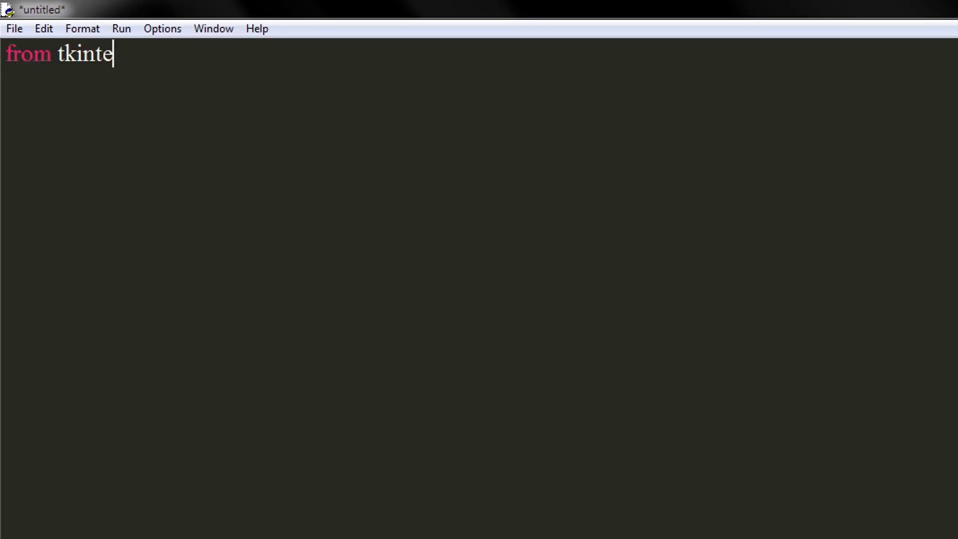
type("r import *")
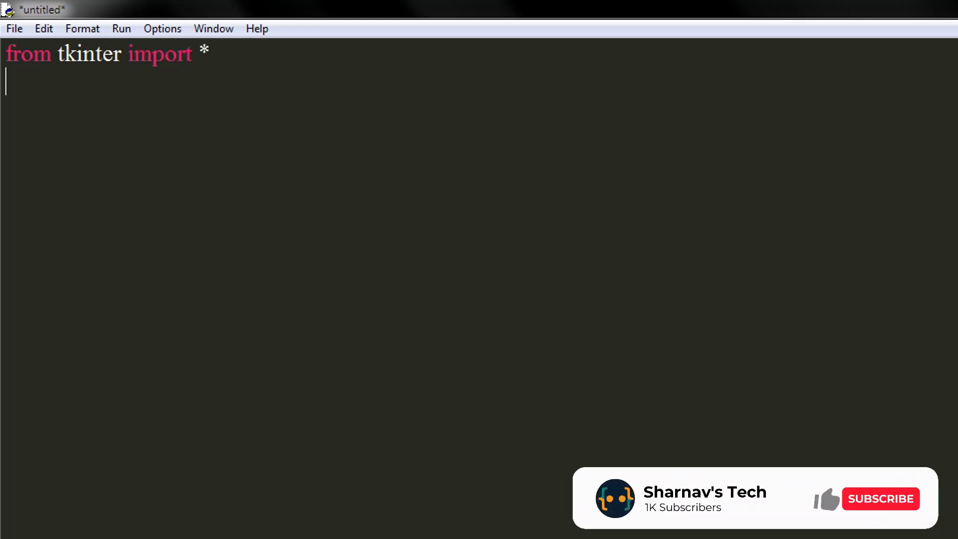
- Add root = Tk() and title the window "Sudoku Solver"
left_click(880, 499)
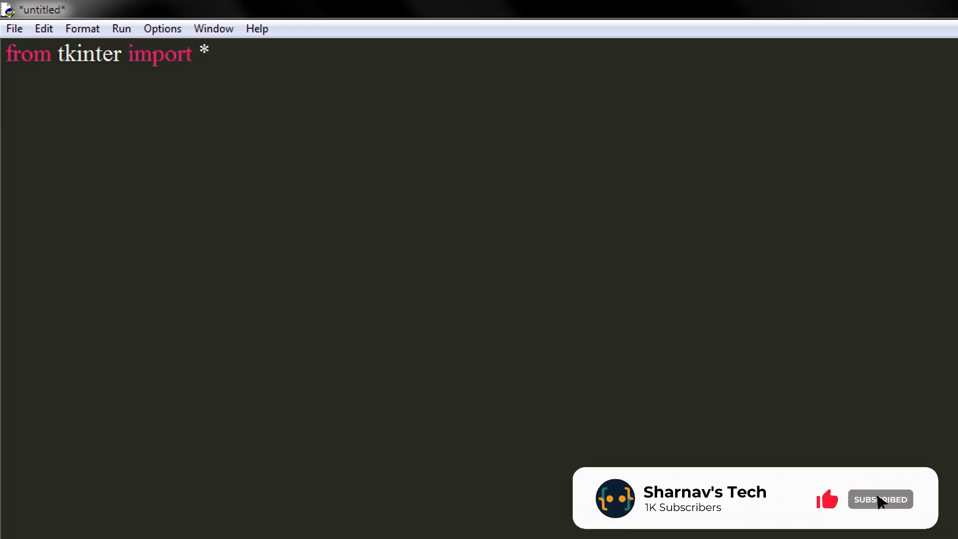
type("root =")
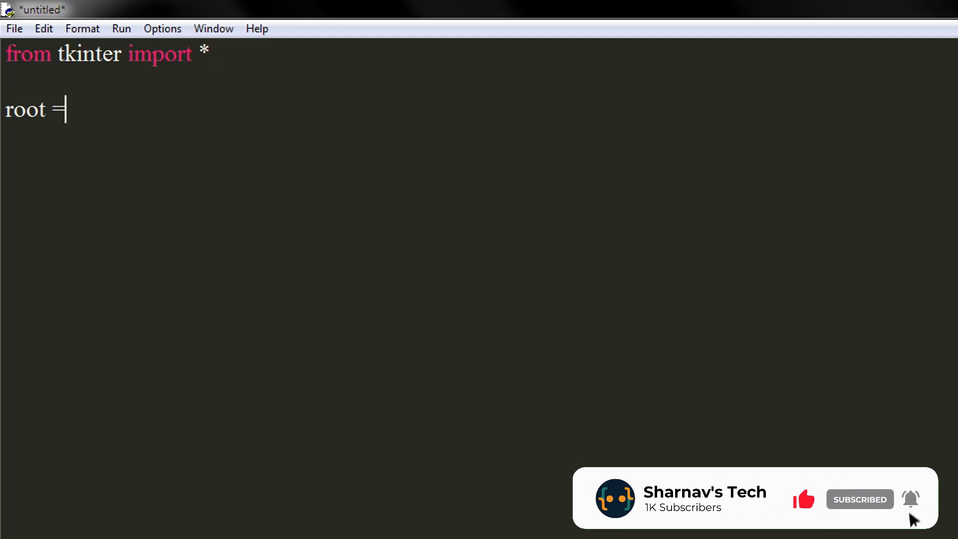
type("Tk")
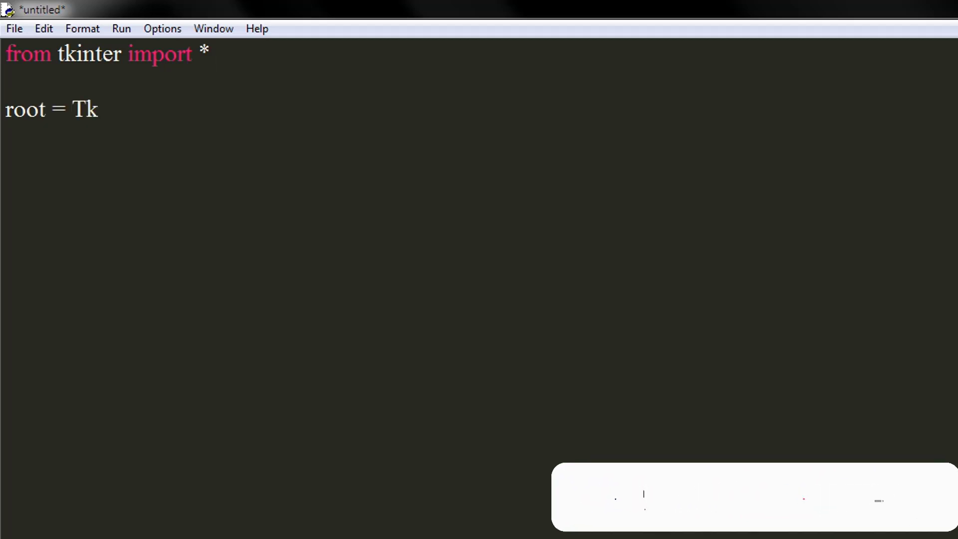
type("()")
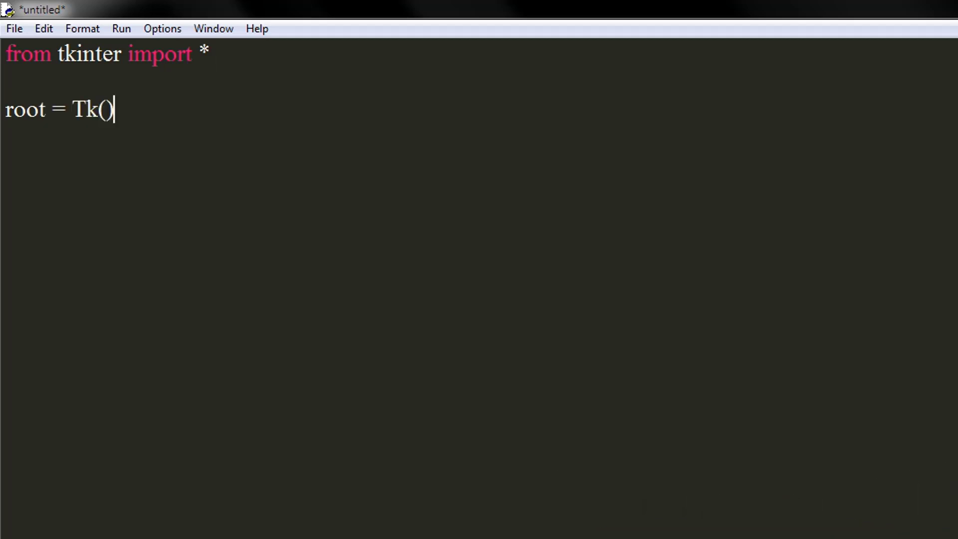
key("enter")
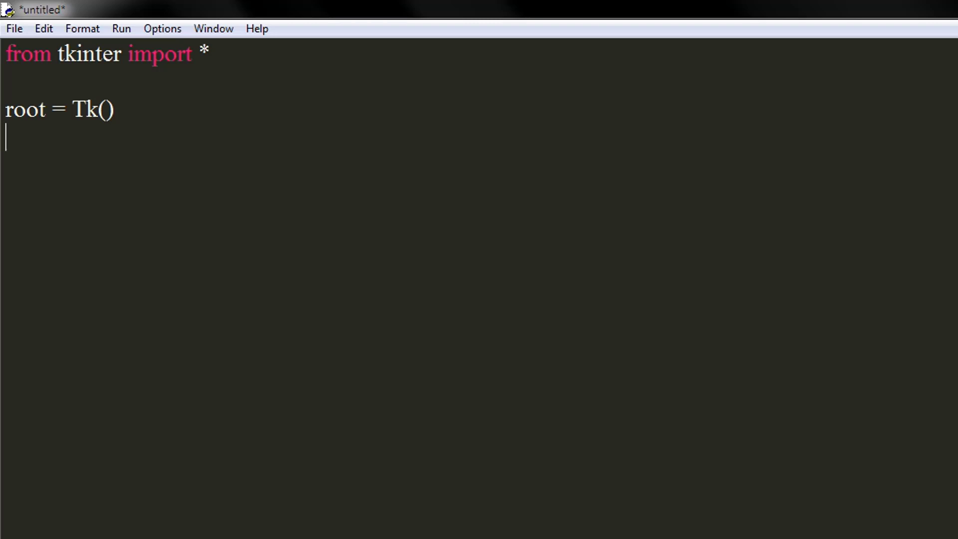
type("root")
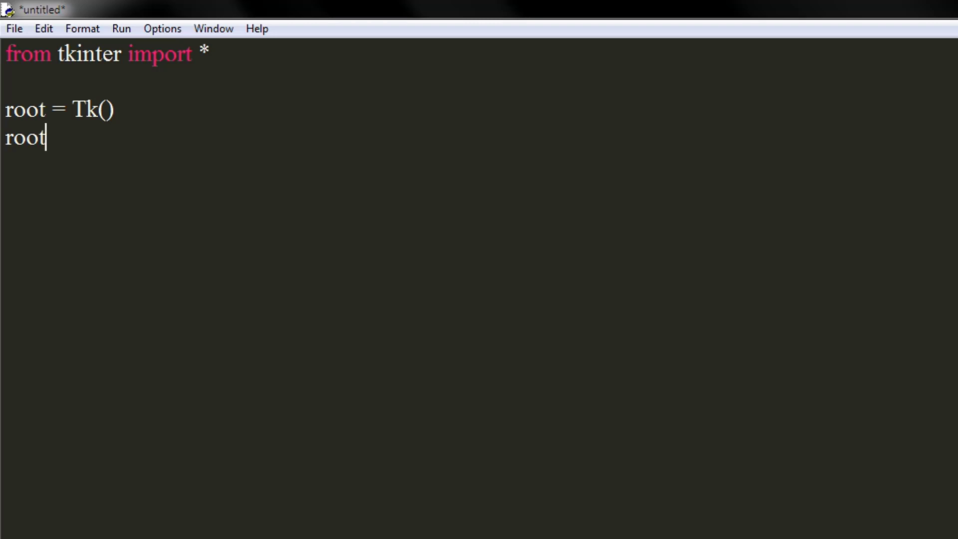
type(".title")
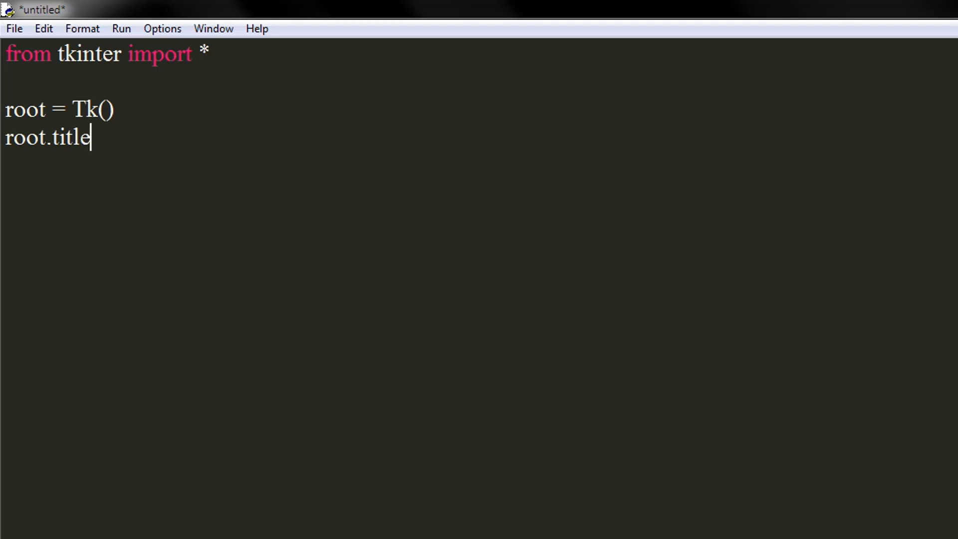
type("(")
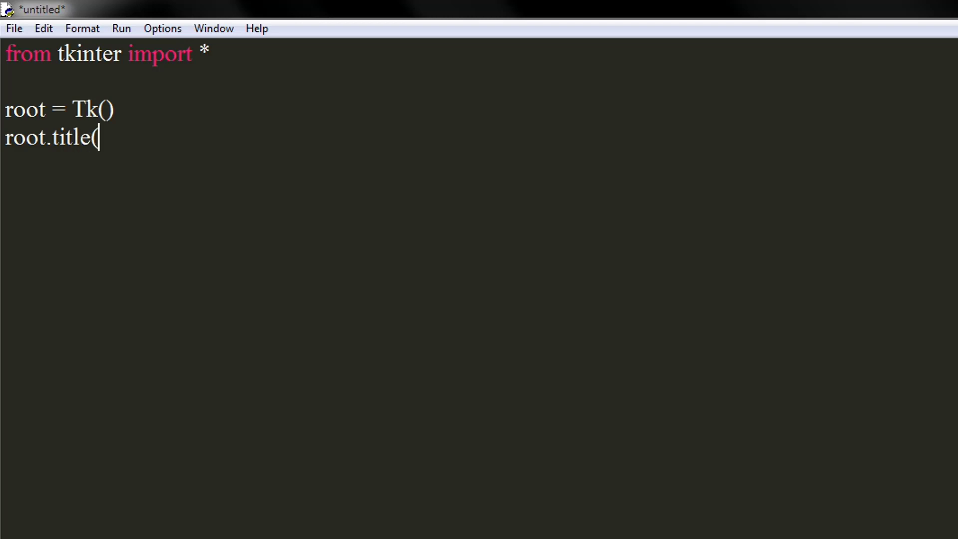
type("\"")
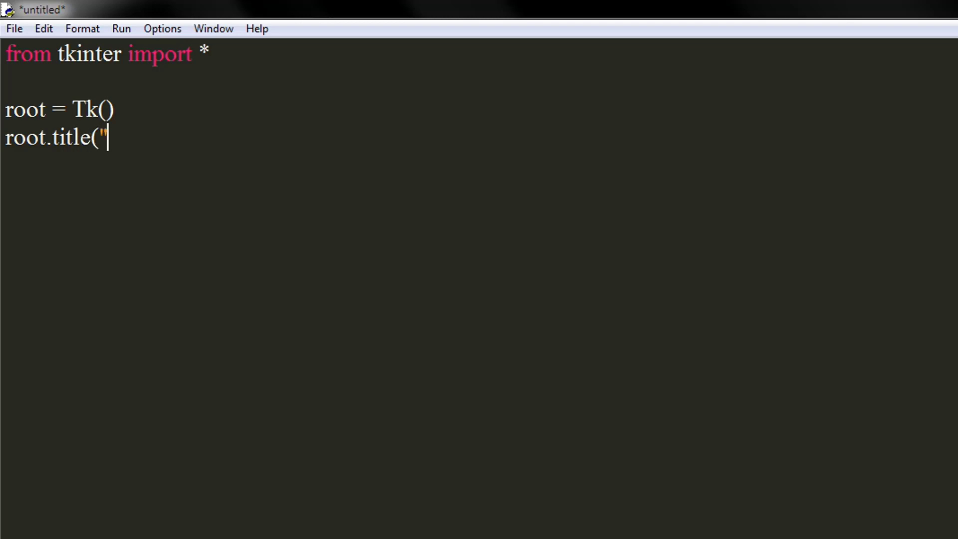
type("Sudoku Solver")
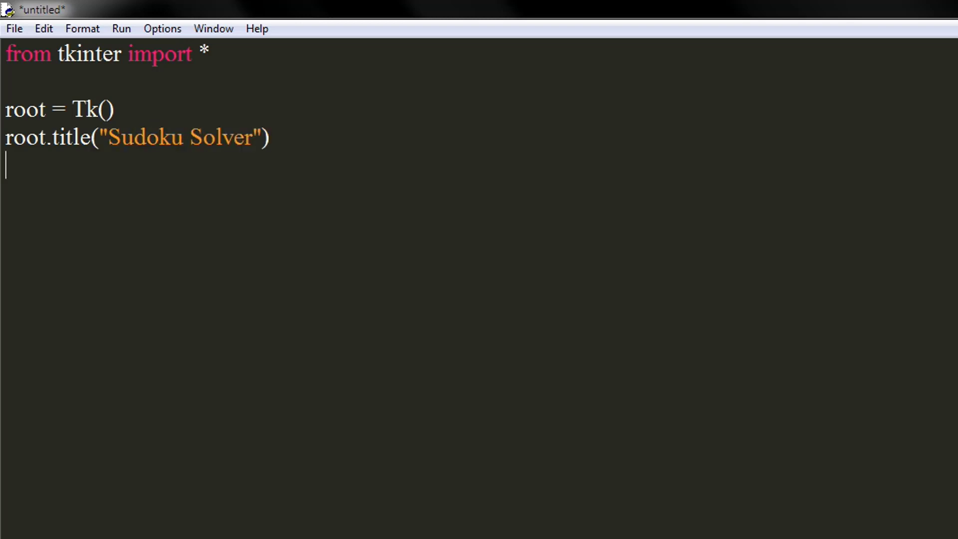
key("Backspace")
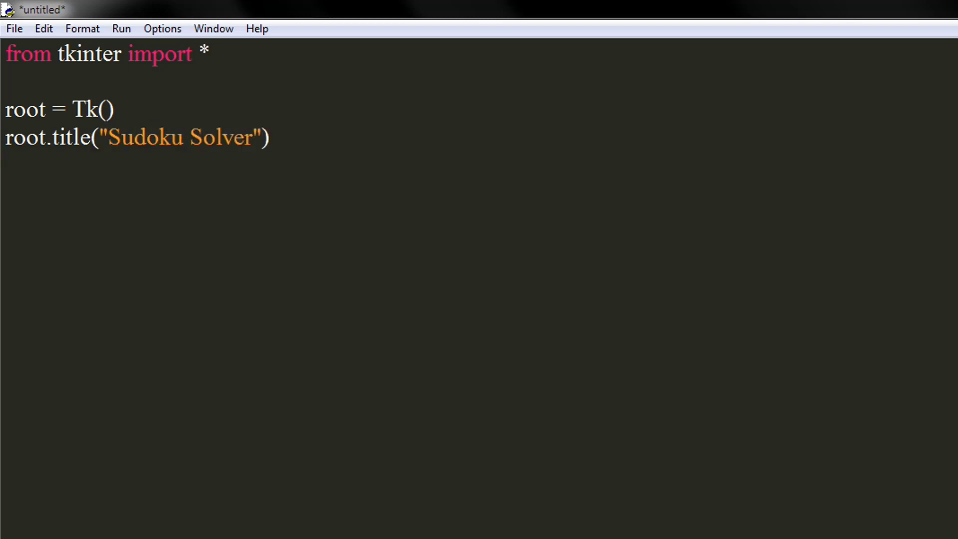
- Add root.geometry("324x550") followed by a blank line
type("root.g")
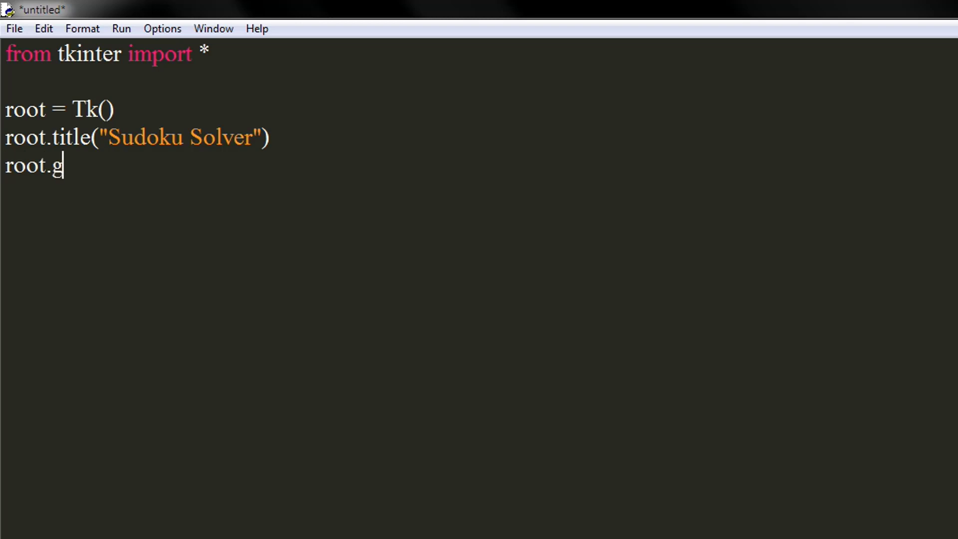
type("eometry")
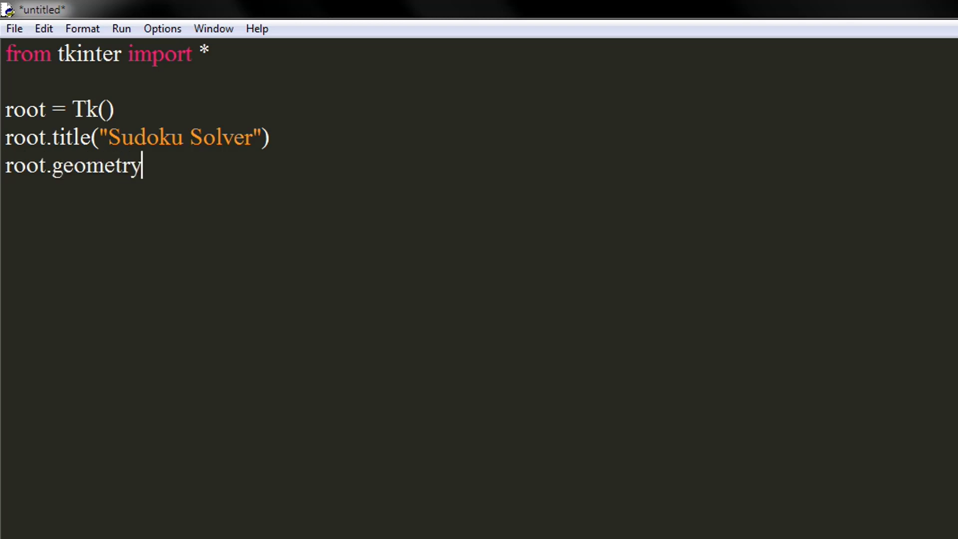
type("(")
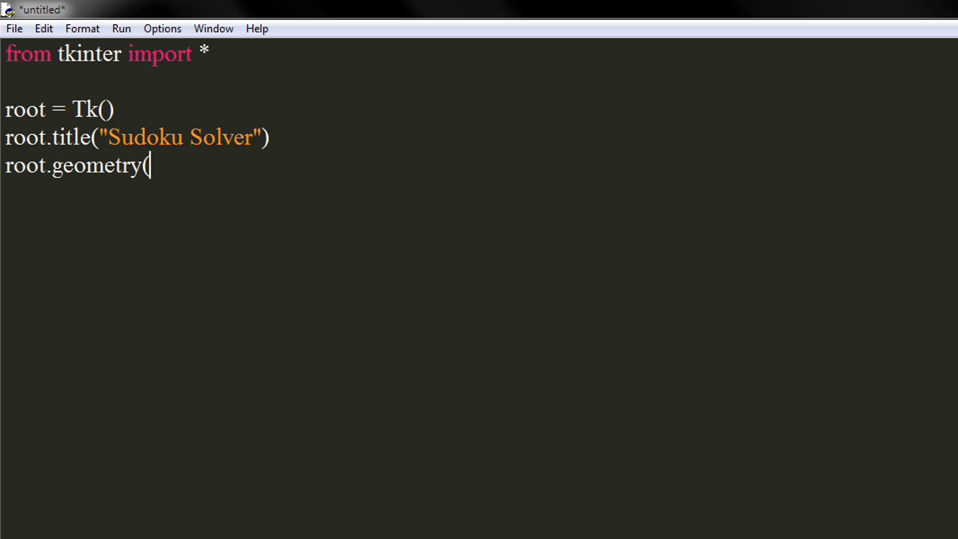
type("32")
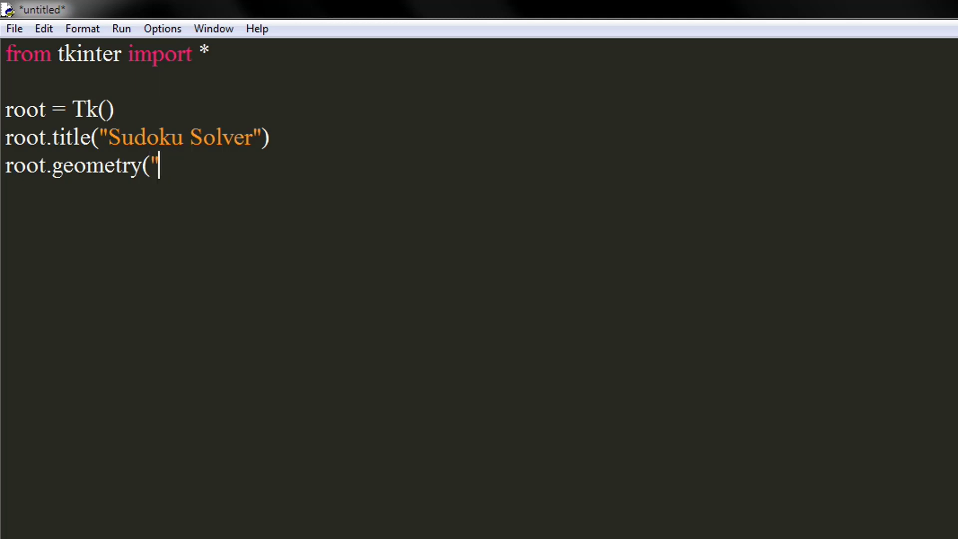
type("324x")
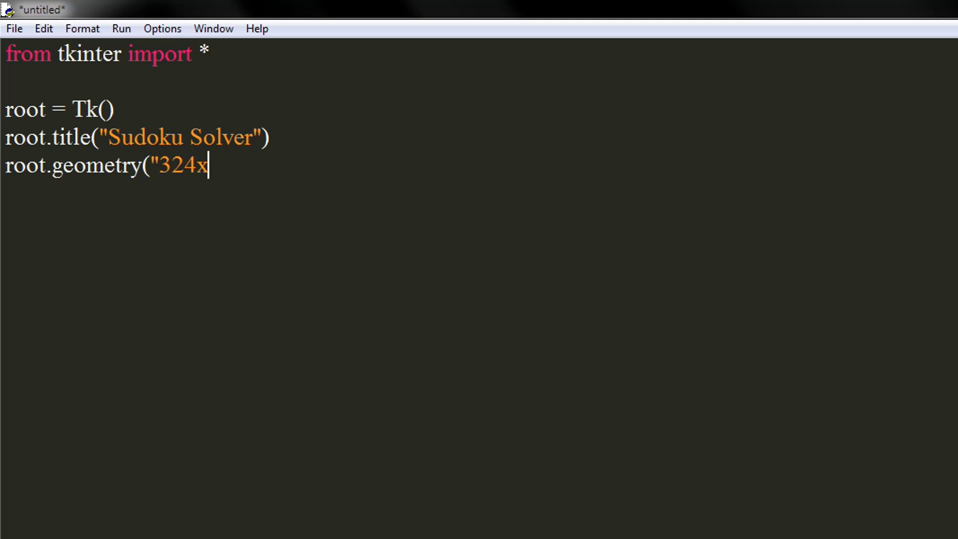
type("550\"")
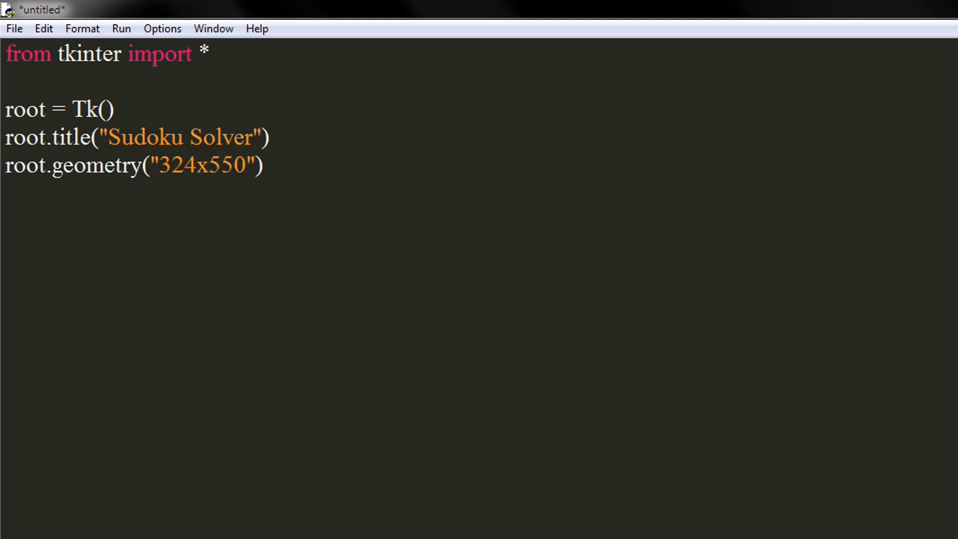
key("enter")
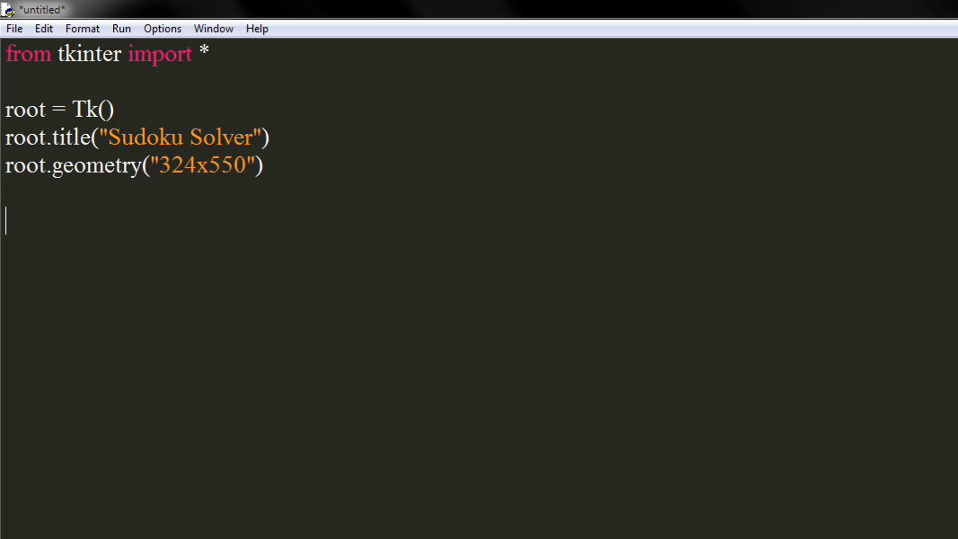
- Define label = Label(root, text="Fill in the numbers and click solve")
type("labe")
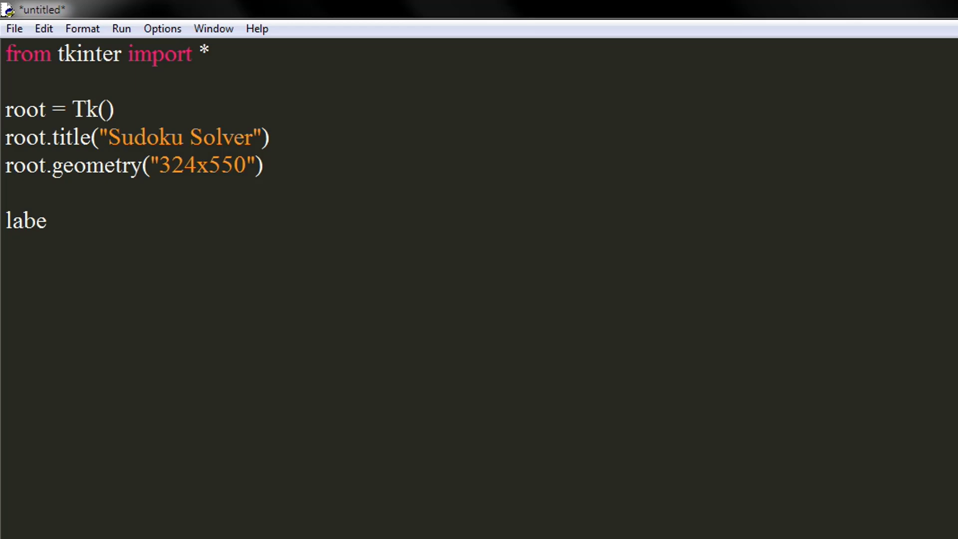
type("l =")
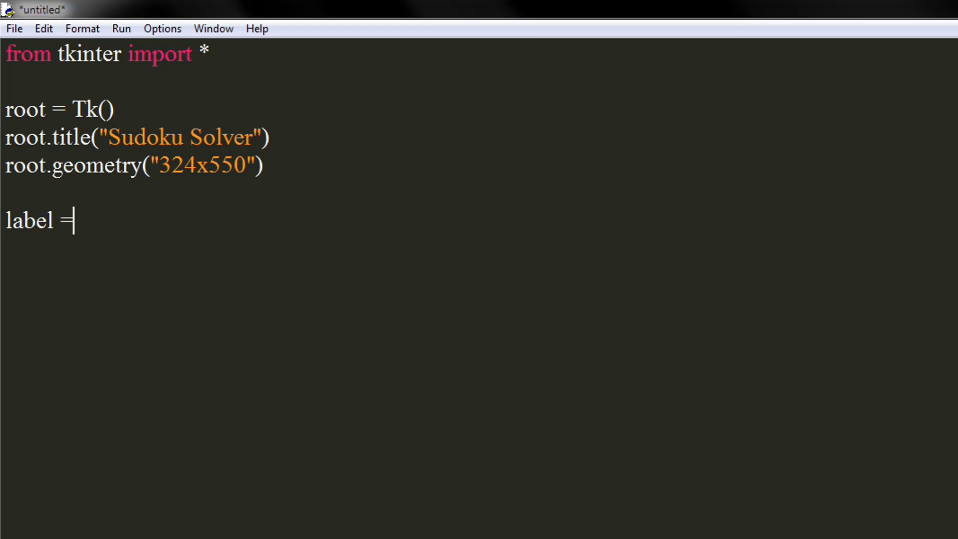
type("La")
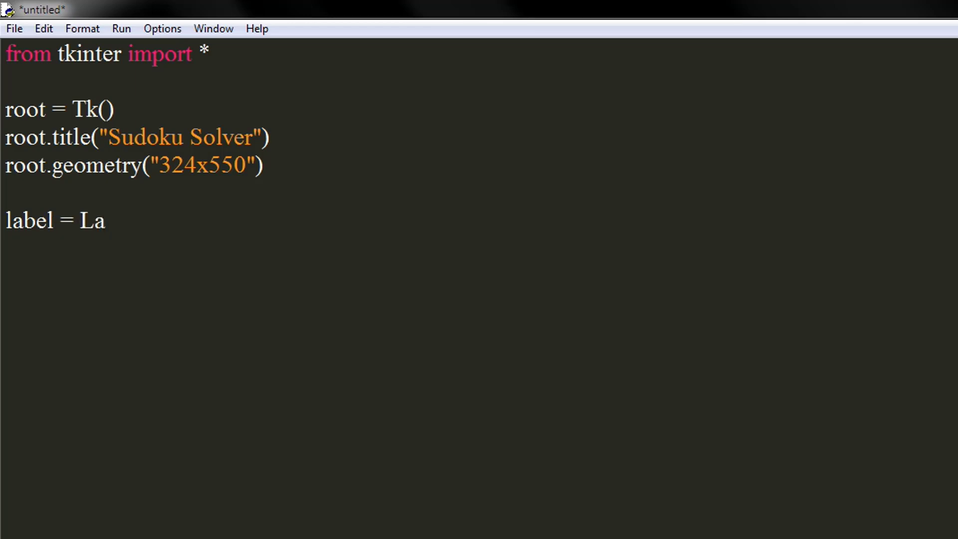
type("bel(")
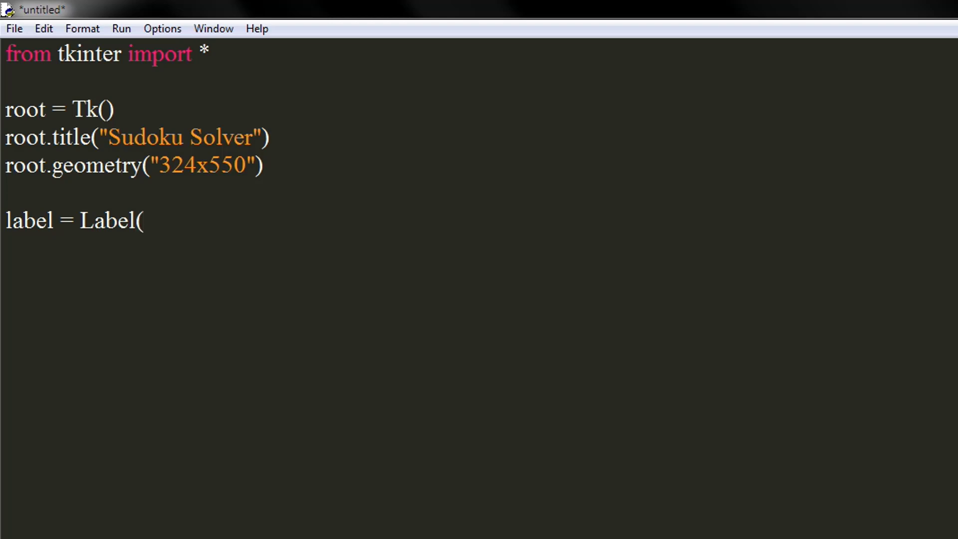
type("root,")
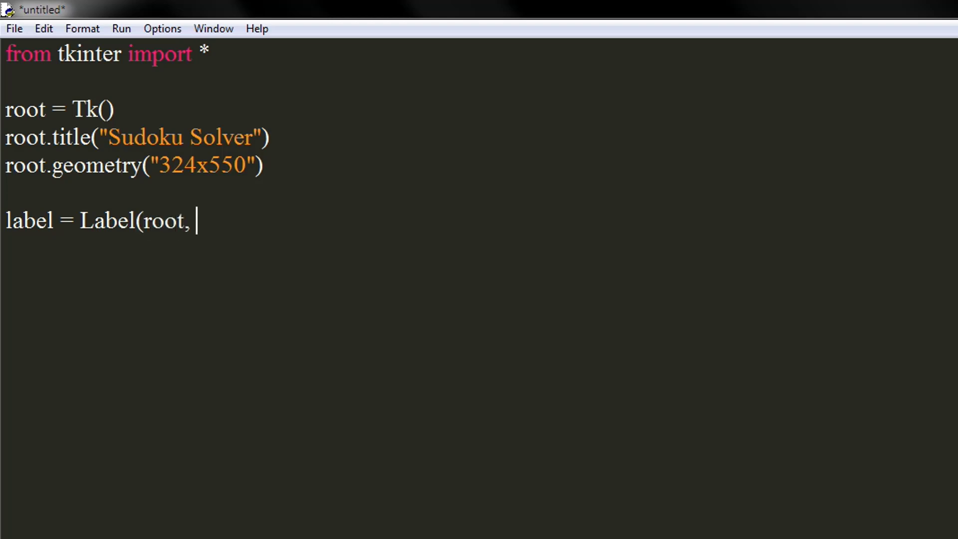
type("text=")
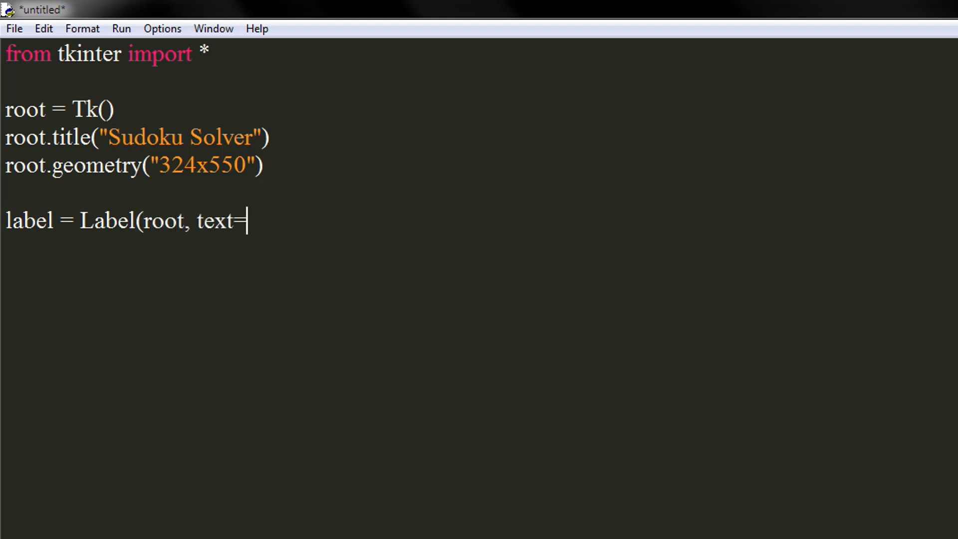
type("\"Fill in the numb")
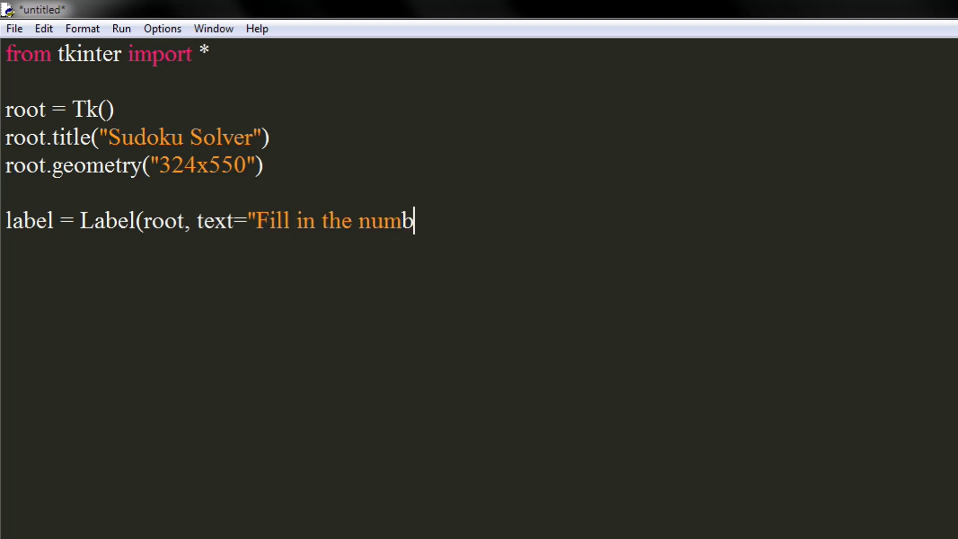
type("ers and cl")
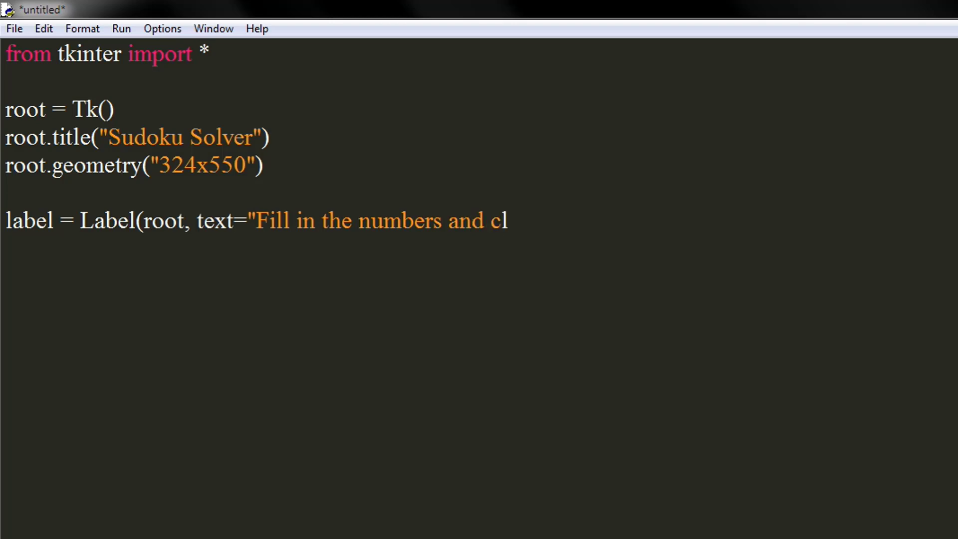
type("ick solve")
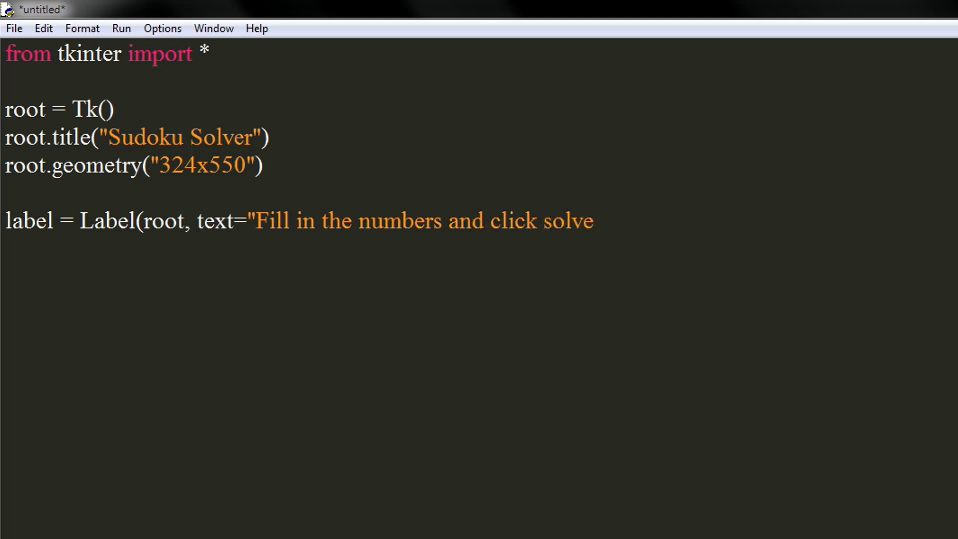
type("\"")
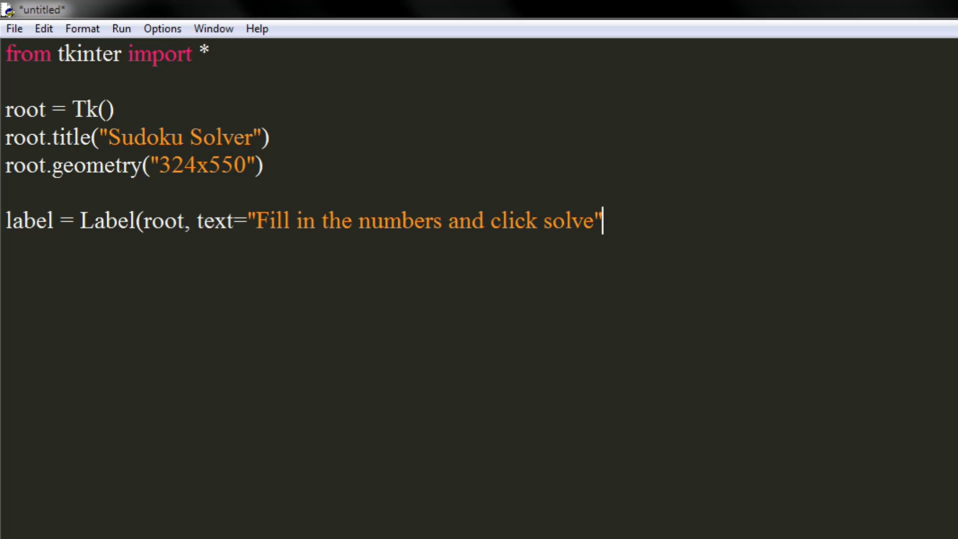
- Grid the label at row 0, column 1 with columnspan 10
type(".g")
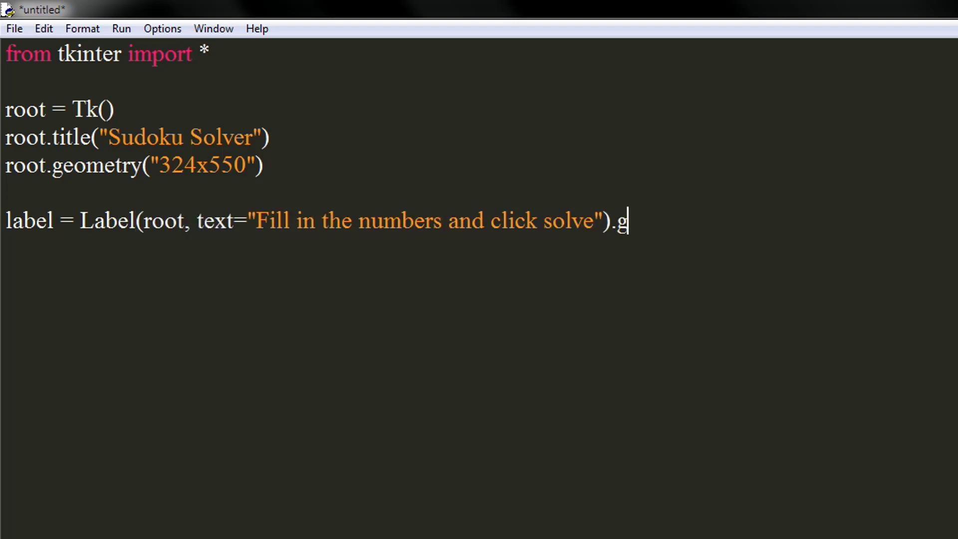
type("rid(")
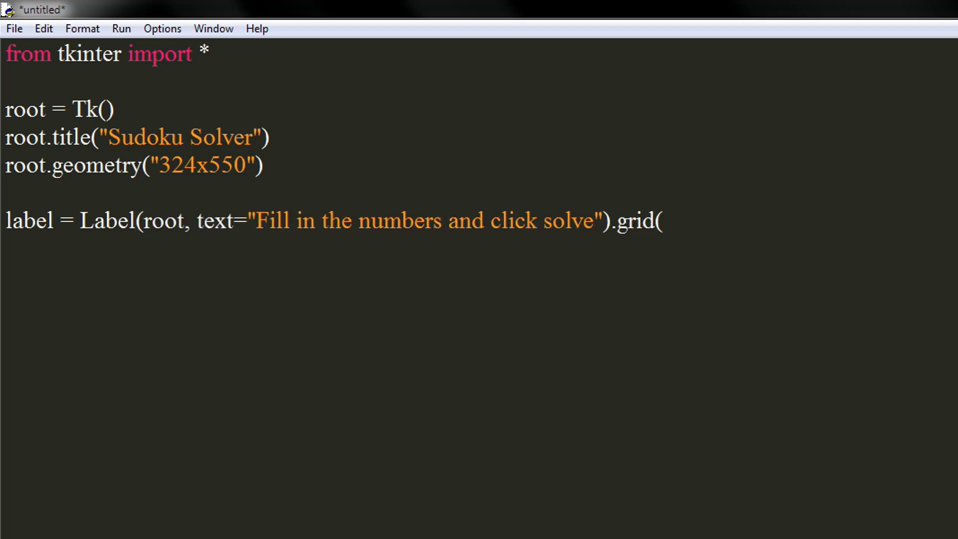
type("row=0")
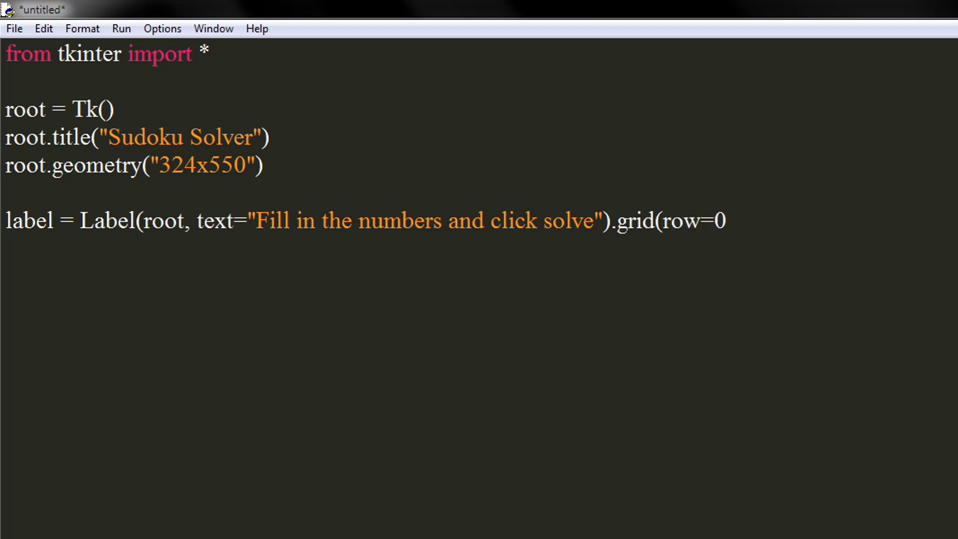
type(",")
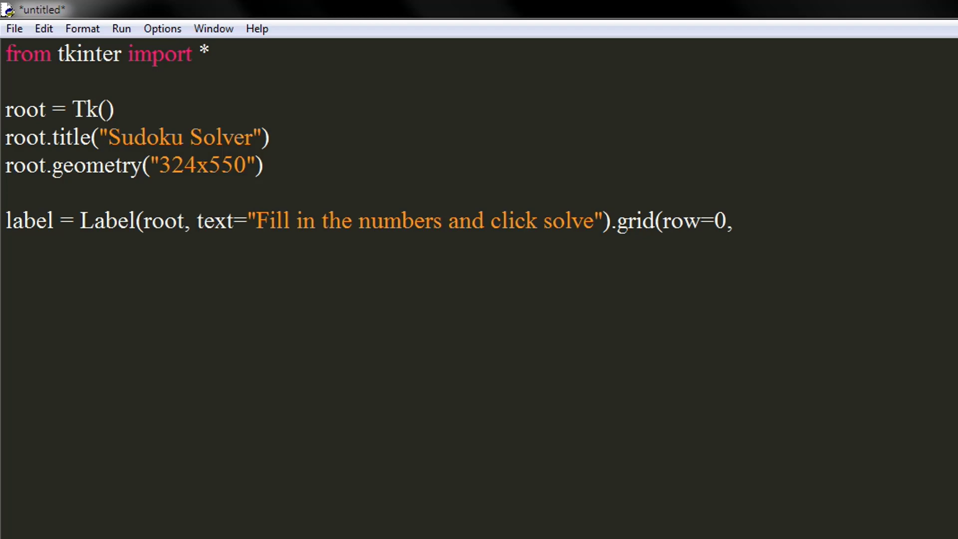
type("column=1,")
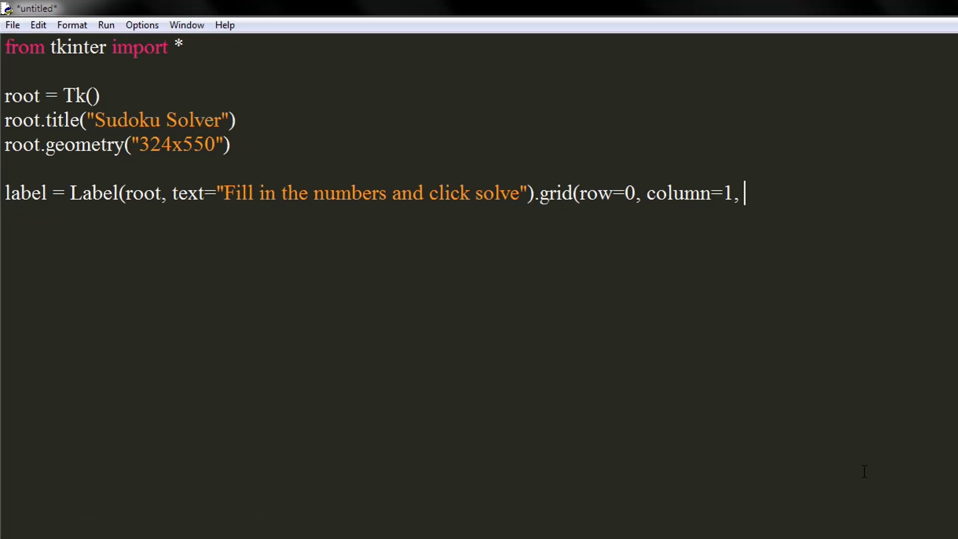
type("column")
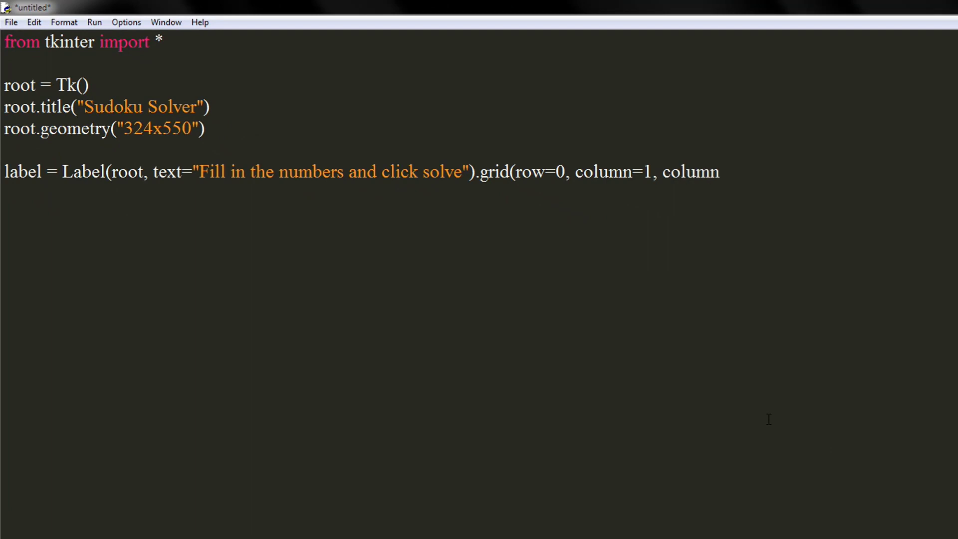
type("span=")
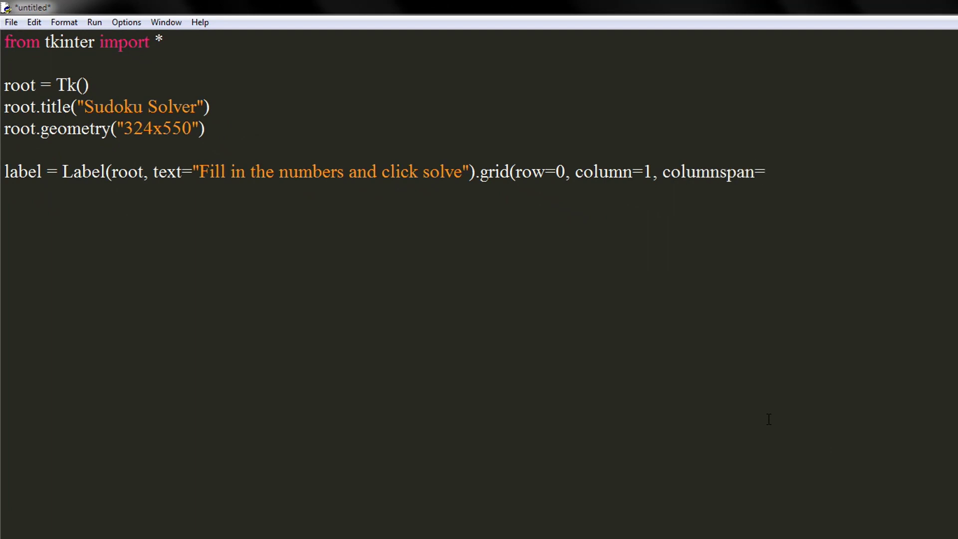
type("10)")
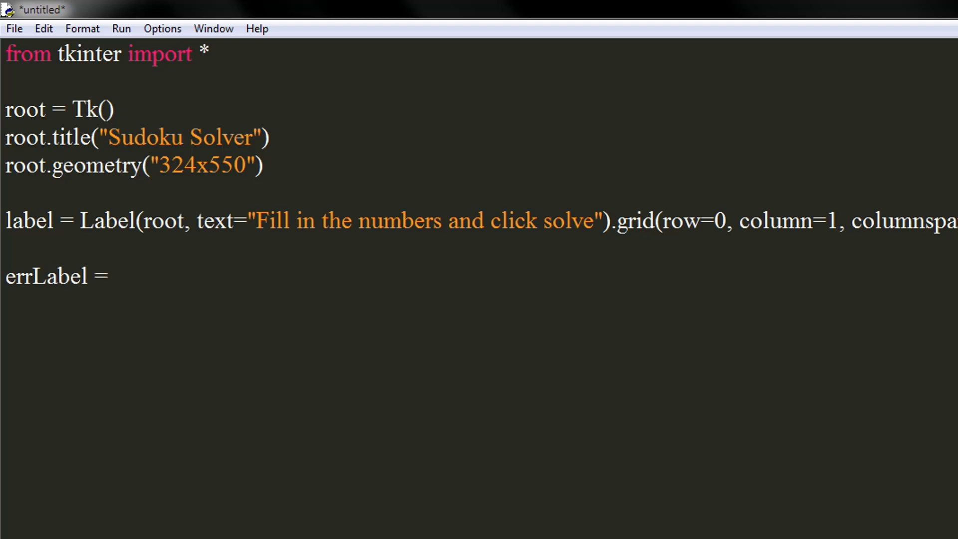
- Define errLabel as Label(root, text="", fg="red")
type("La")
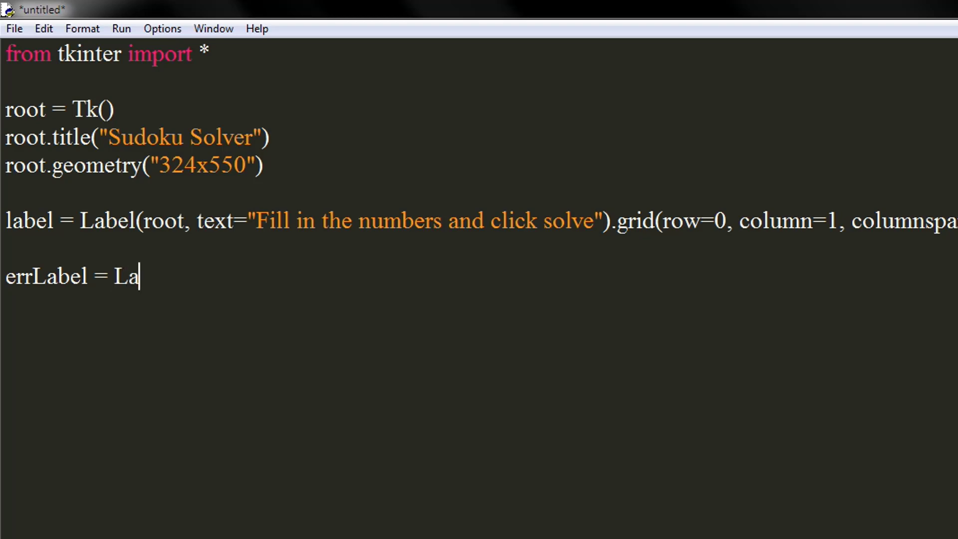
type("bel(")
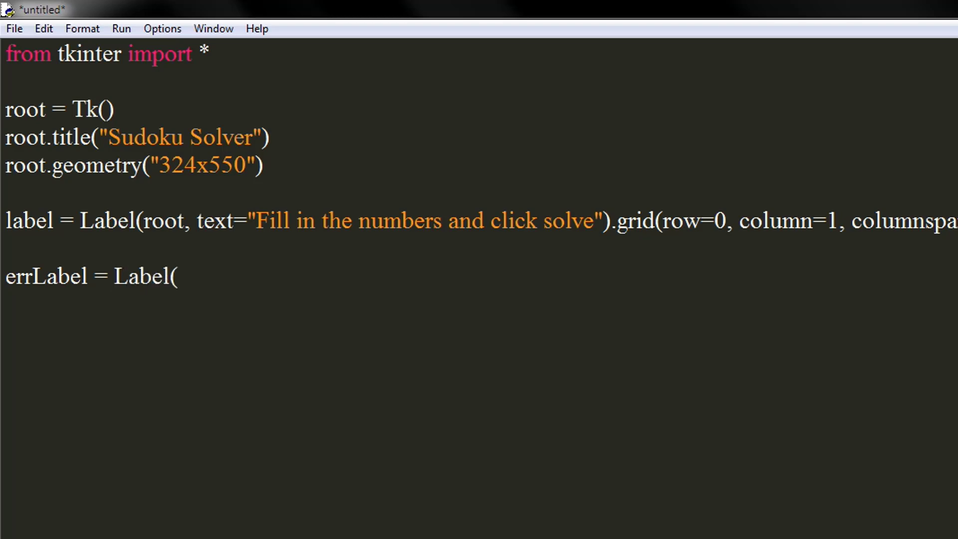
type("rootm")
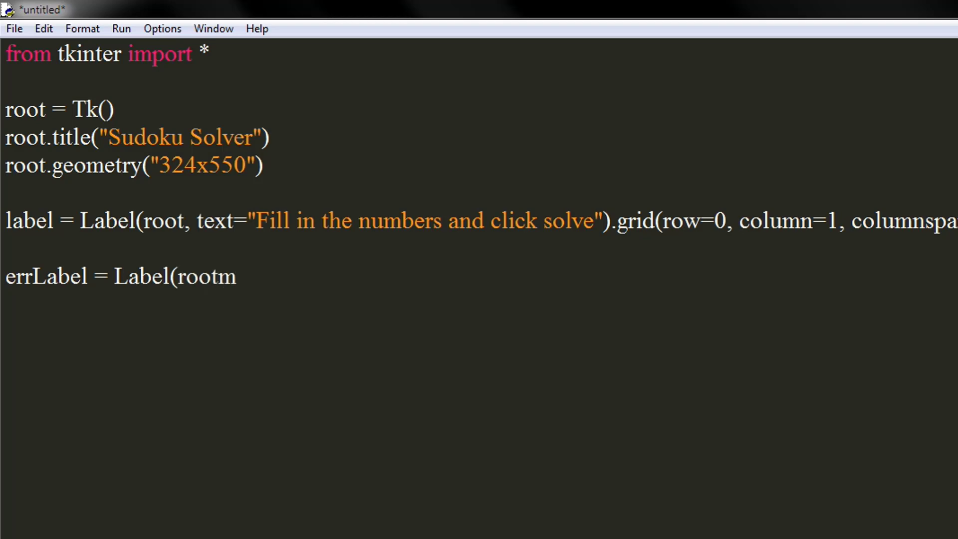
type(", t")
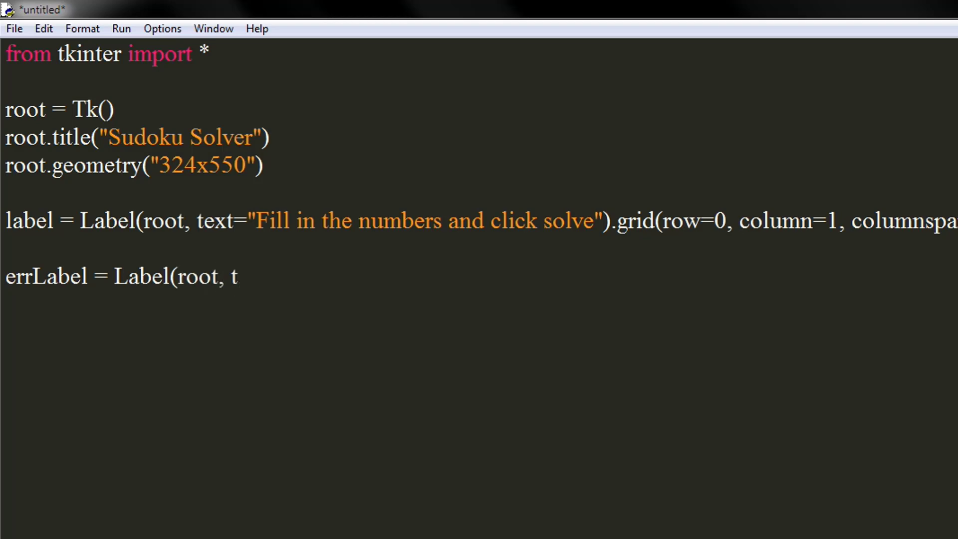
type("ext=\"\"")
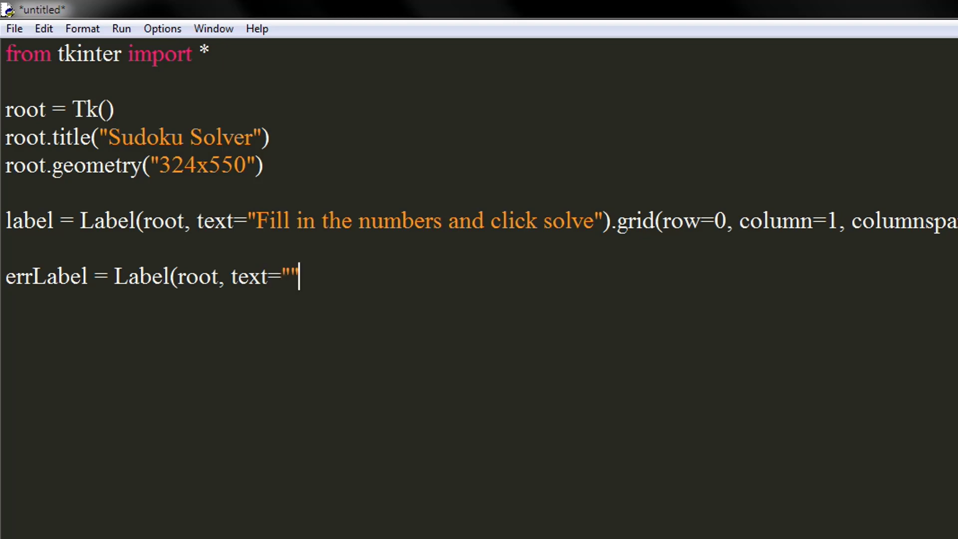
type(", fg=\"r")
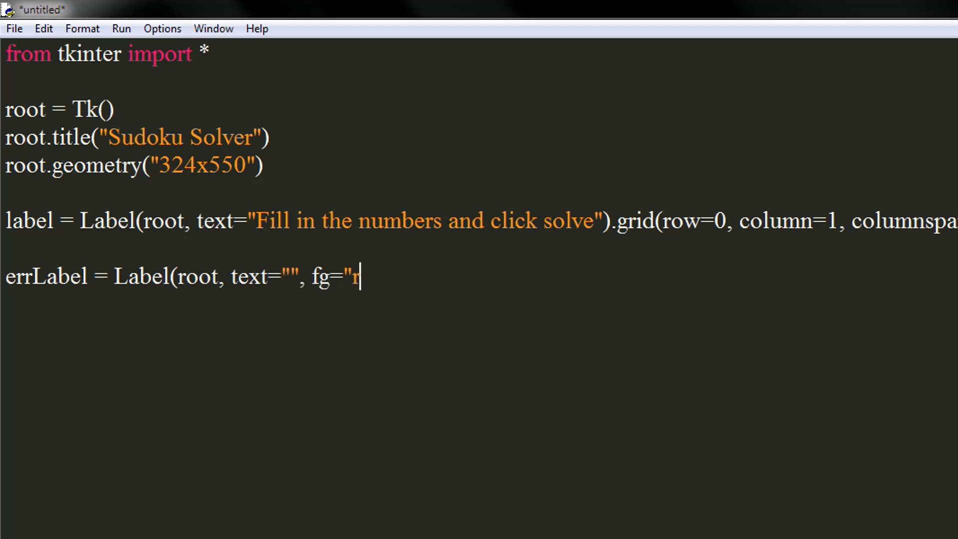
type("ed\"")
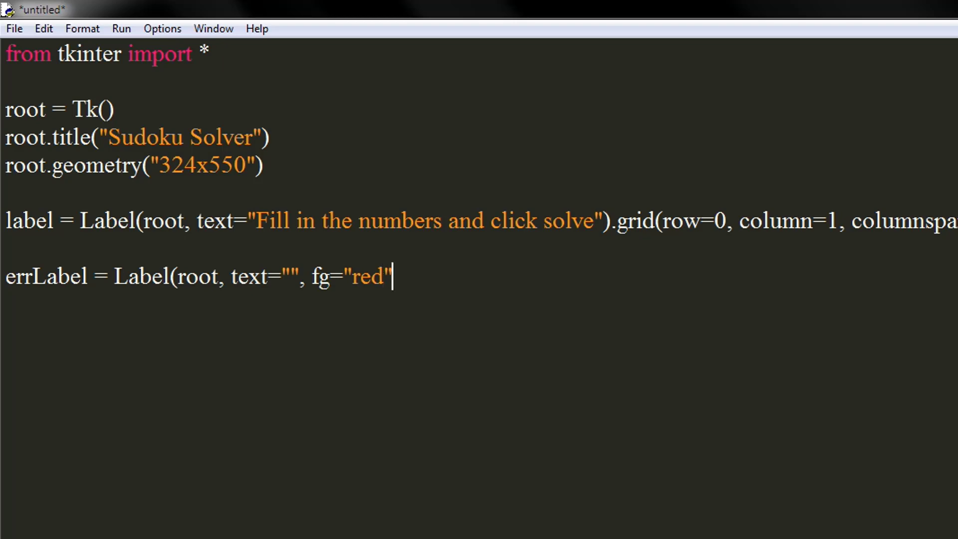
type(")")
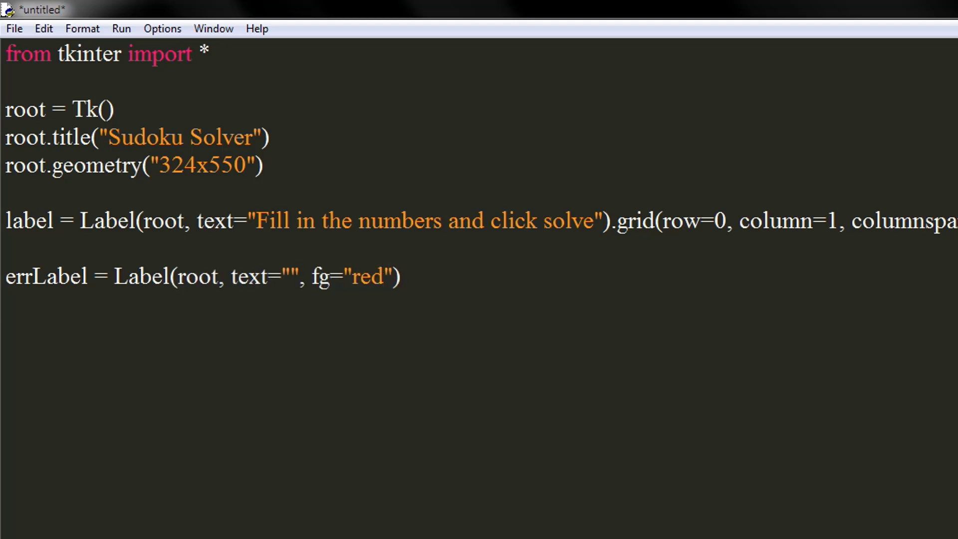
- Grid errLabel at row 15, column 1, columnspan 10, pady 5
type("errL")
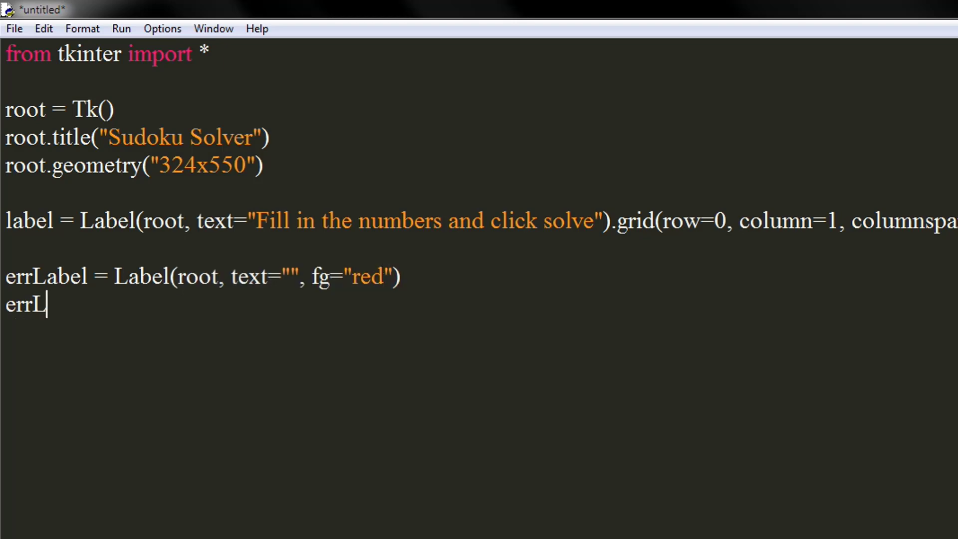
type("abel")
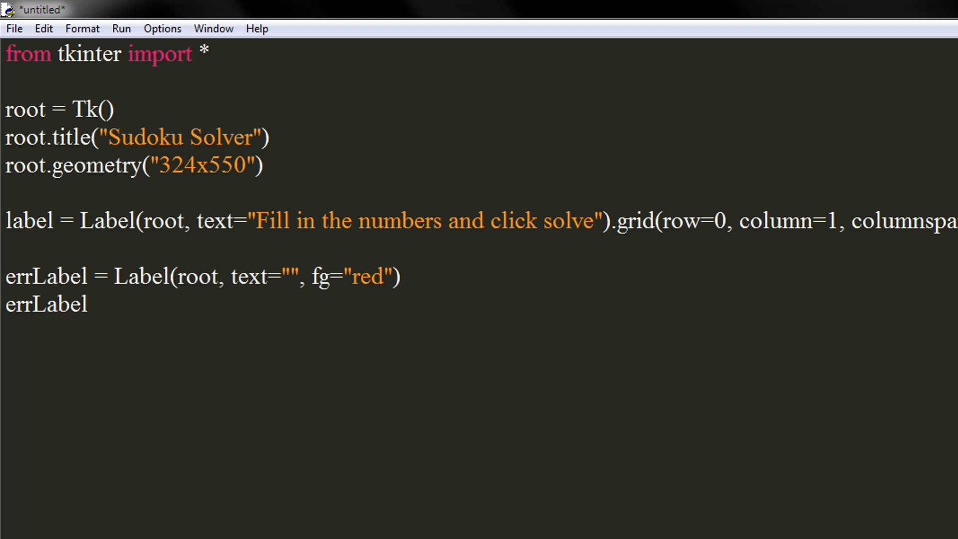
left_click(87, 304)
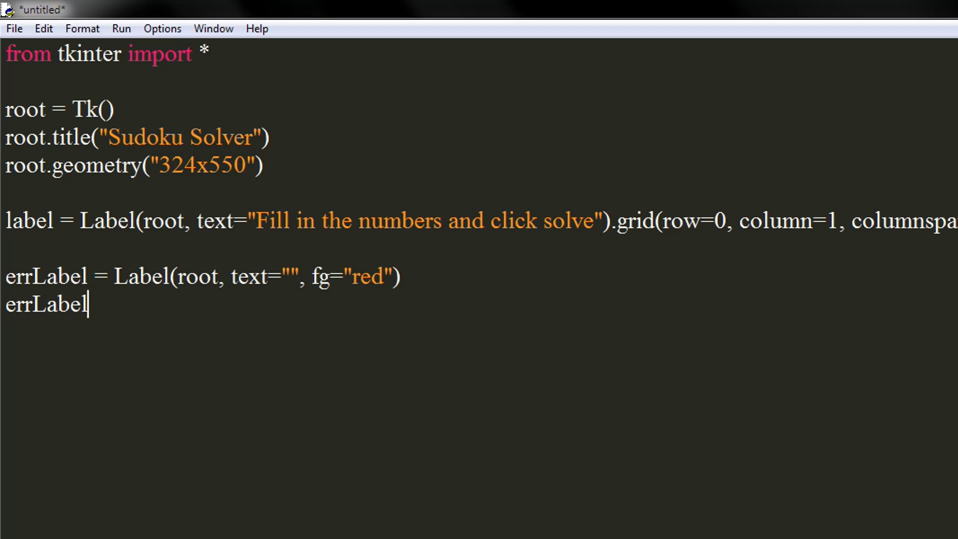
type(".grid(")
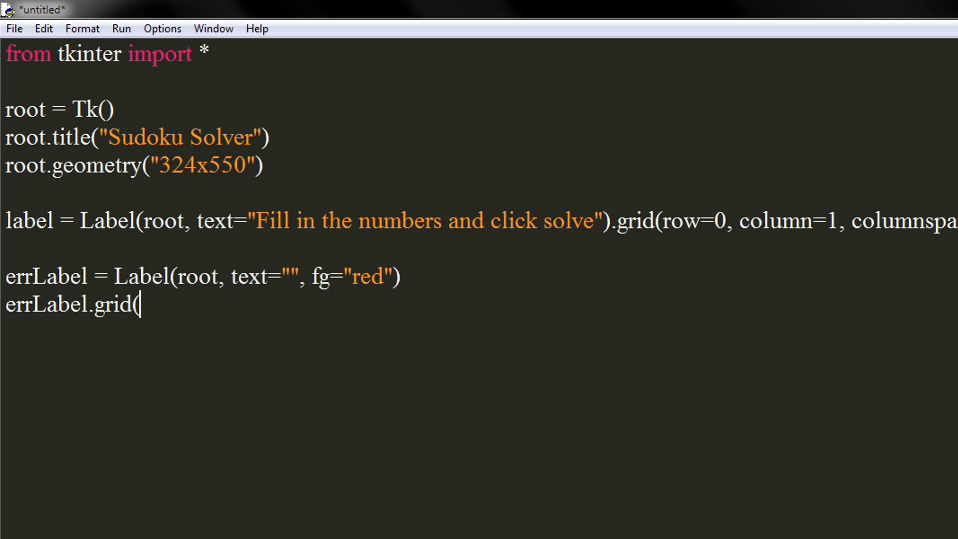
type("r")
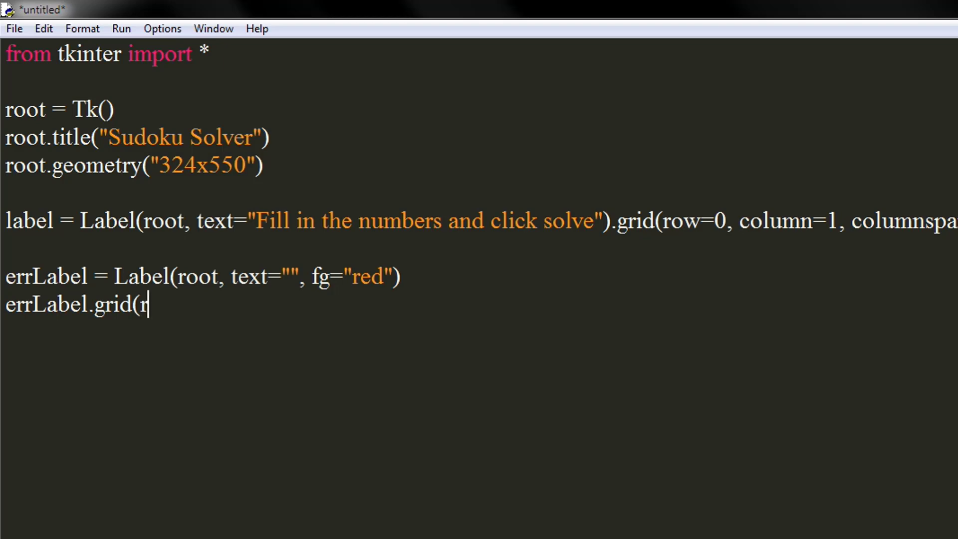
type("ow=")
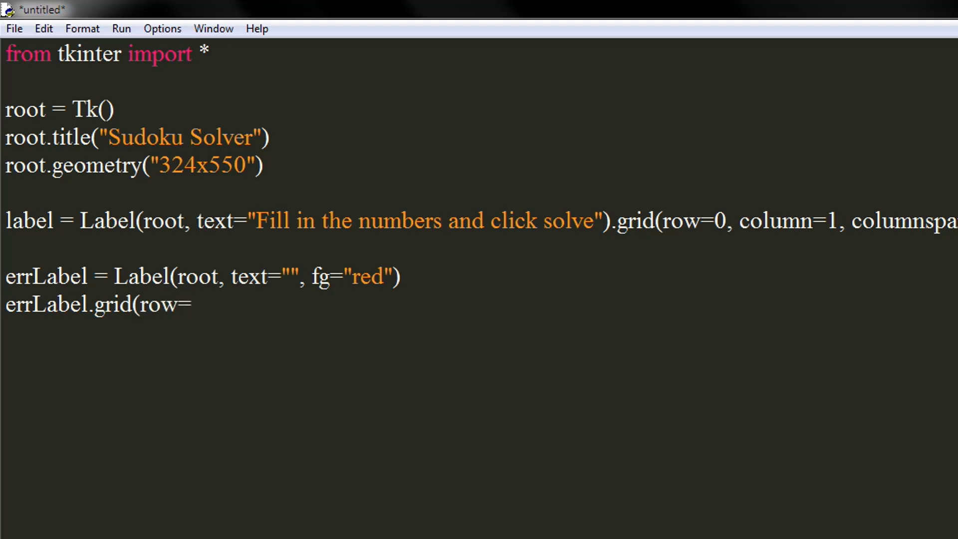
type("15,")
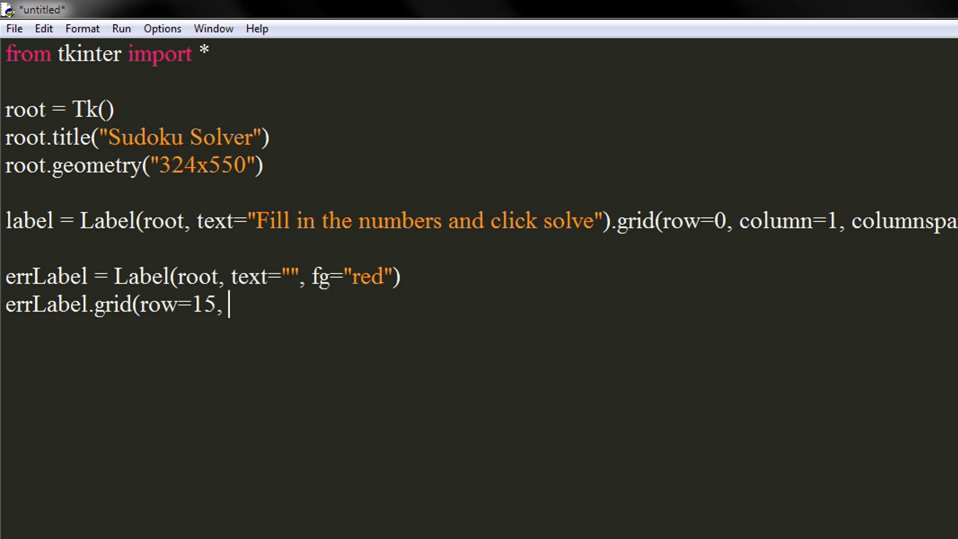
type("column=1")
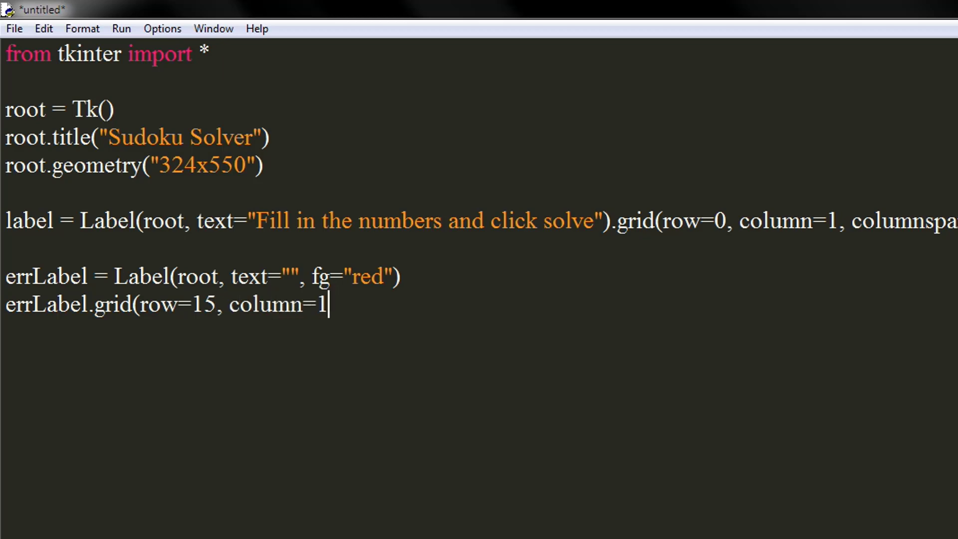
type(",")
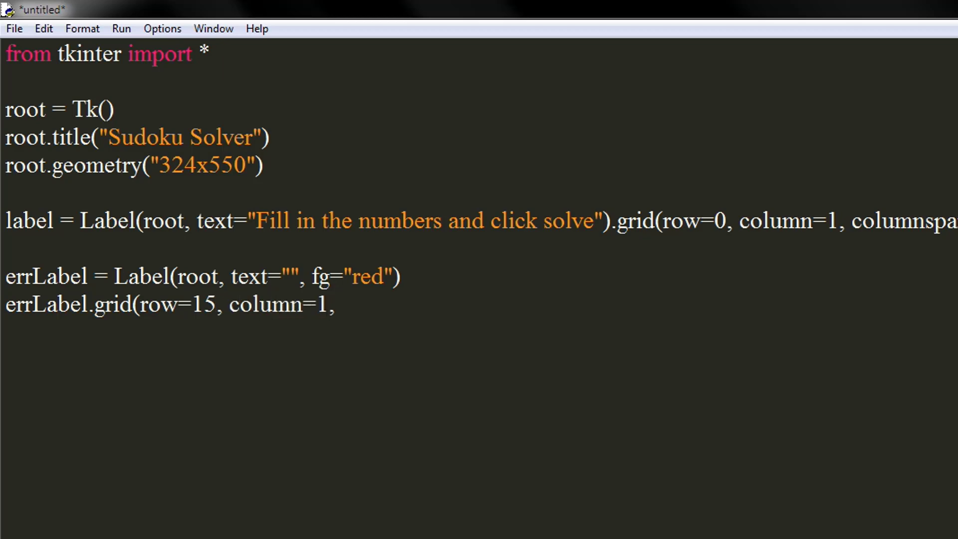
type("columns")
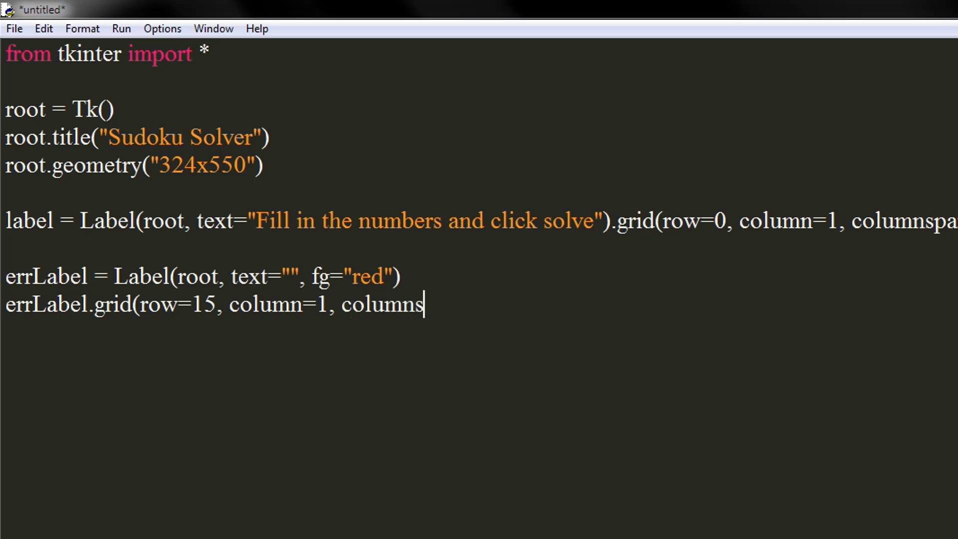
type("pan")
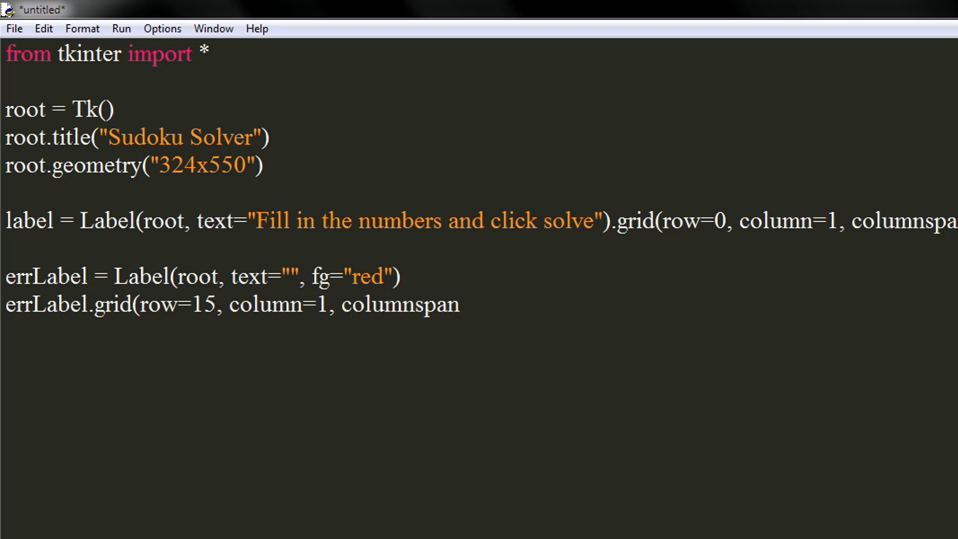
type("=10, pady")
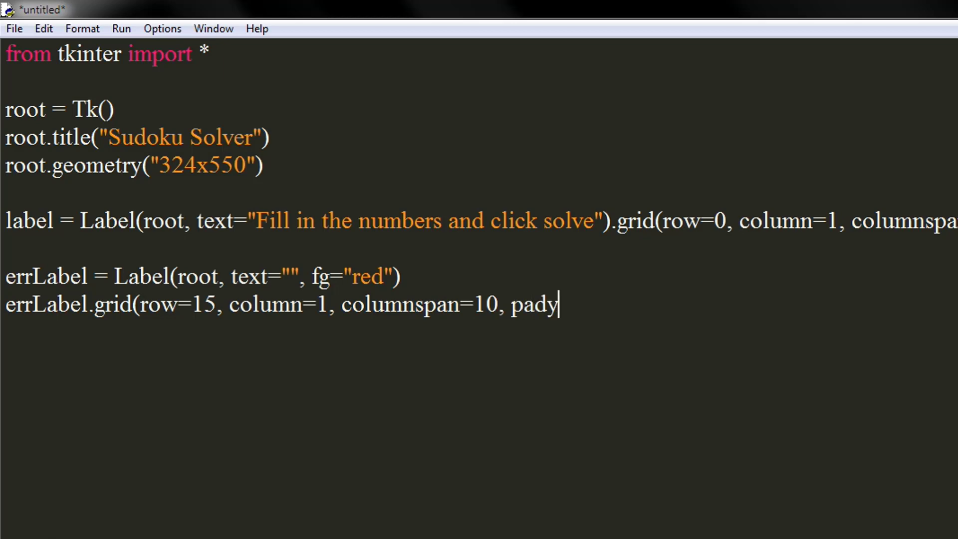
type("=5")
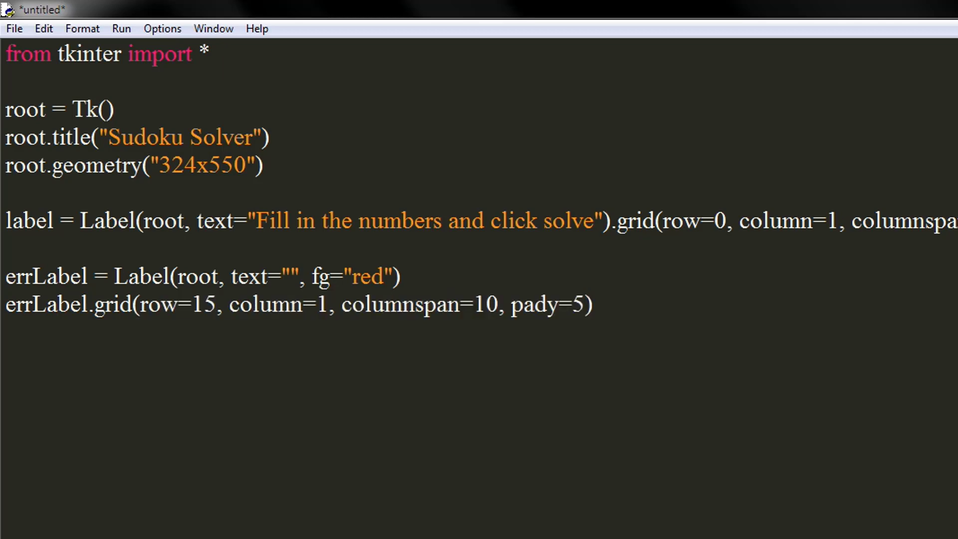
- Duplicate the two errLabel lines as solvedLabel with fg set to "green"
left_click_drag(5, 275, 591, 304)
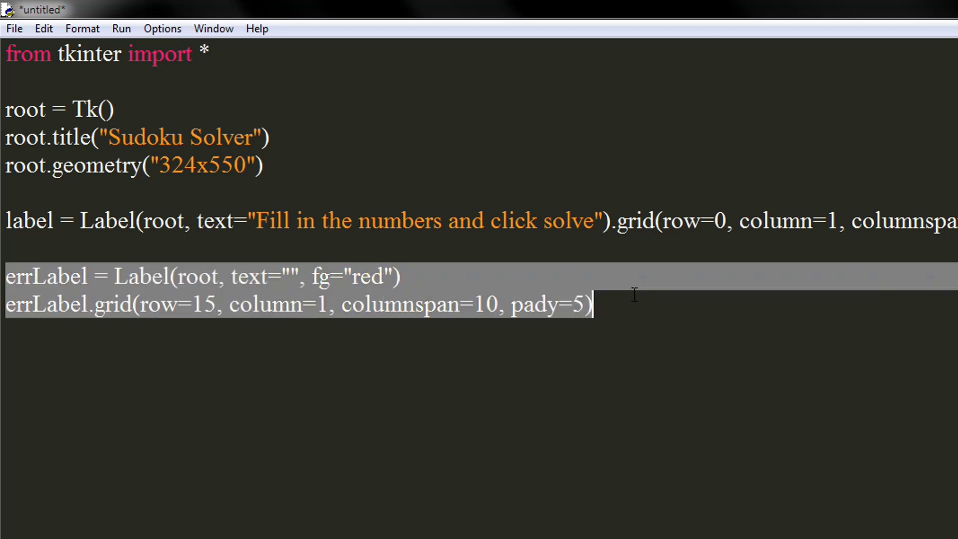
left_click(389, 380)
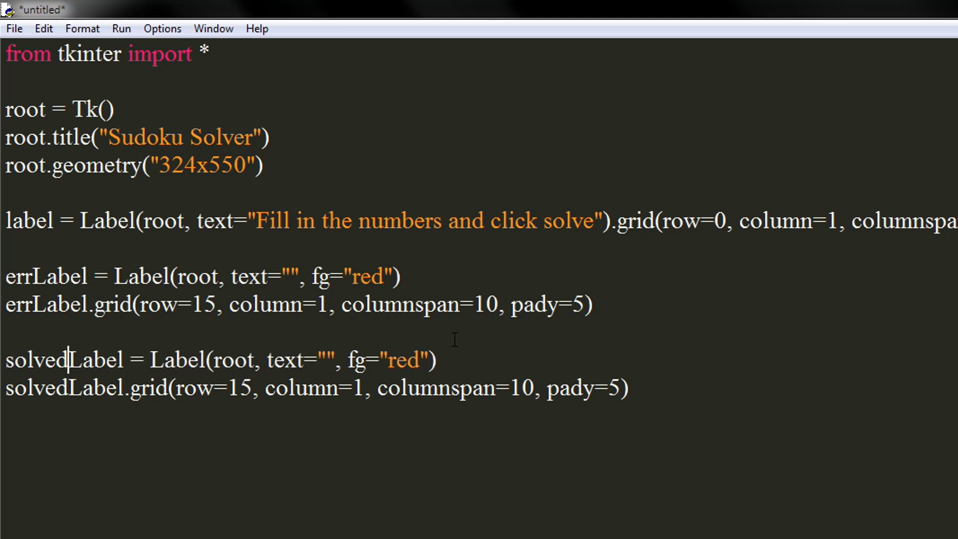
type("g")
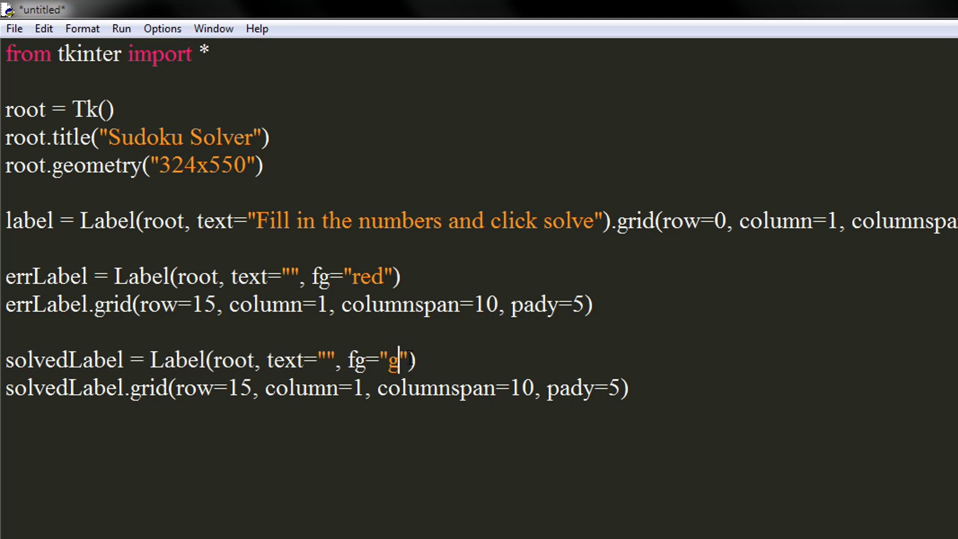
type("reen")
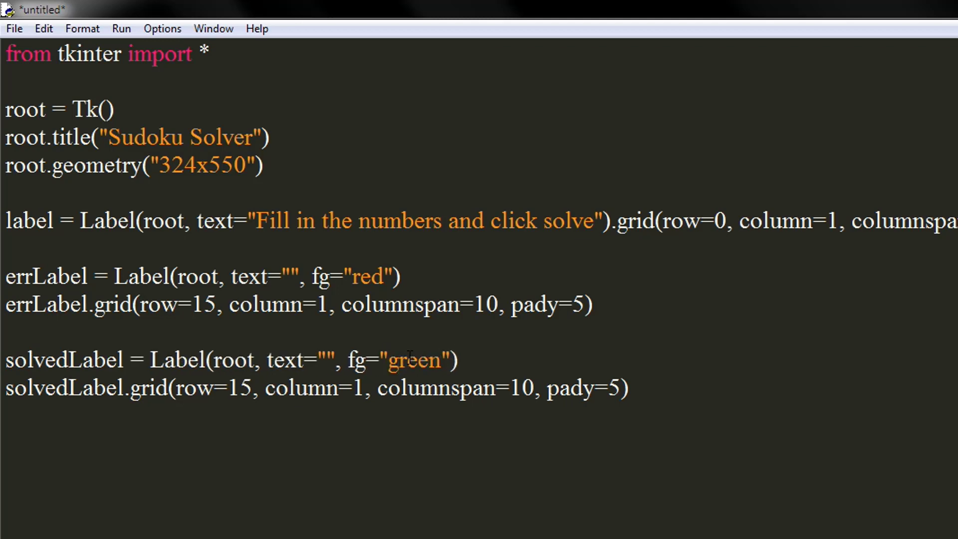
left_click(440, 359)
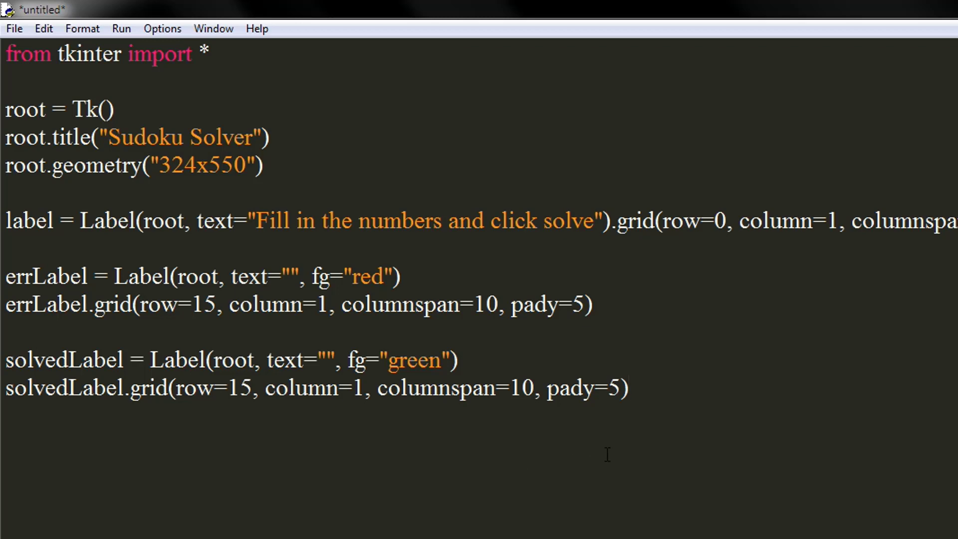
- Add cells = {} below the solvedLabel lines
type("cel")
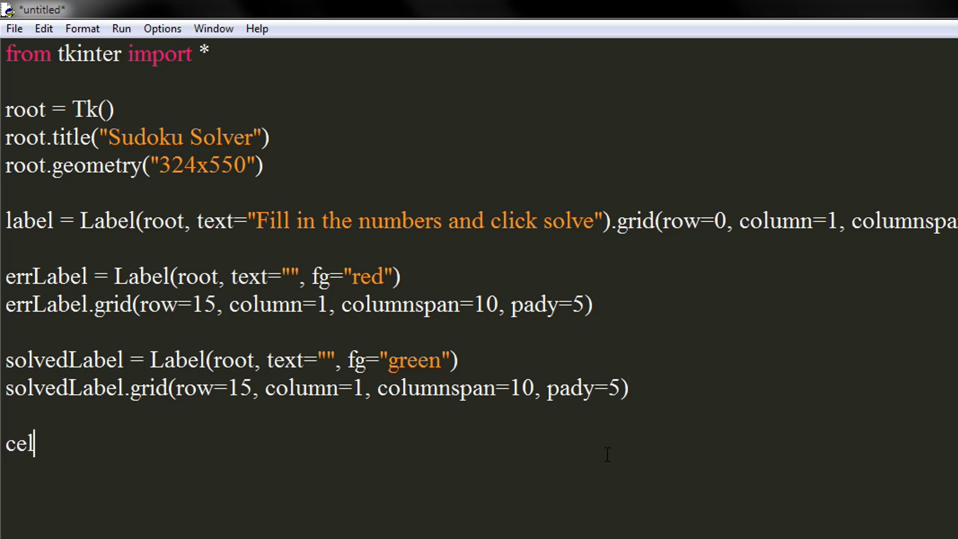
type("ls")
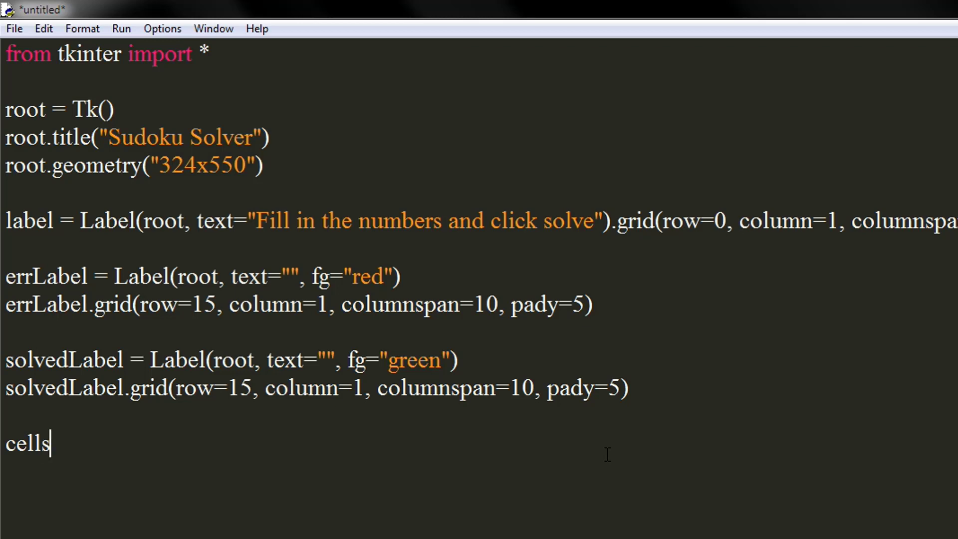
type("= {}")
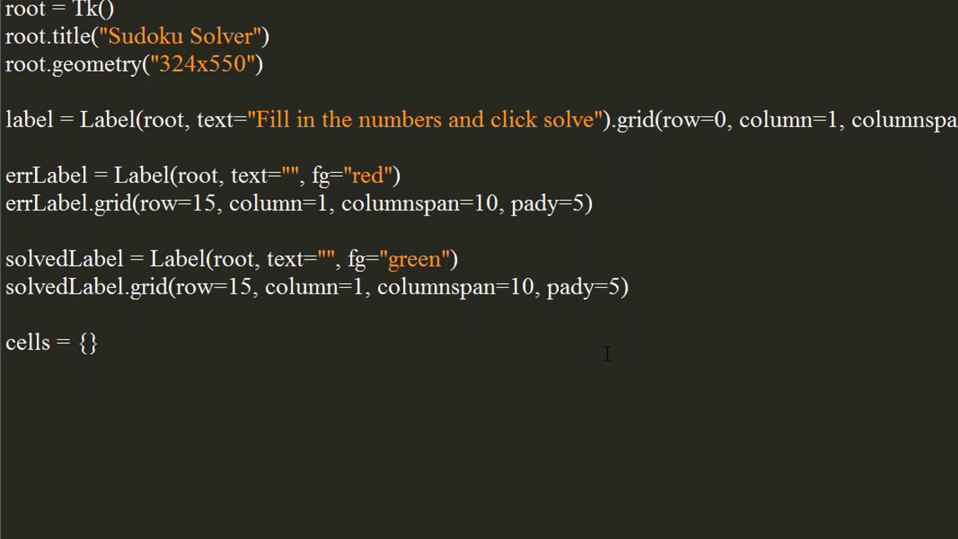
scroll("down", 3)
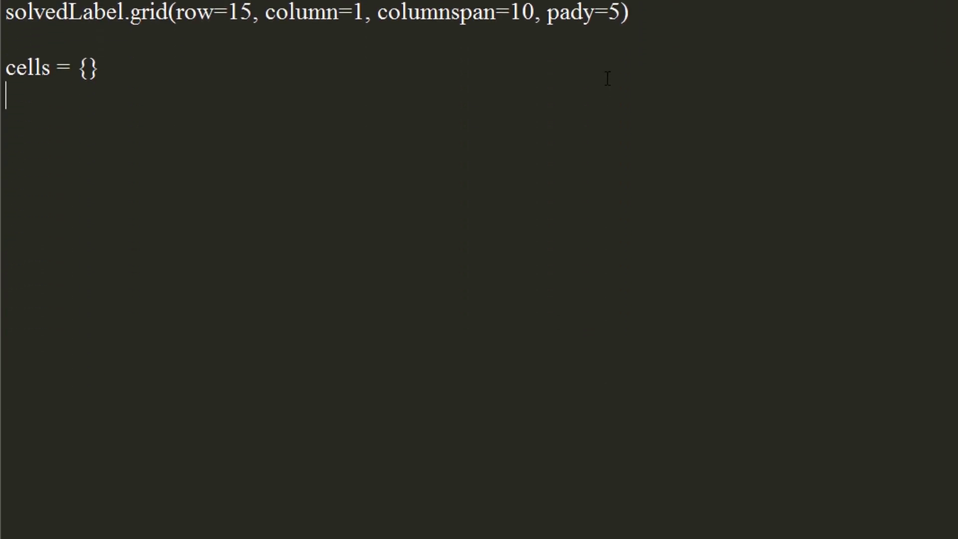
- Write the function header def ValidateNumber(P):
type("def")
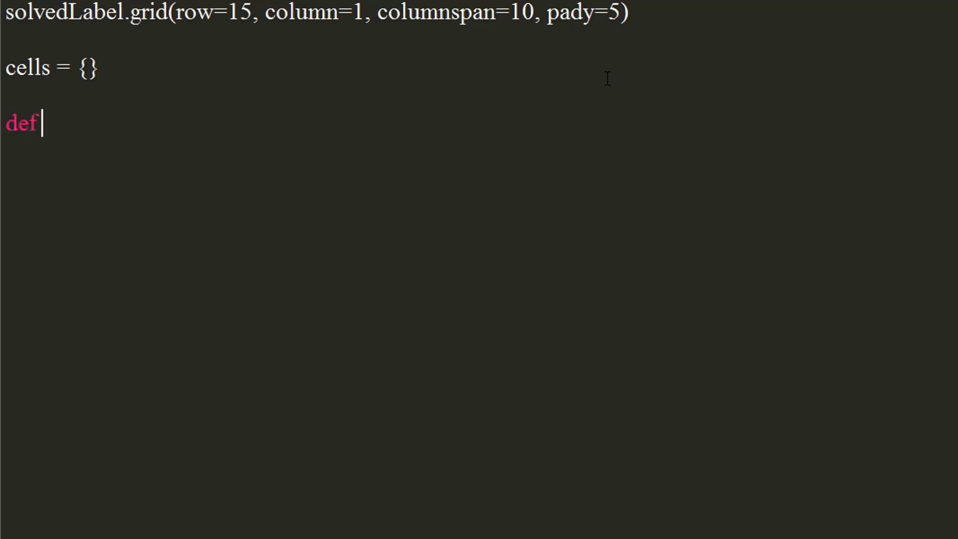
type("Valid")
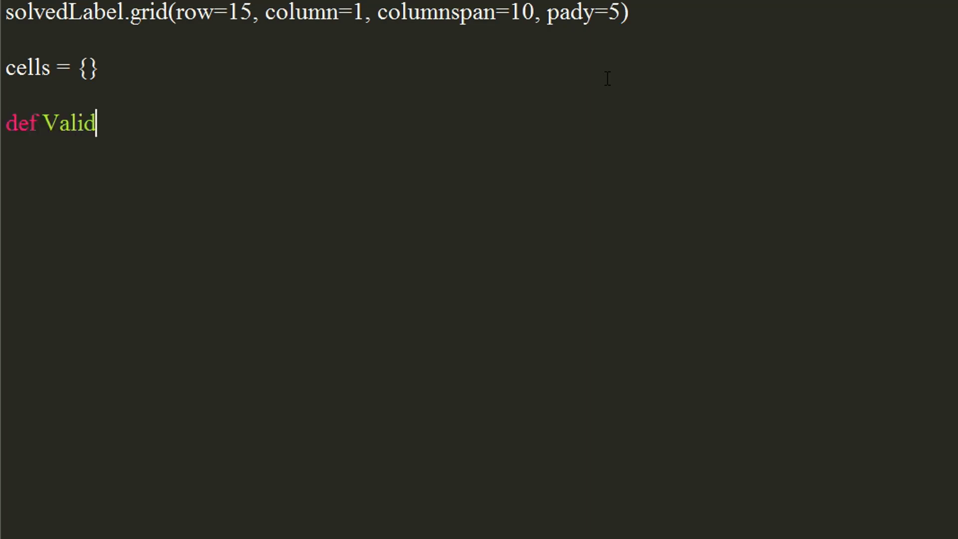
type("ateNumbe")
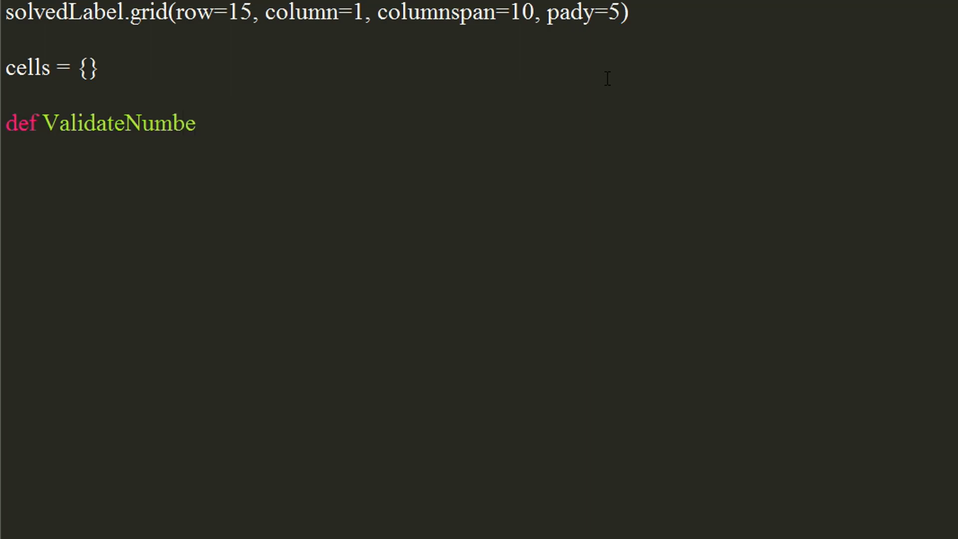
type("r(")
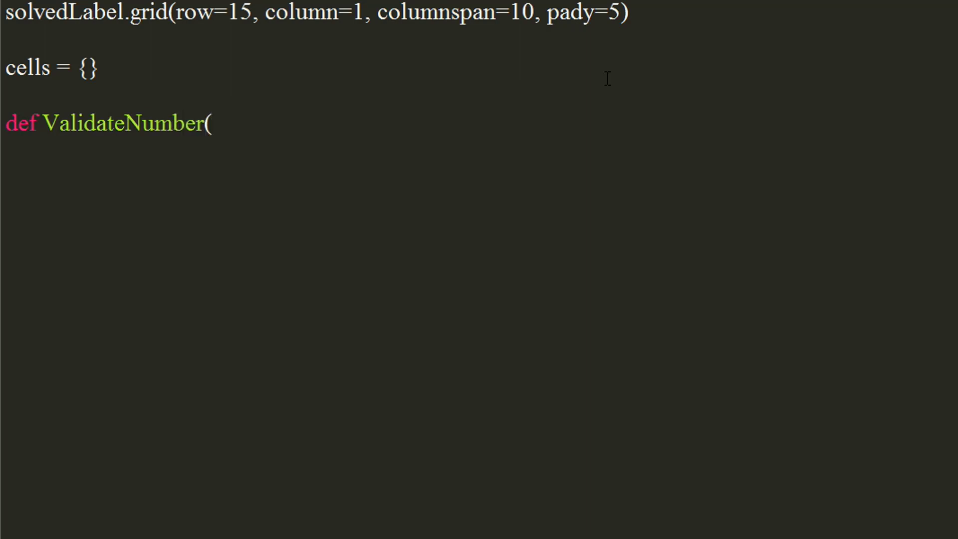
type("P")
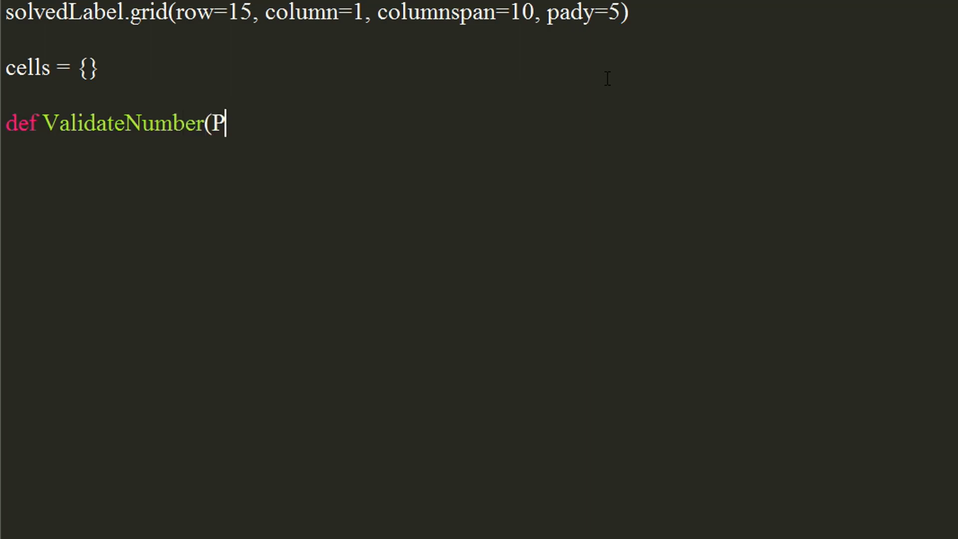
type("):")
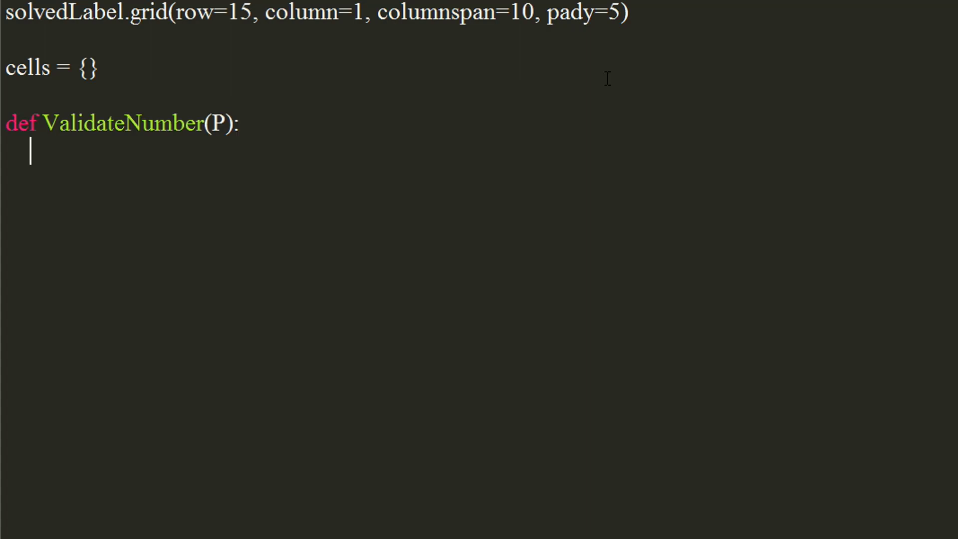
- Set out to (P.isdigit() or P == "") and len(P) < 2, then return out
type("r")
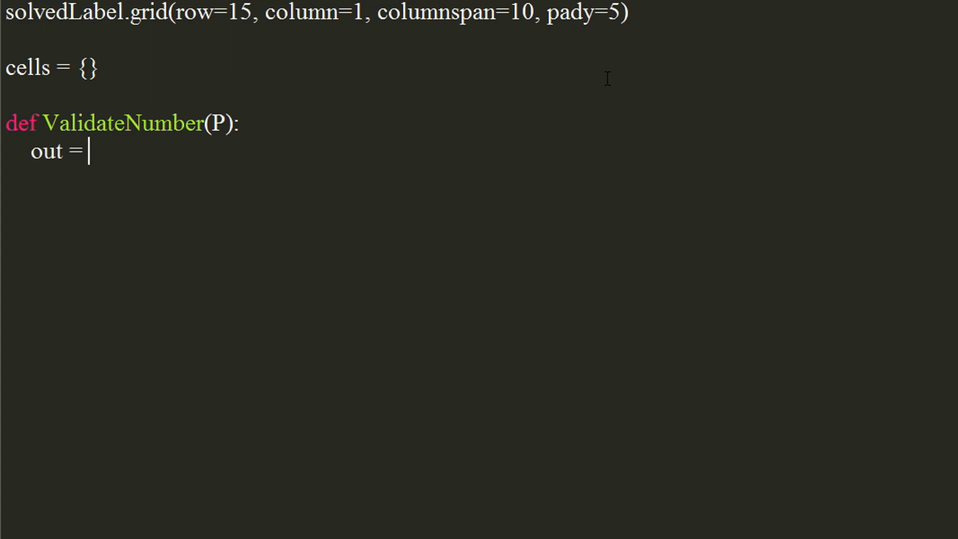
type("(P")
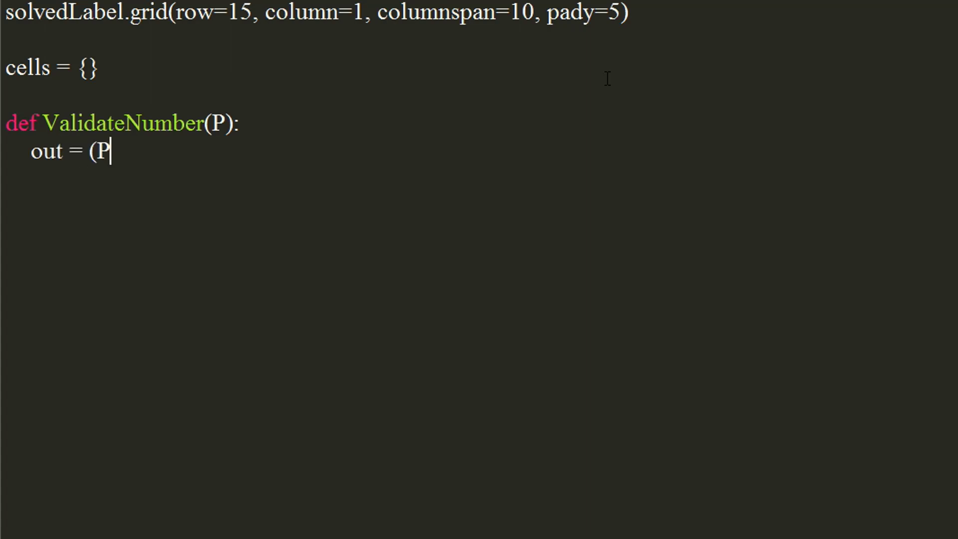
type(".isdigi")
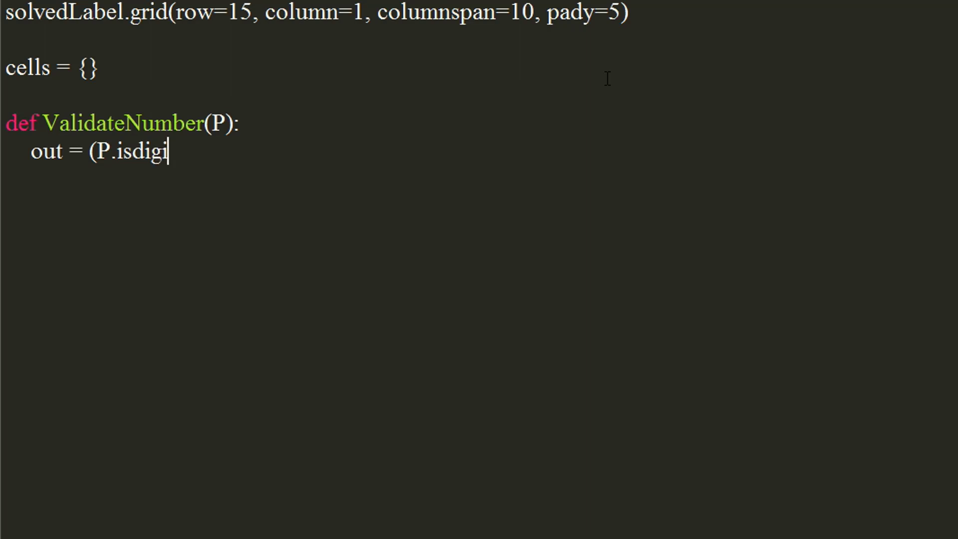
type("t()")
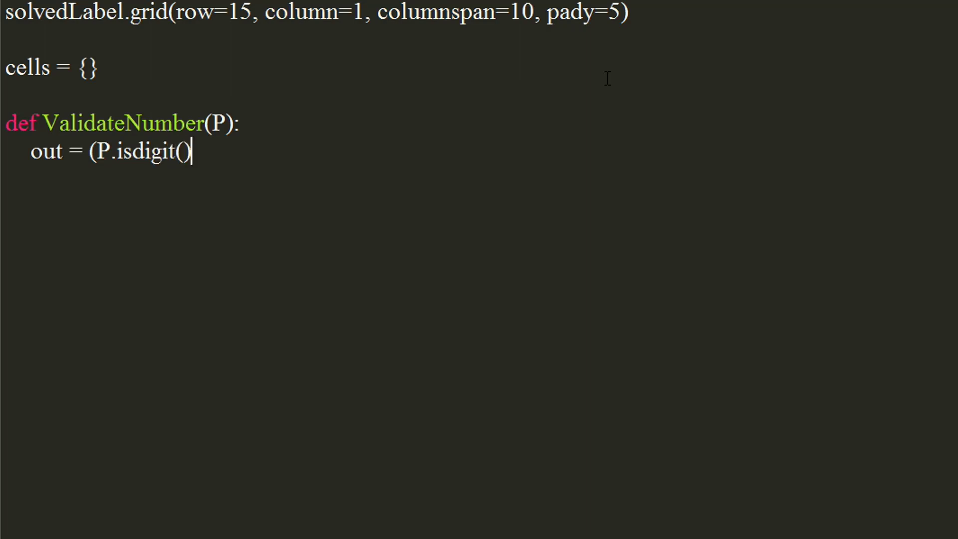
type("or")
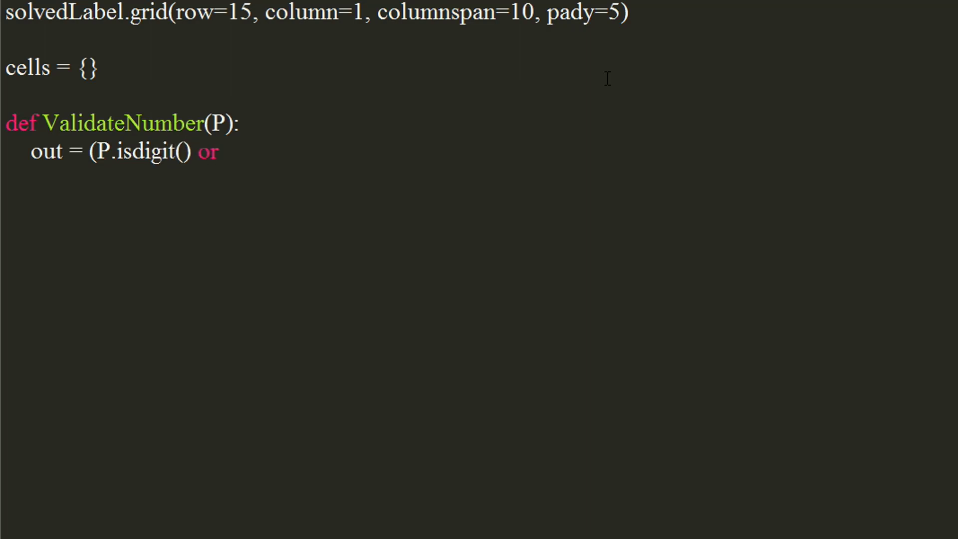
type("P")
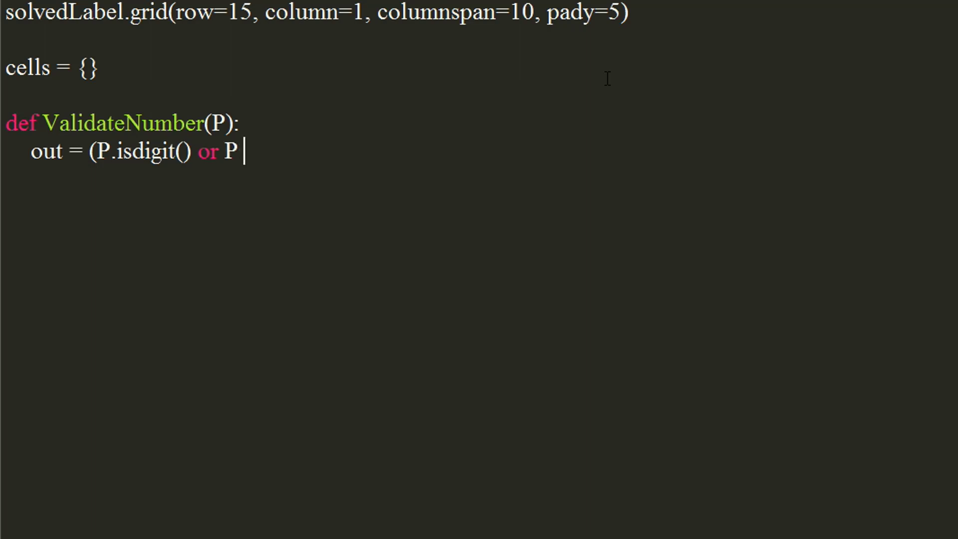
type("== \"\"")
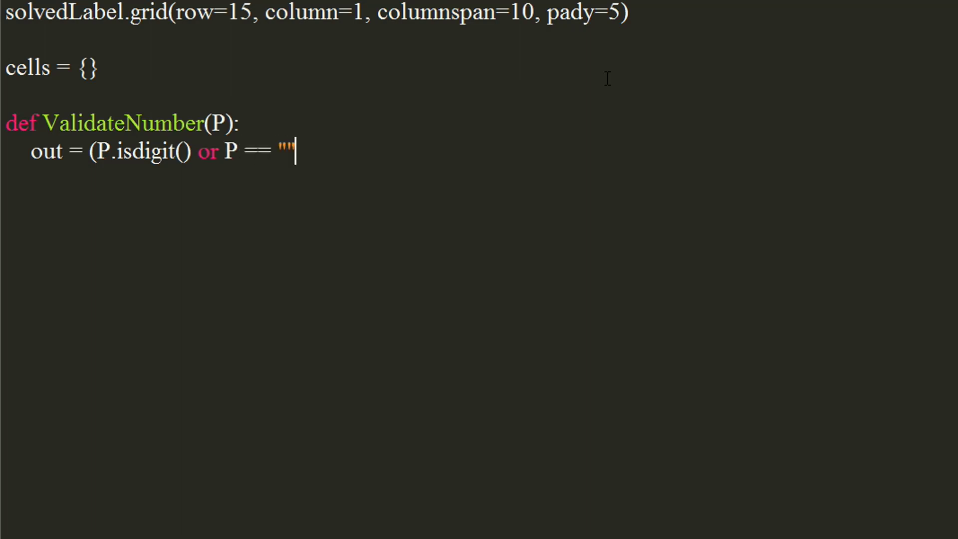
type(") and len")
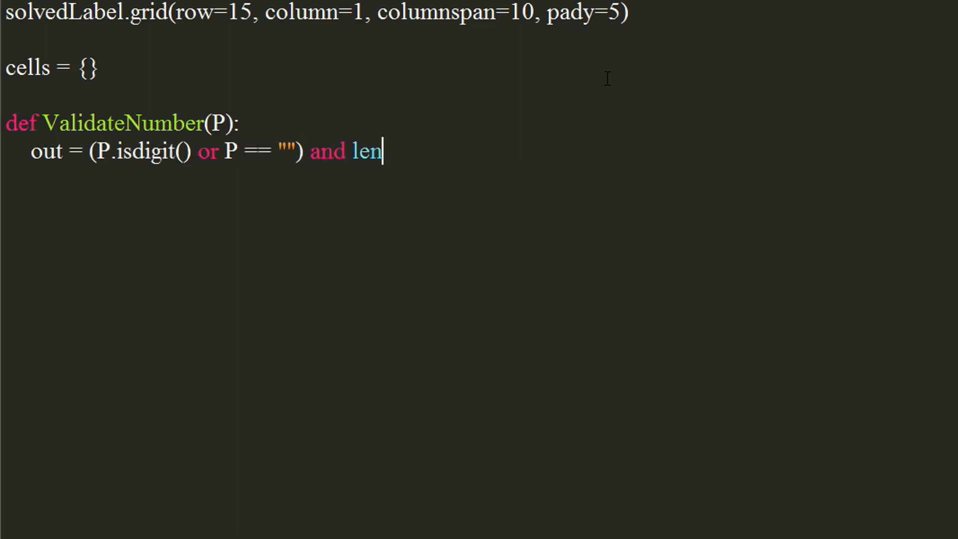
type("(P)")
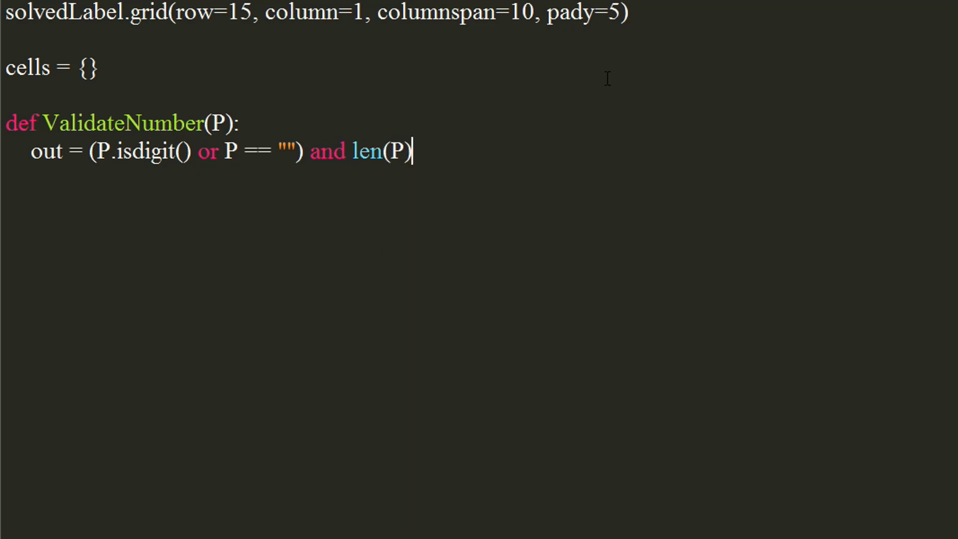
type("< 2")
type("ret")
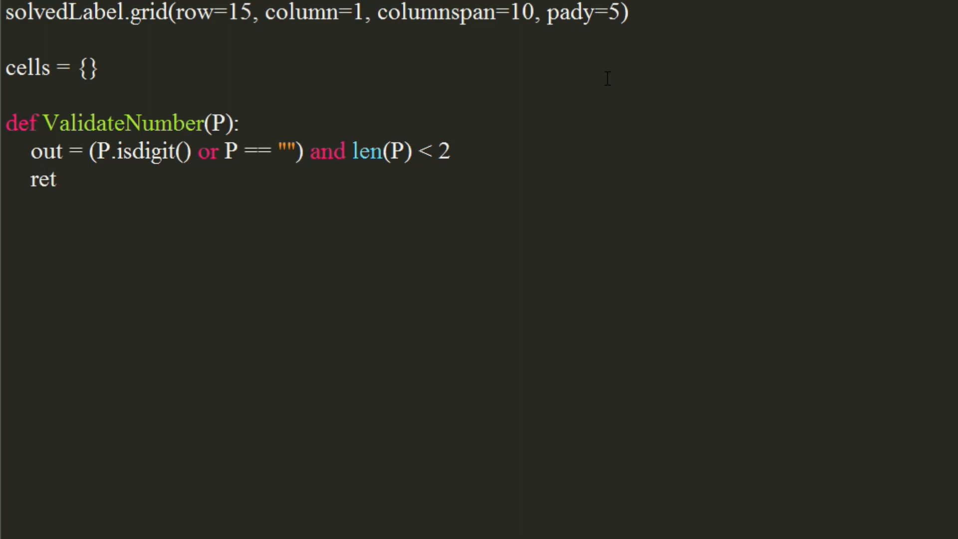
type("urn out")
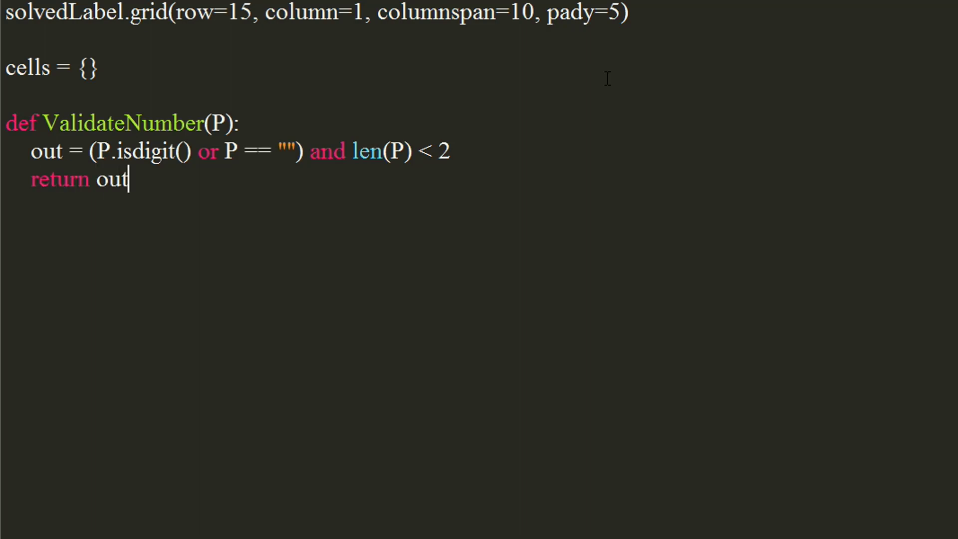
- Add reg = root.register(ValidateNumber) on a new top-level line
key("Enter")
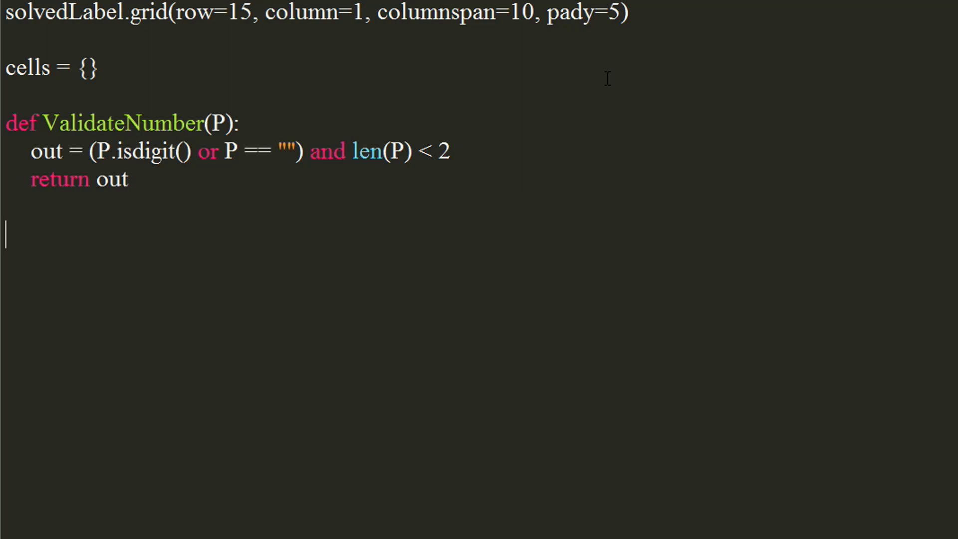
type("reg =")
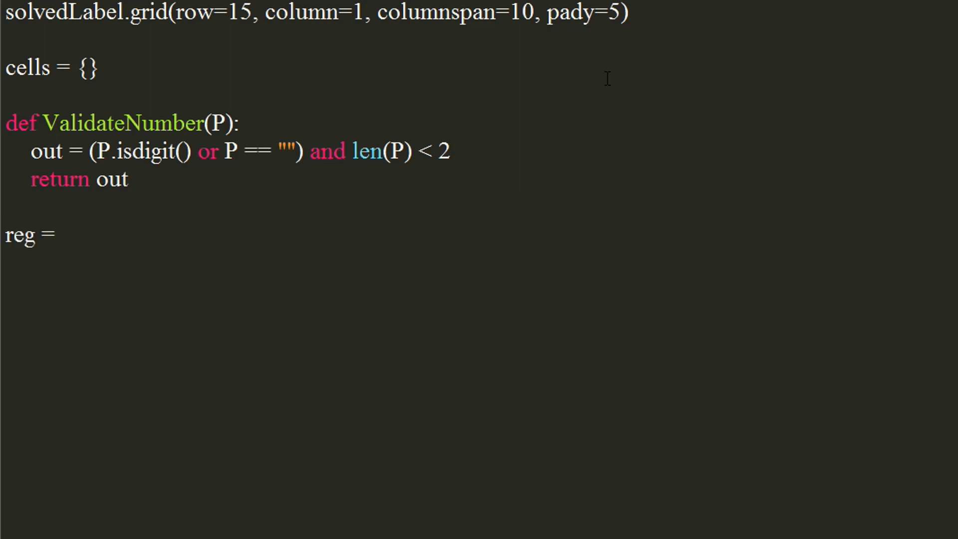
type("root.r")
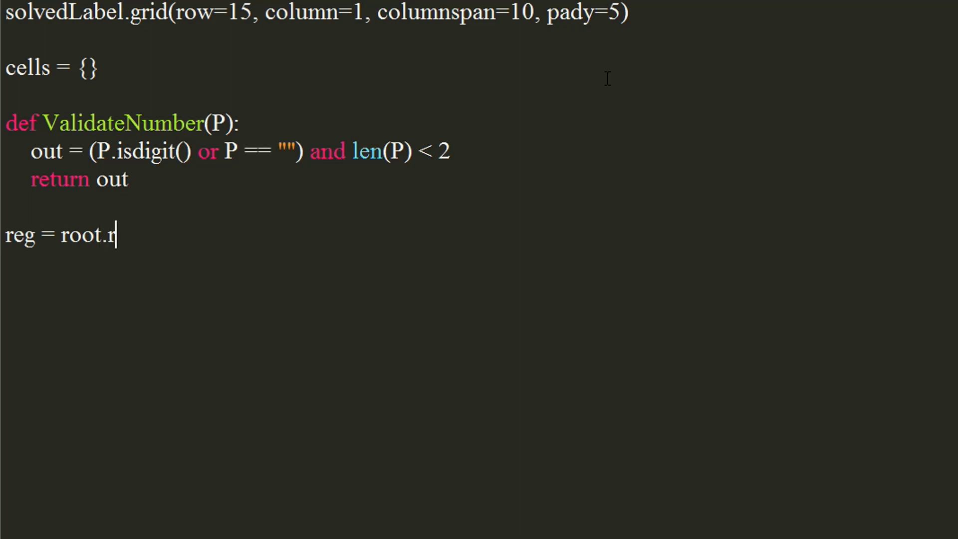
type("egister")
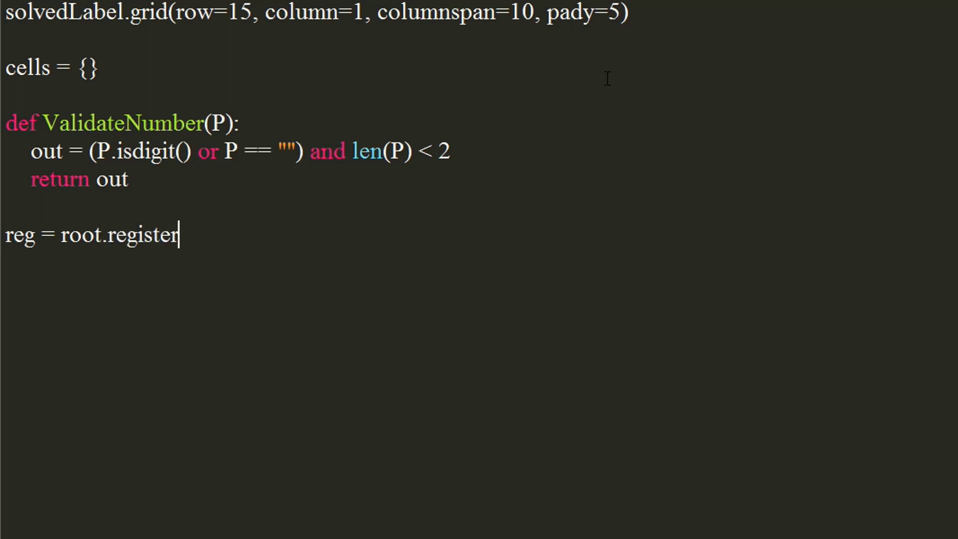
type("(")
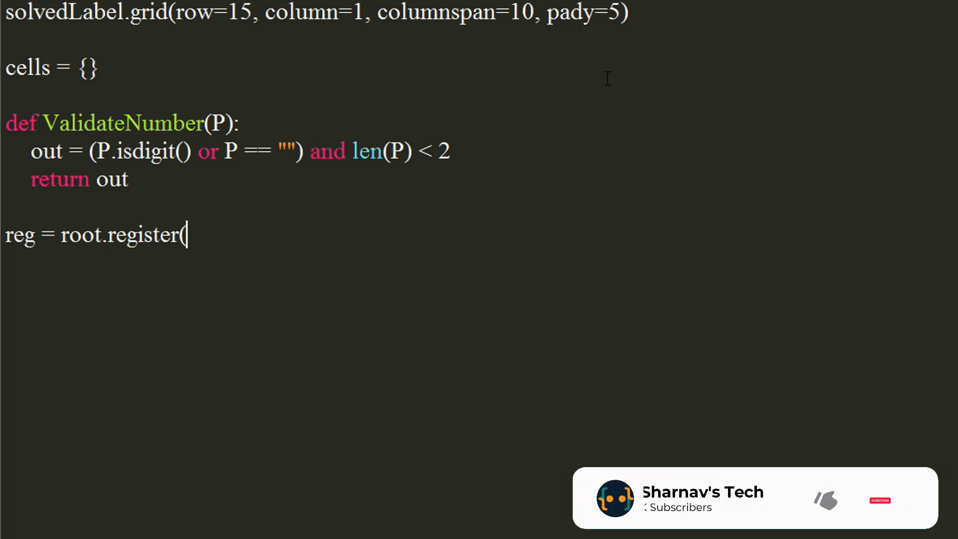
double_click(122, 123)
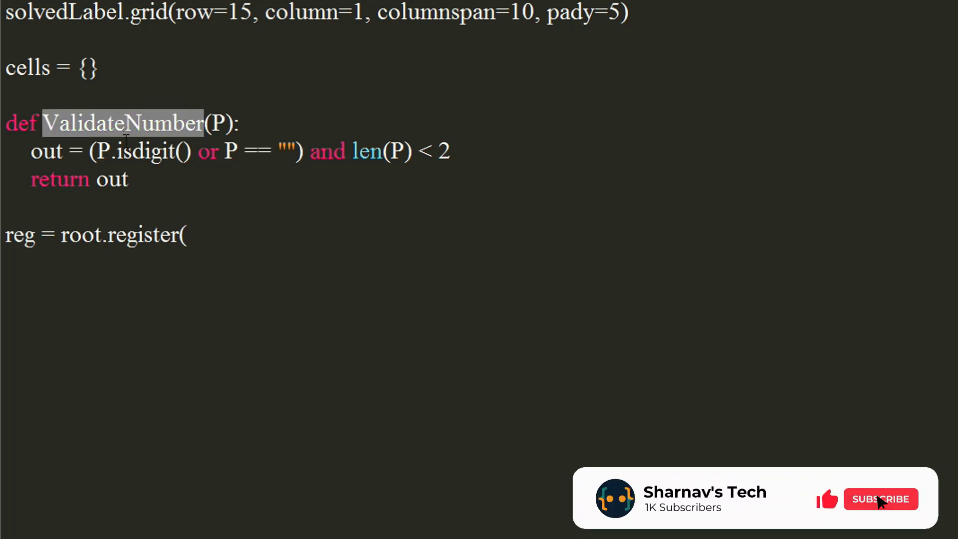
type("ValidateNumber)")
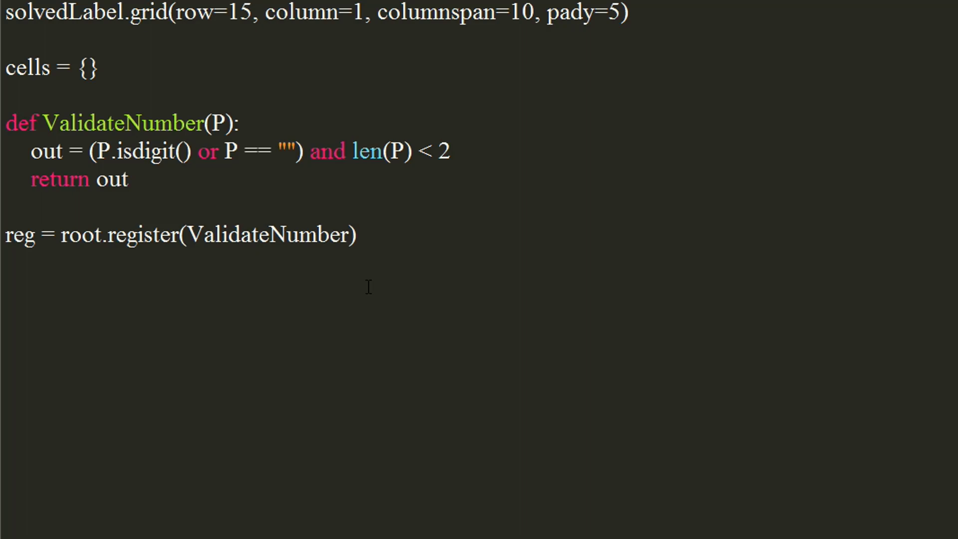
type("def dra")
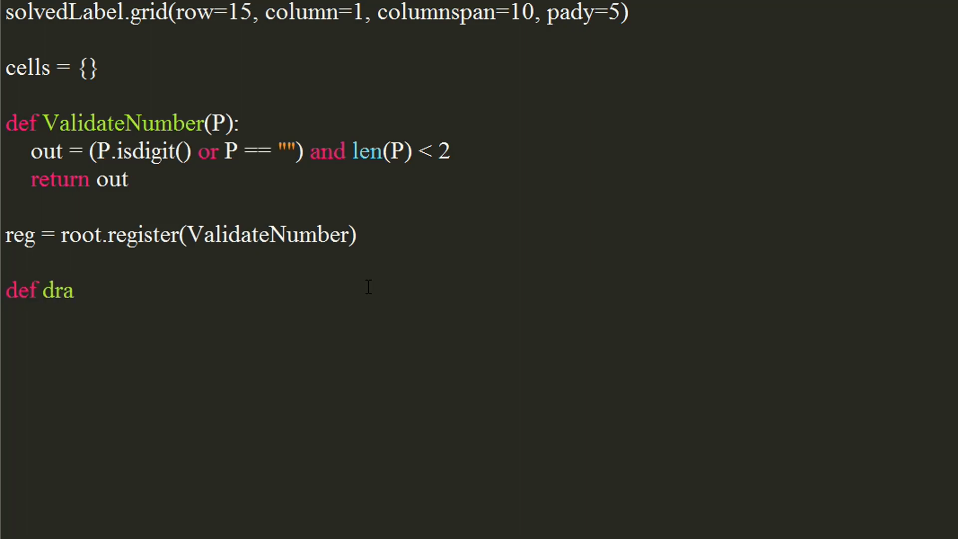
- Define the function header draw3x3Grid(row, column, bgcolor)
type("w3x3")
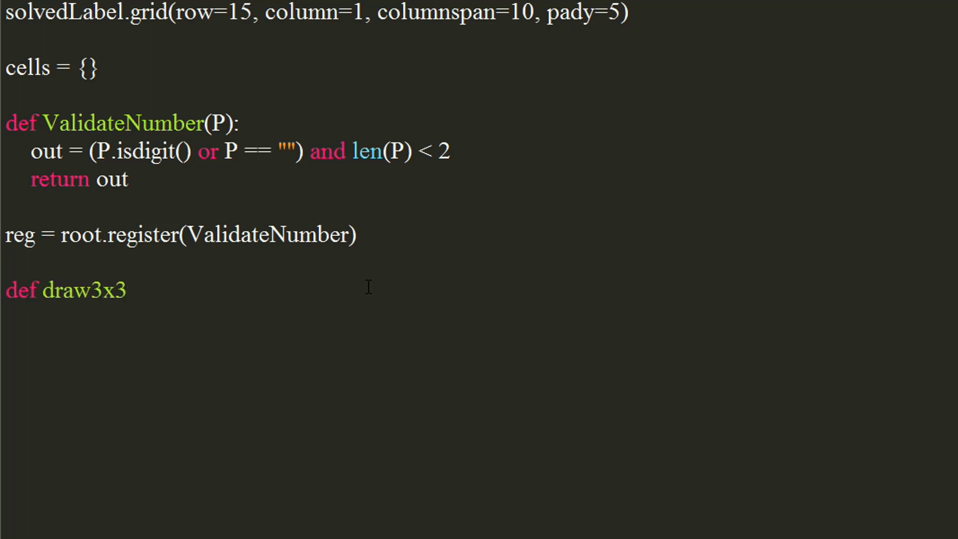
type("G")
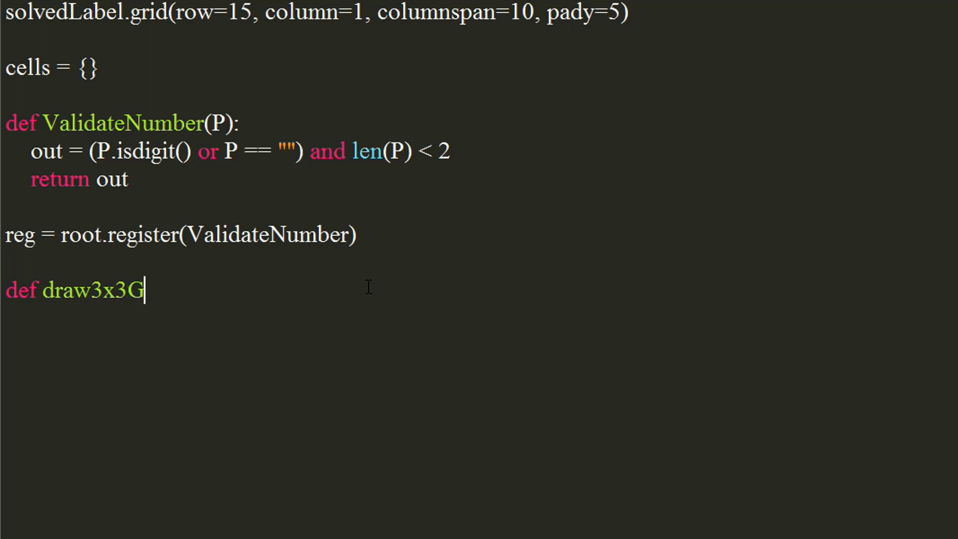
type("rid(")
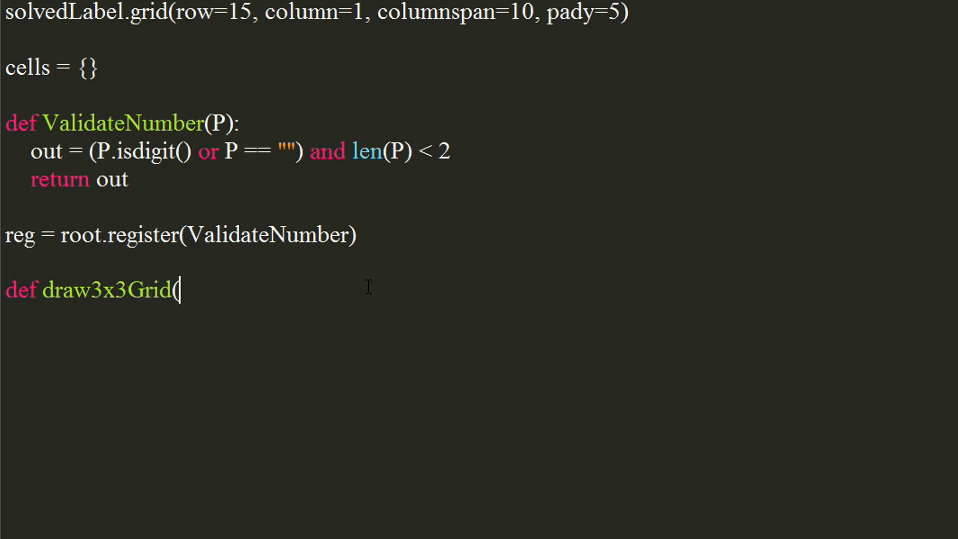
type("row, co")
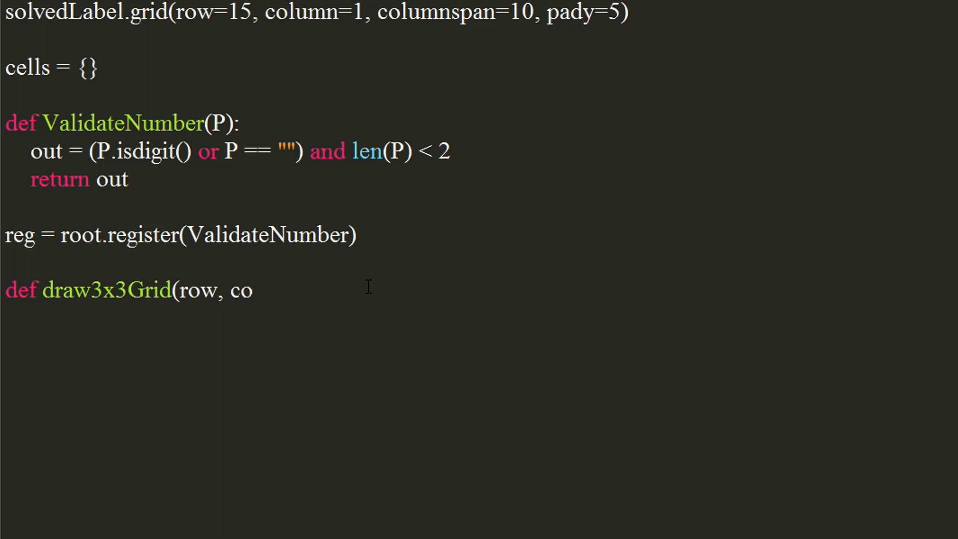
type("lumn")
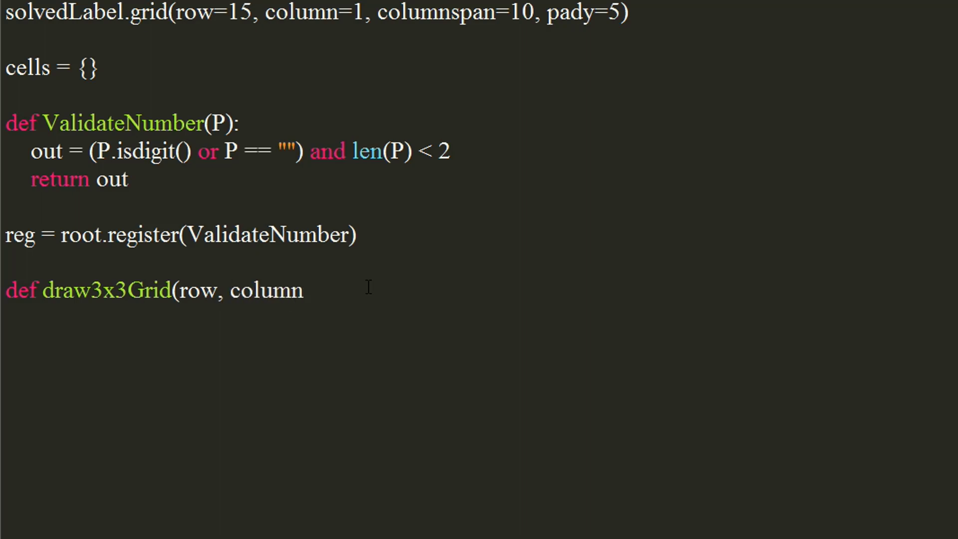
type(", bg")
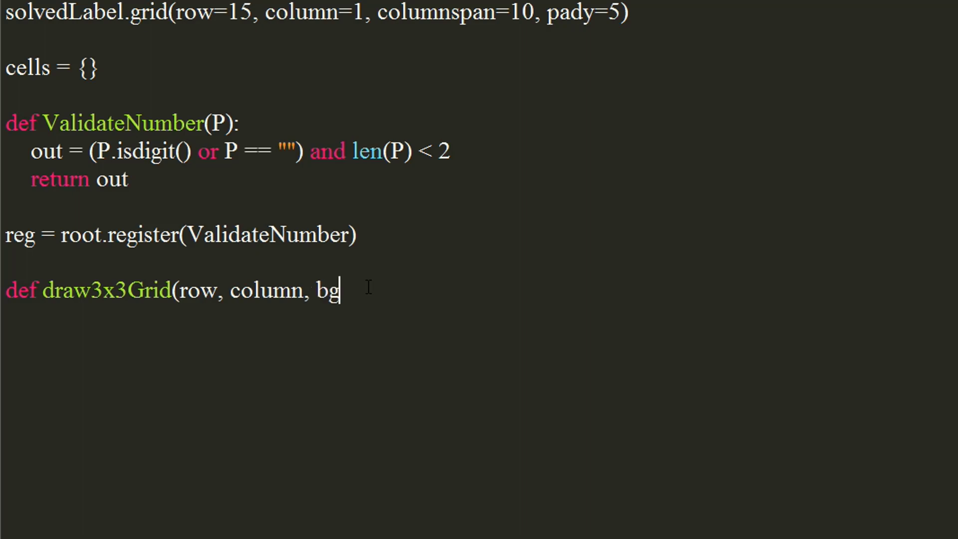
type("color")
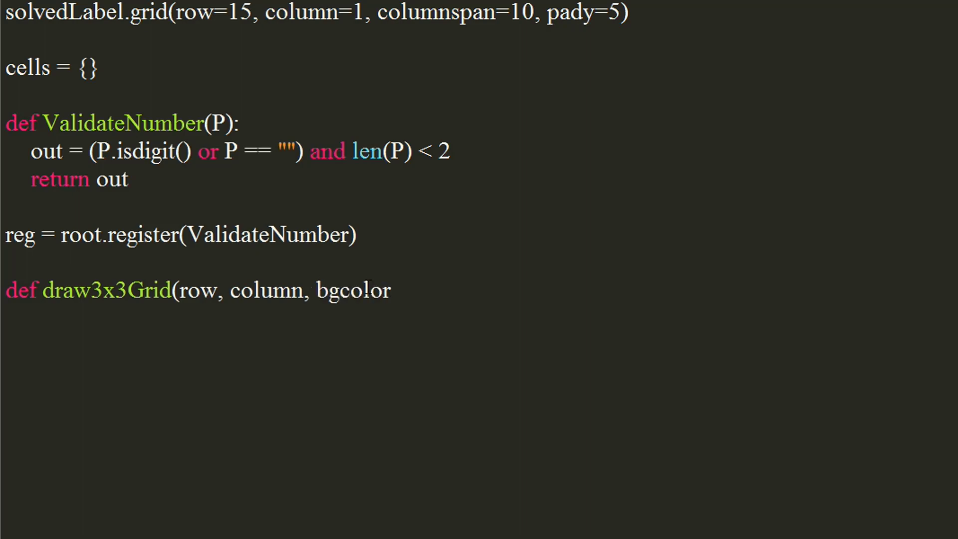
type("):")
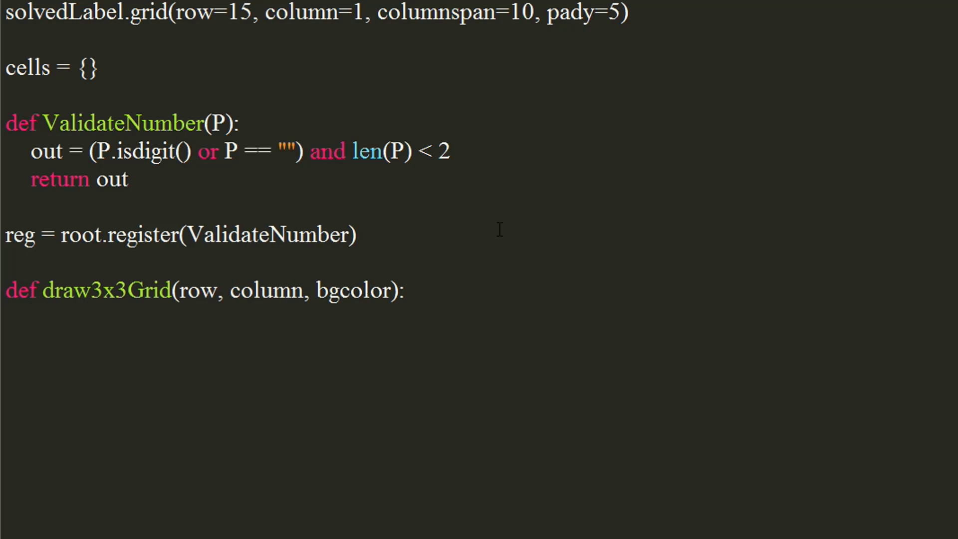
- Add nested for i and for j loops over range(3)
type("for i in range(3")
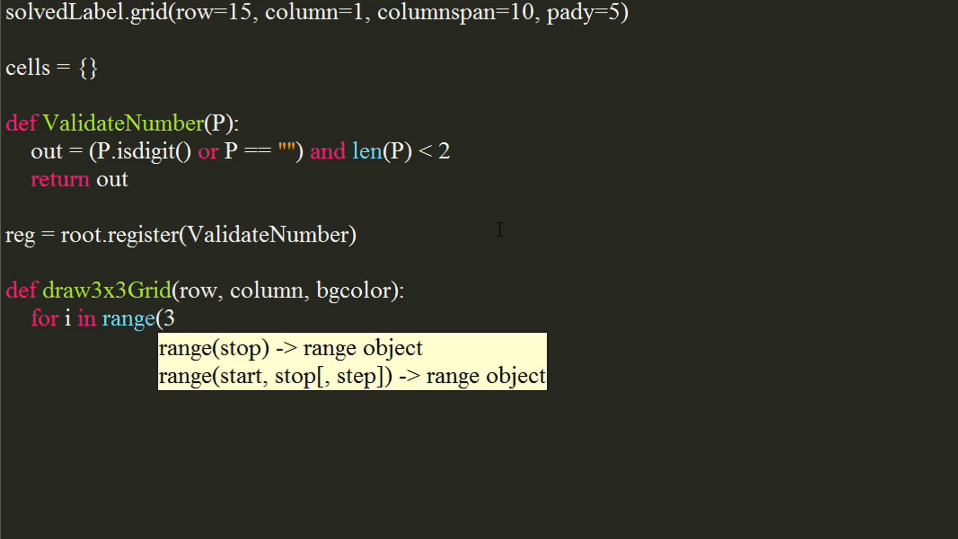
type("):")
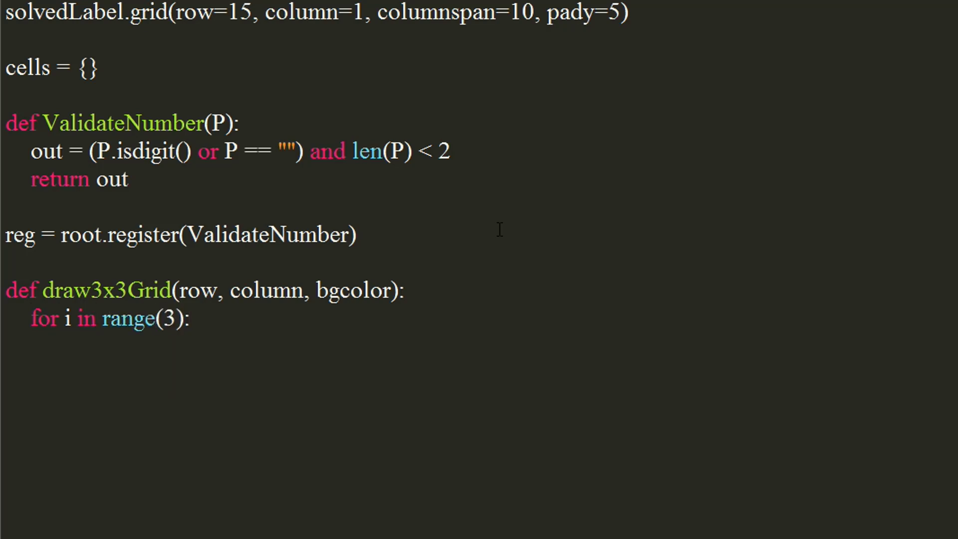
type("fo")
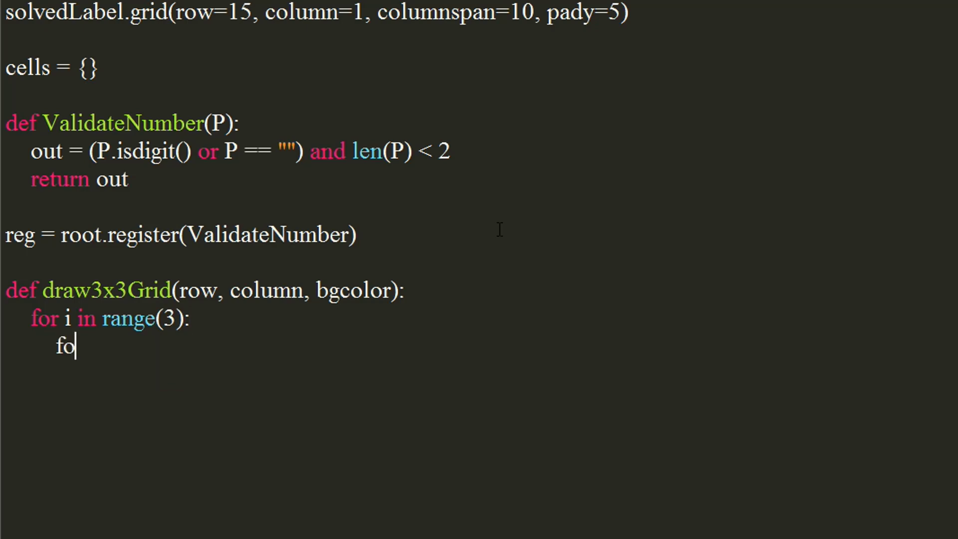
type("r j in")
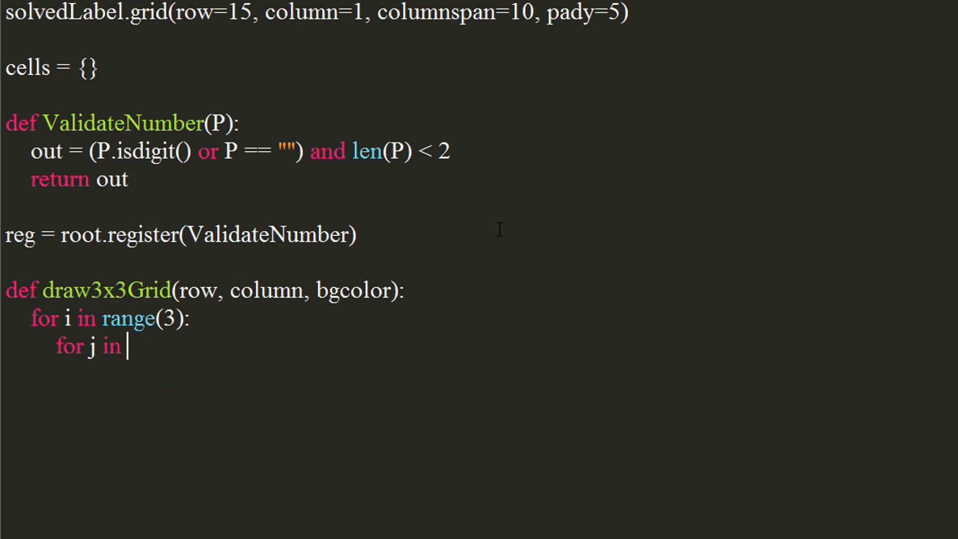
type("range(3):")
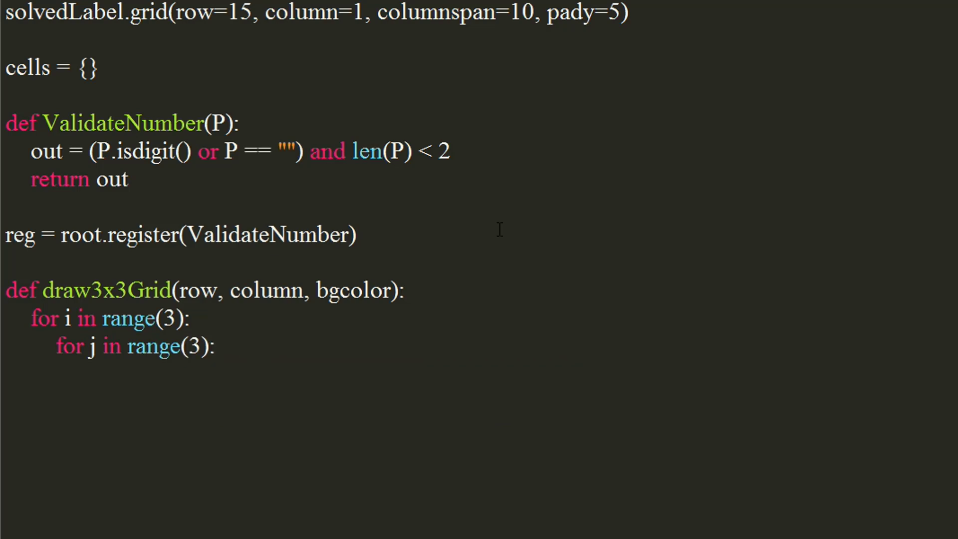
- Start the inner loop body with e = Entry(root, width=5
key("Enter")
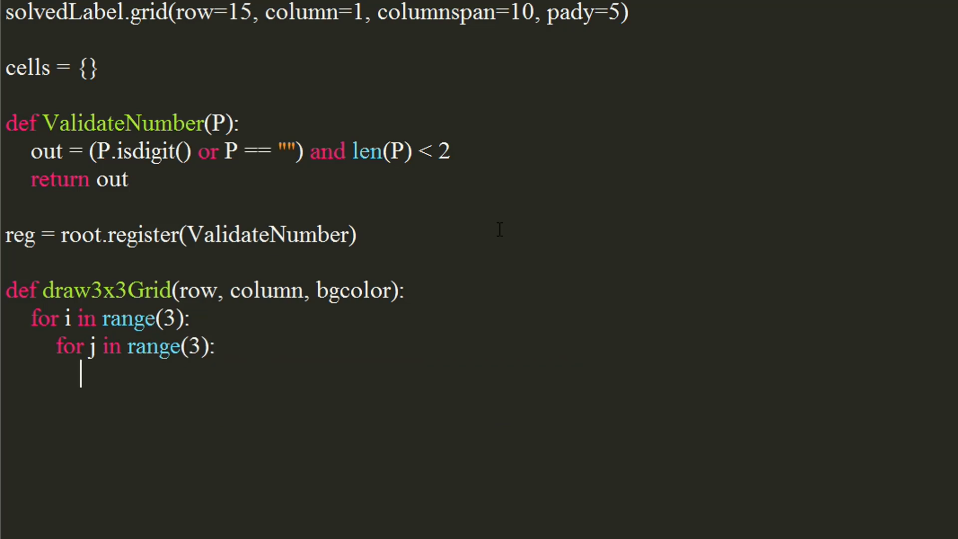
type("e =")
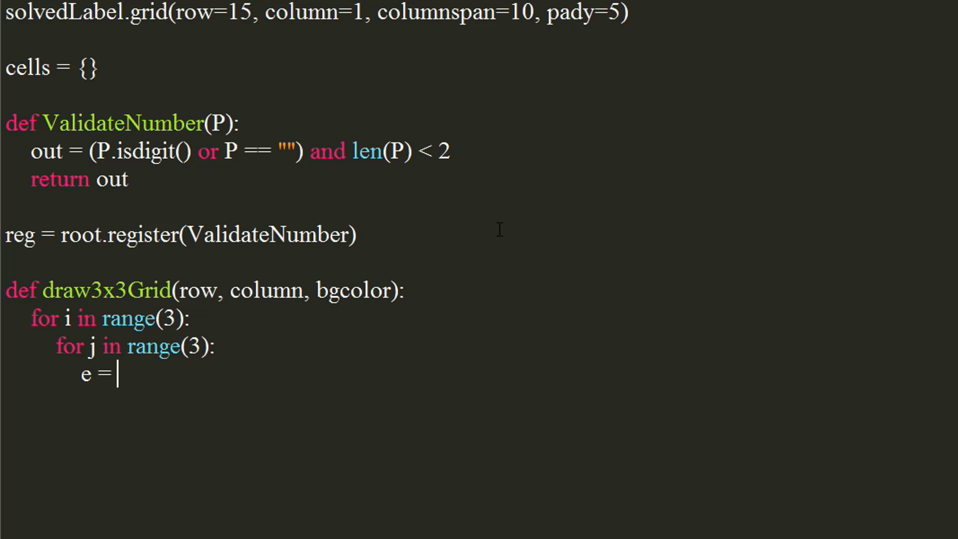
type("Entry")
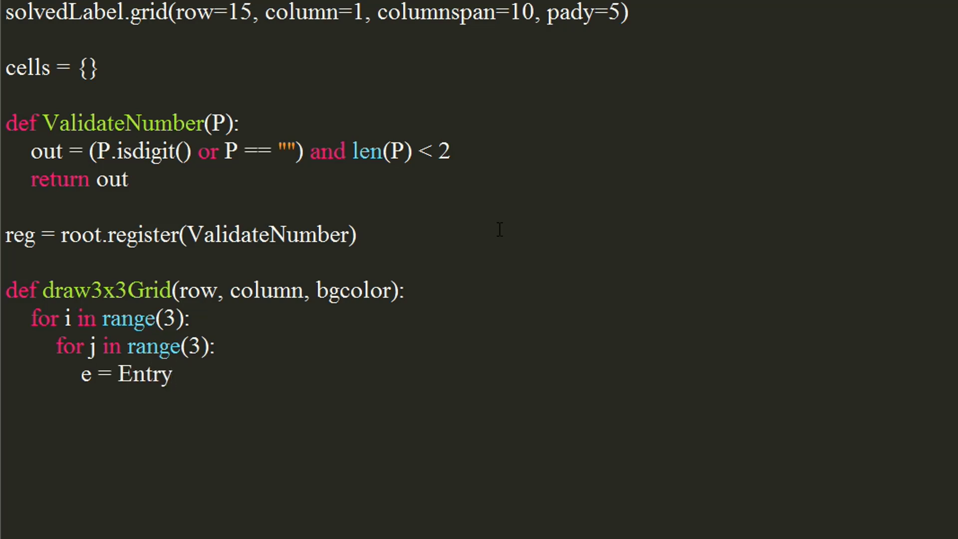
type("(")
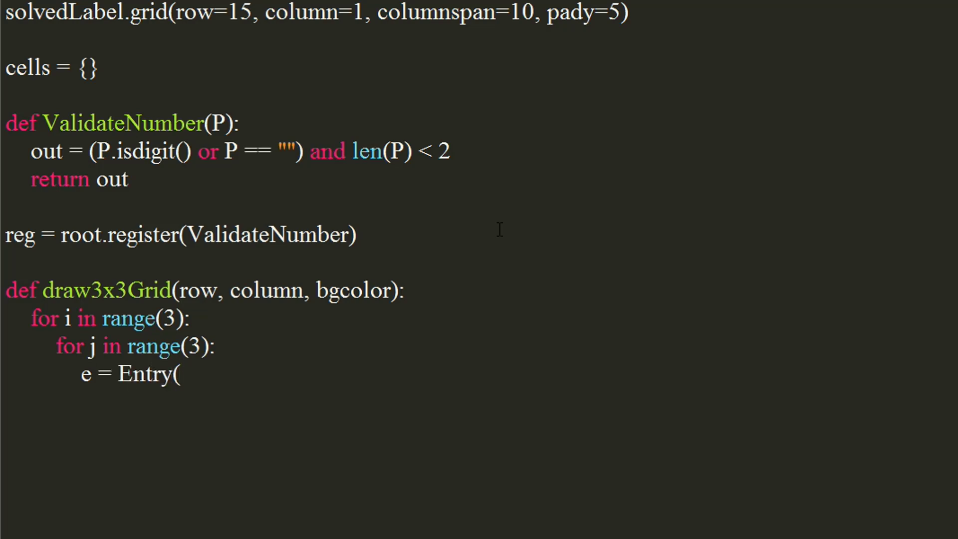
type("root, width")
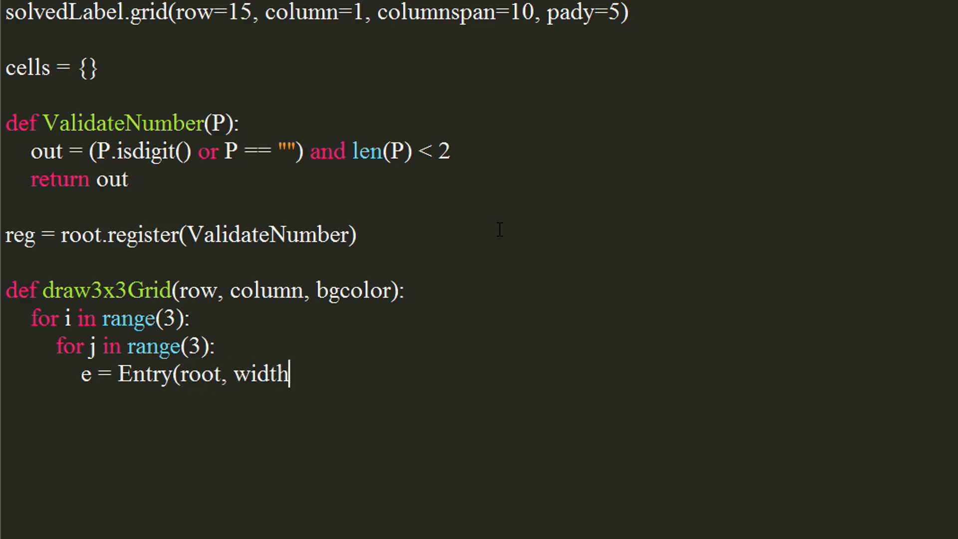
type("=5")
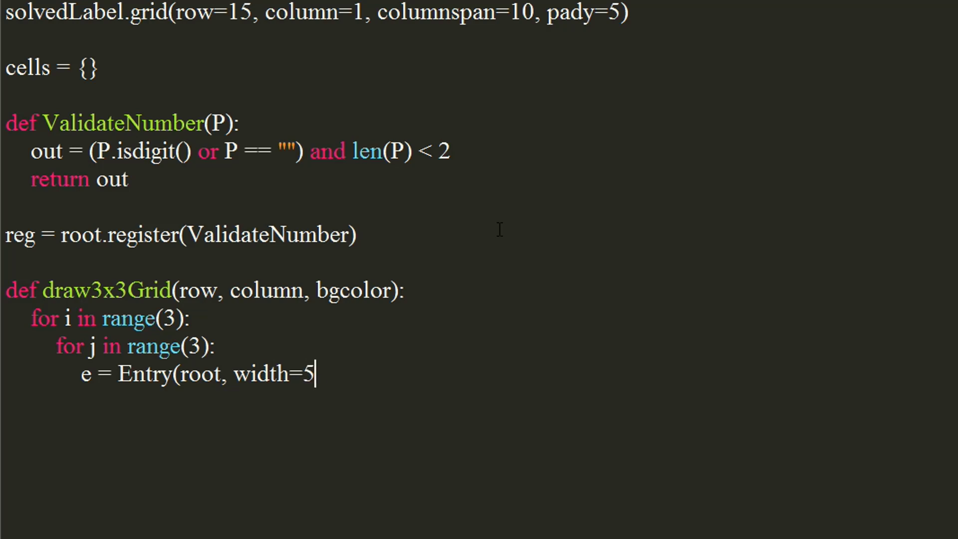
- Give the entry bg=bgcolor, justify="center" and key validation via (reg, "%P")
type(", bgco")
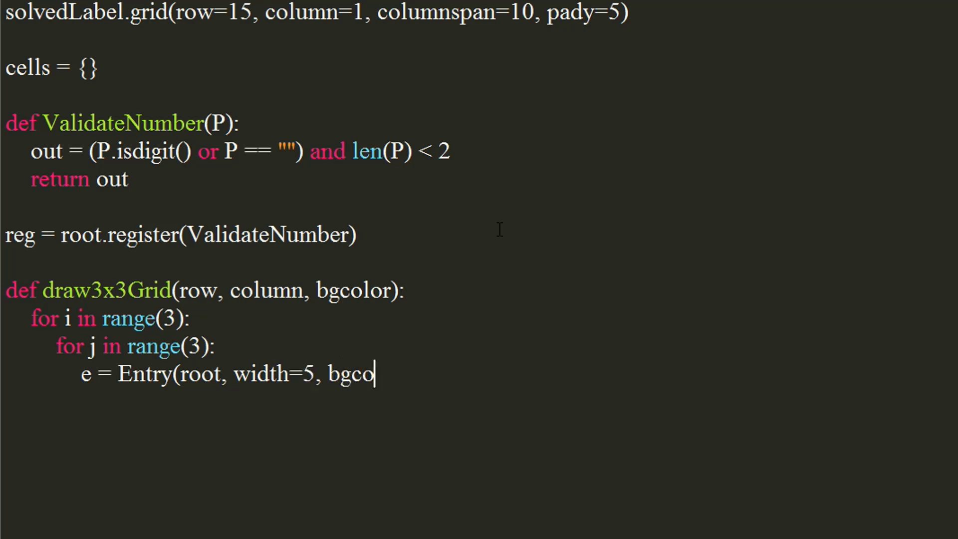
type("lor")
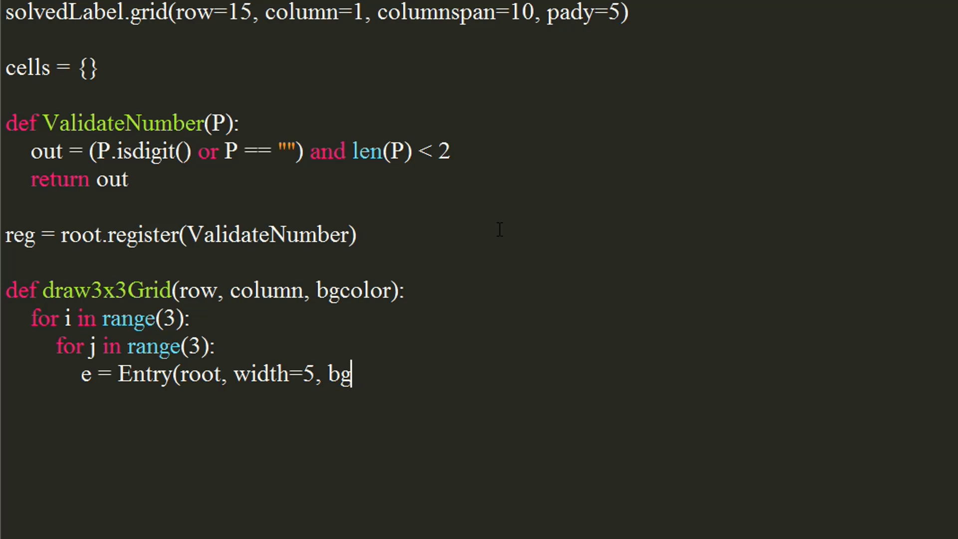
type("=bgco")
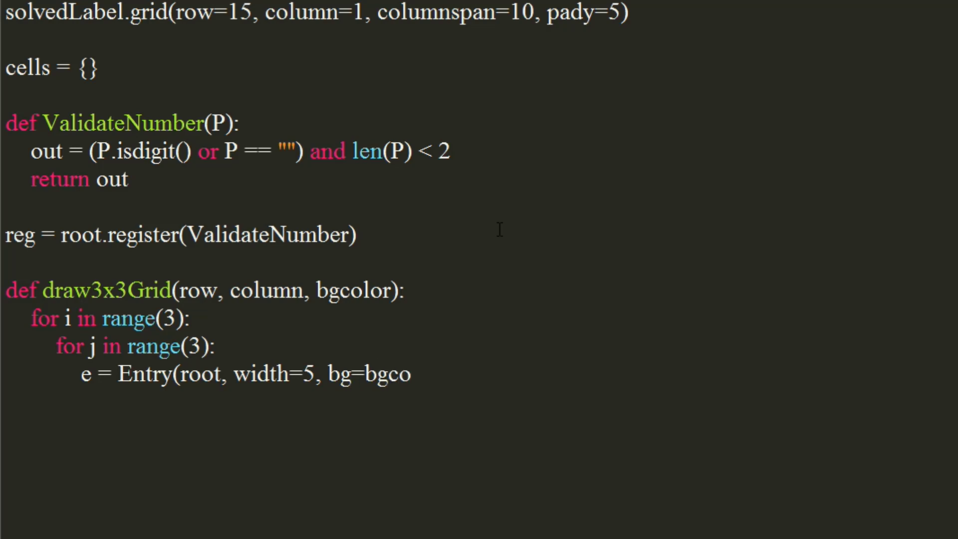
type("lor")
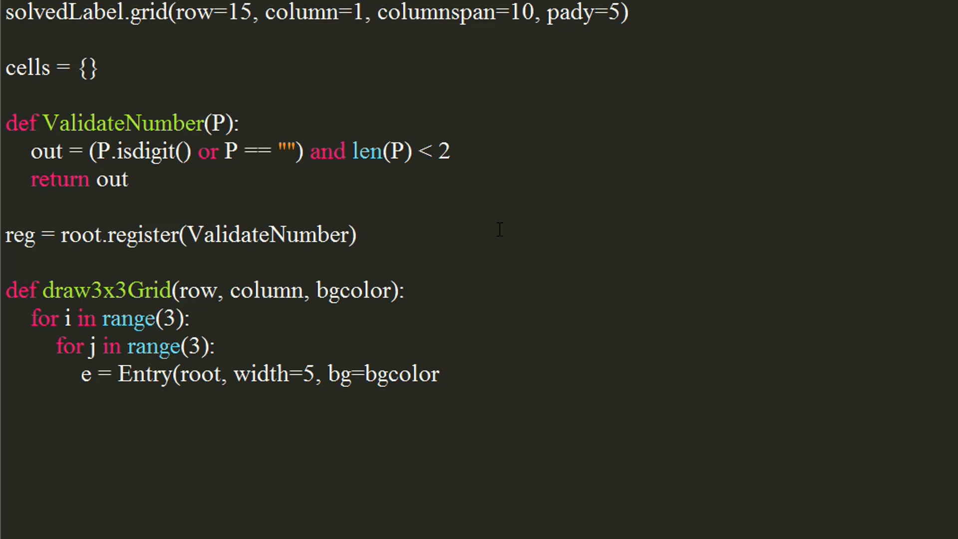
type(", justify=\"center")
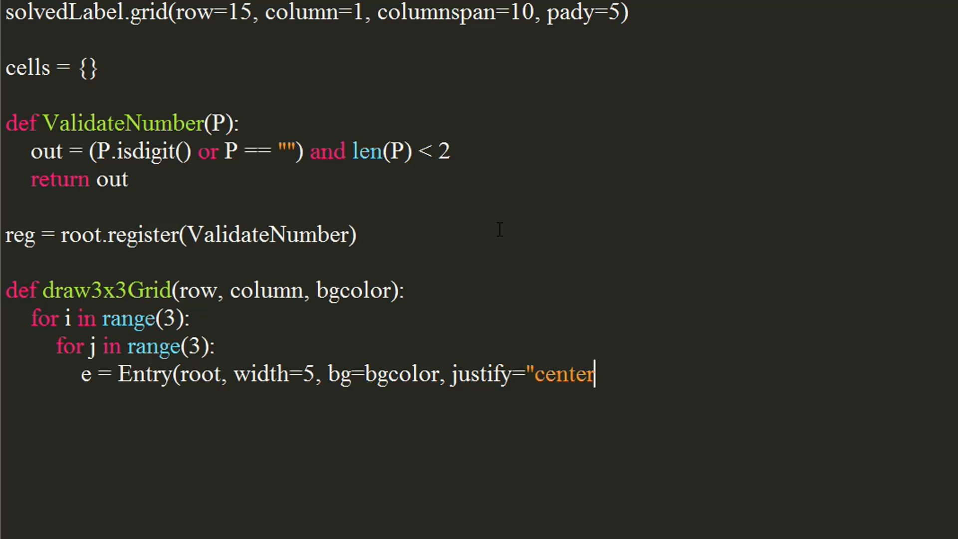
type("\", validate=\"key\",")
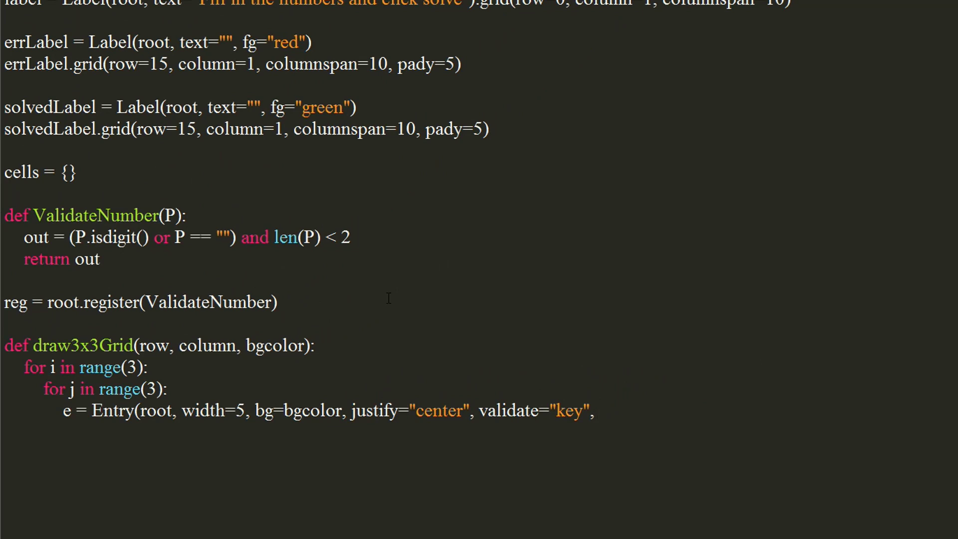
type("valida")
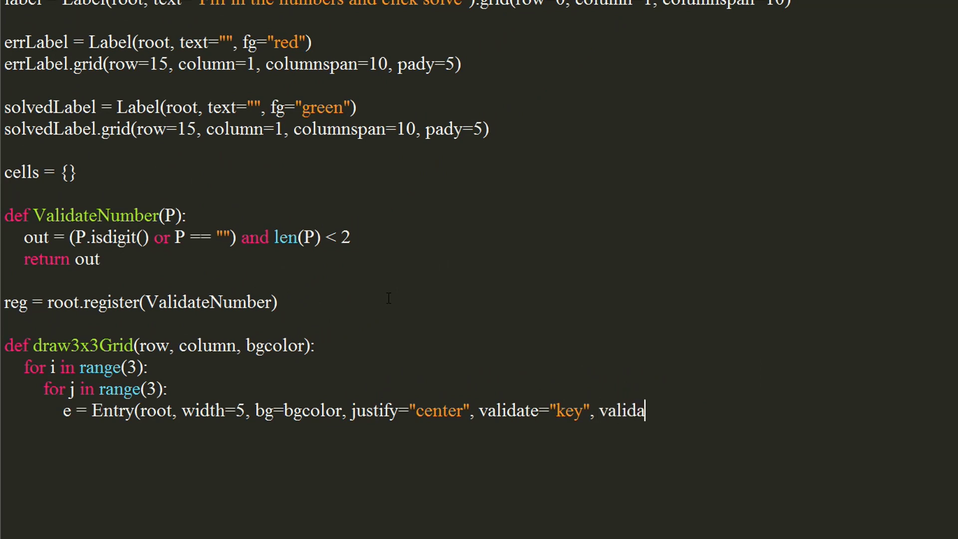
type("tecomman")
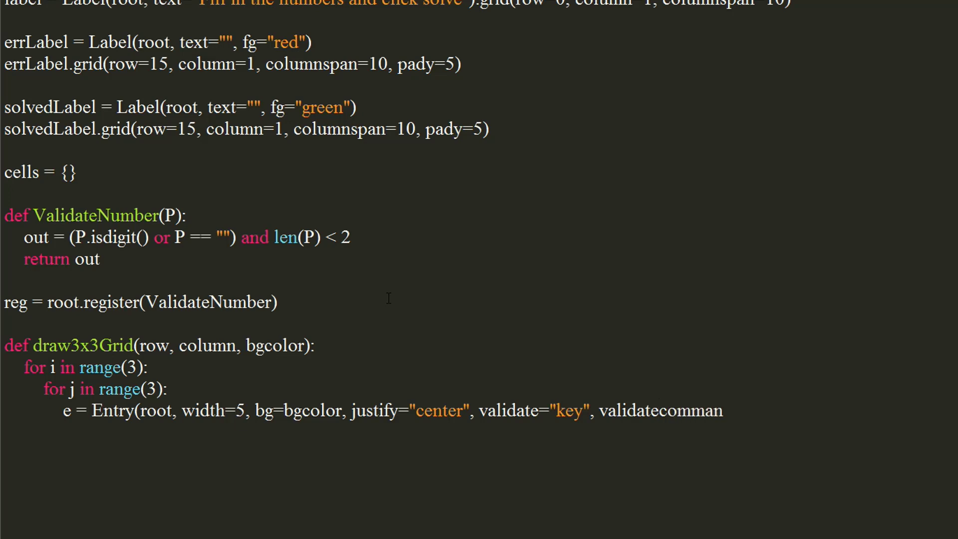
type("d=(reg, \"")
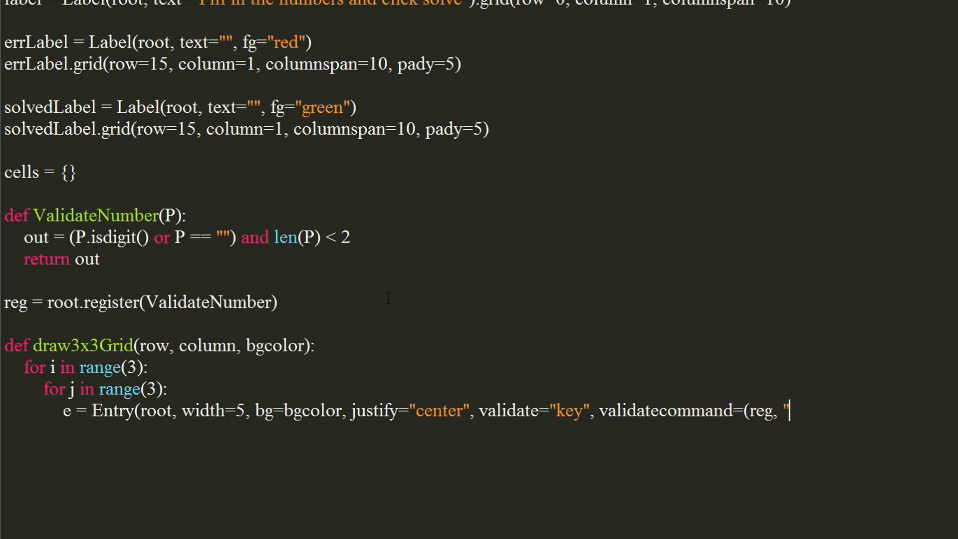
type("%P")
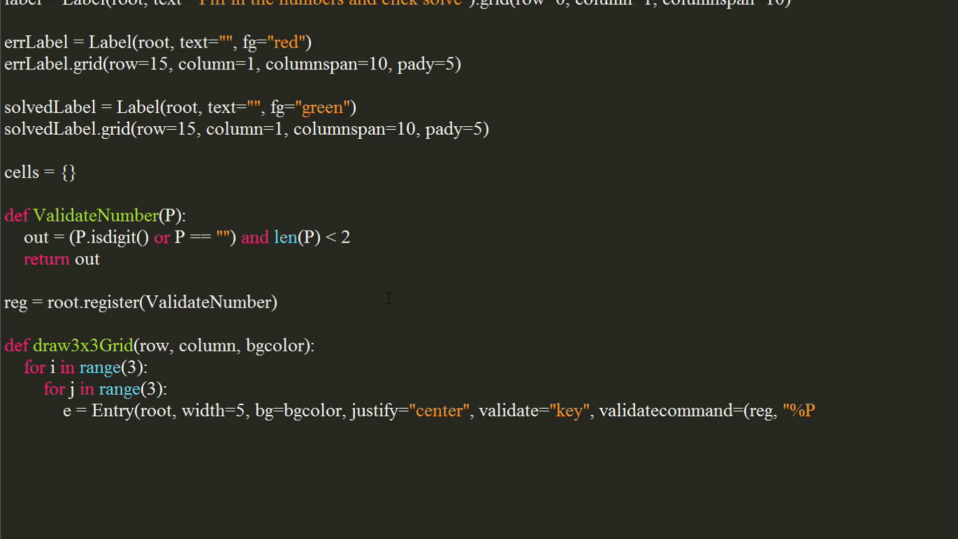
double_click(781, 410)
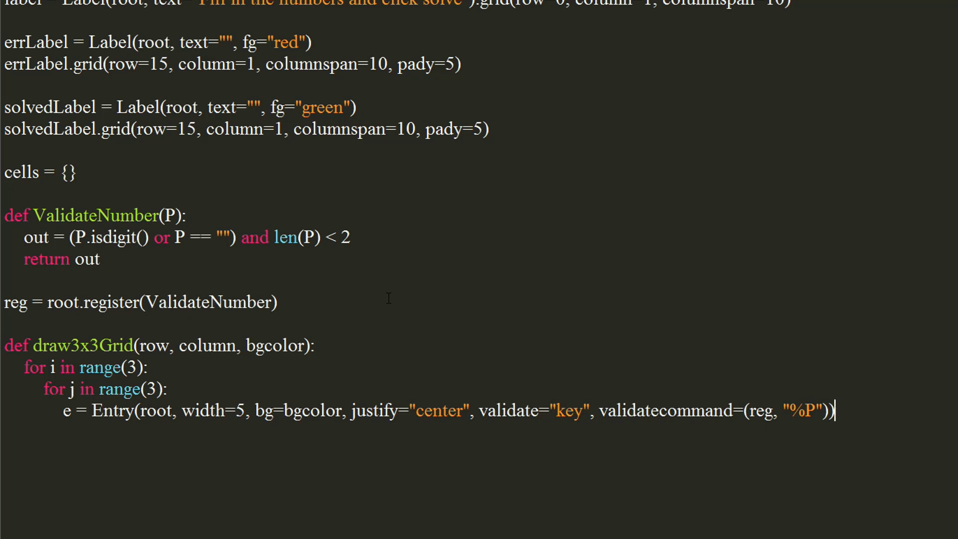
- Grid each entry with padx/pady 1 and ipady 5, storing it in cells[(row+i+1, column+j+1)]
scroll("down", 3)
type("e.grid(row=row+i+1, column=column+j+1, sticky=\"nsew")
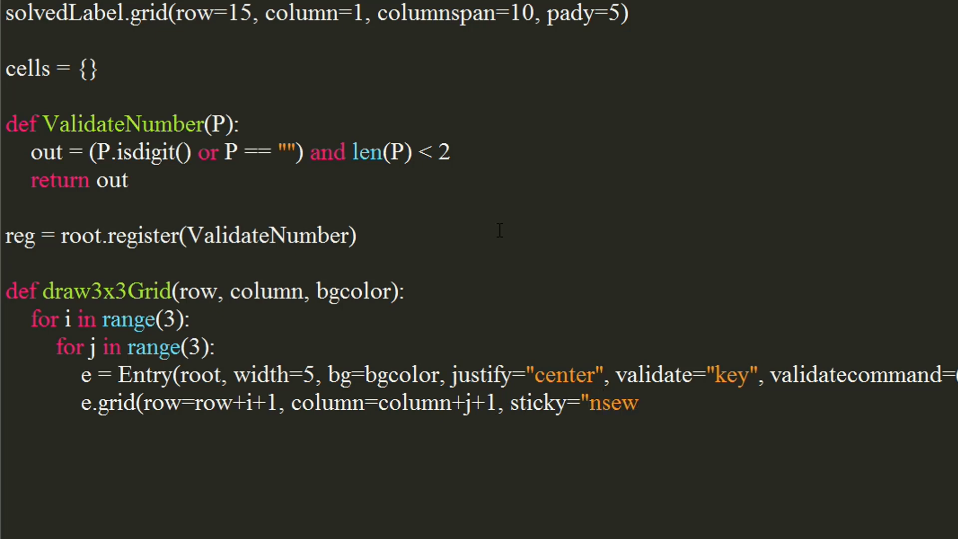
type(", pa")
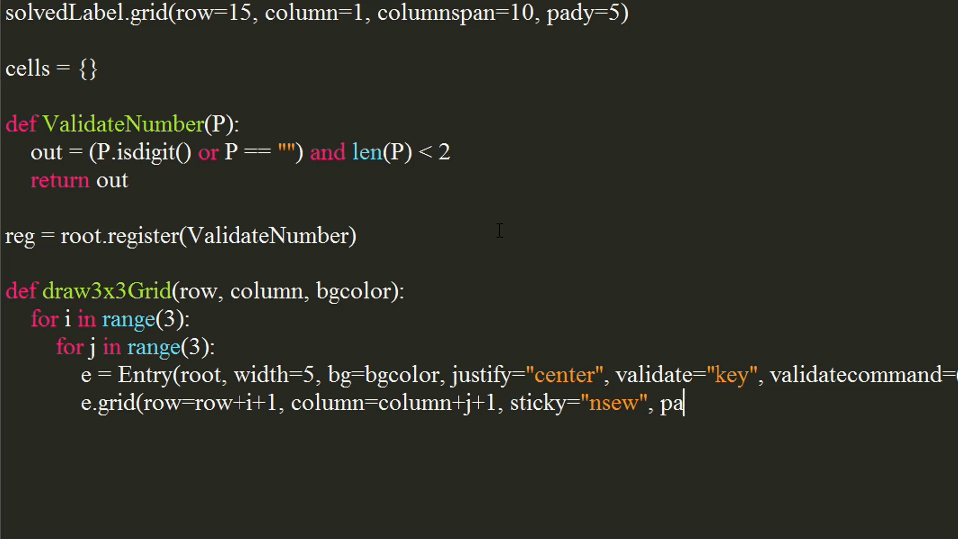
type("dx=1, pady=1, i")
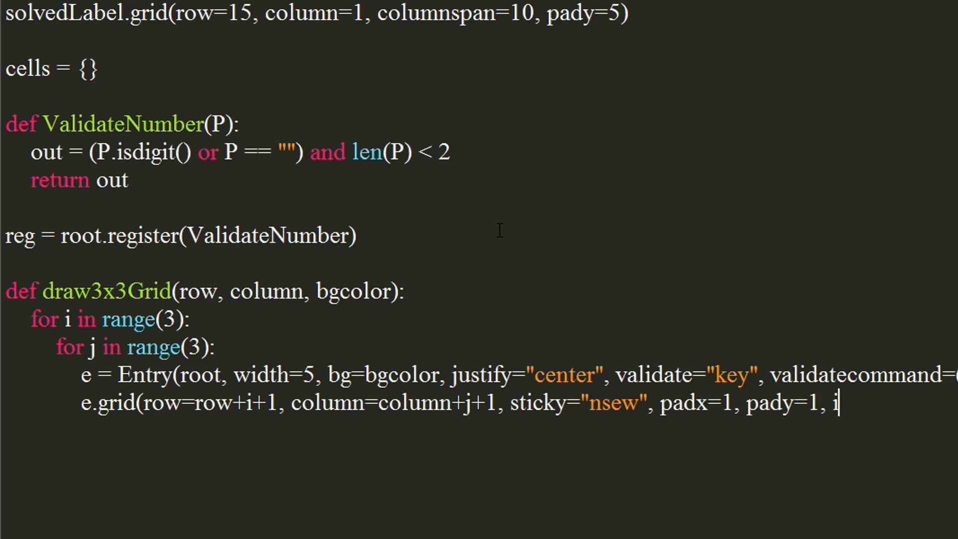
type("pady=5)")
type("cells[")
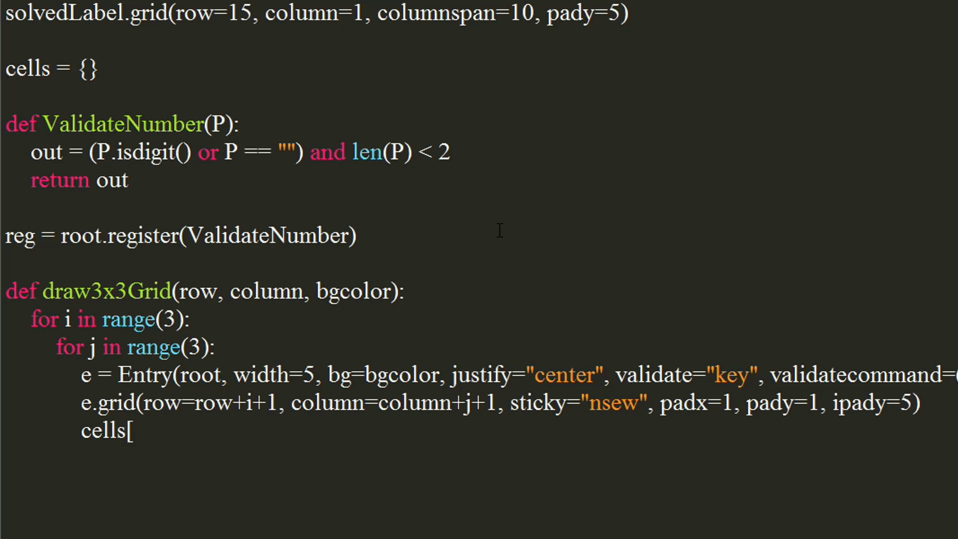
type("(row+i+1, column+j+1)] = e")
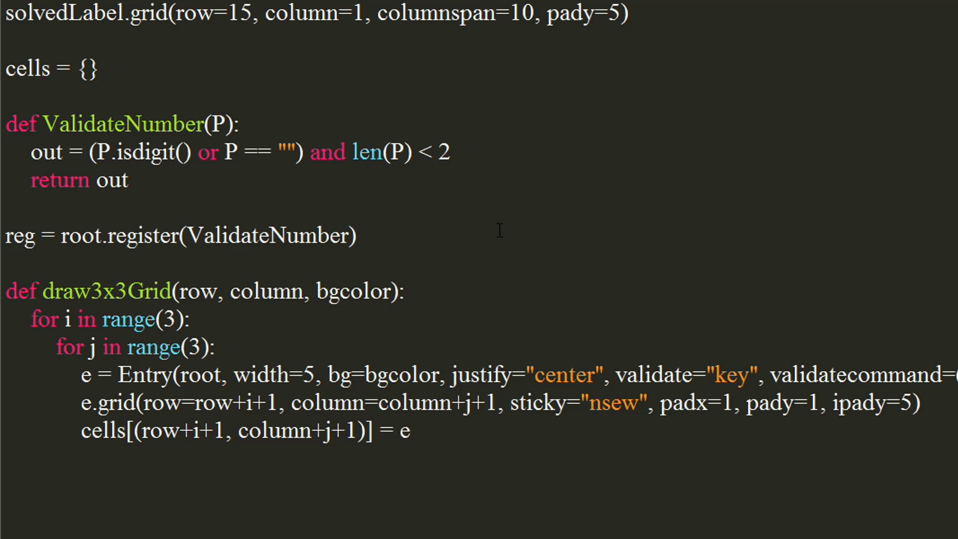
type("de")
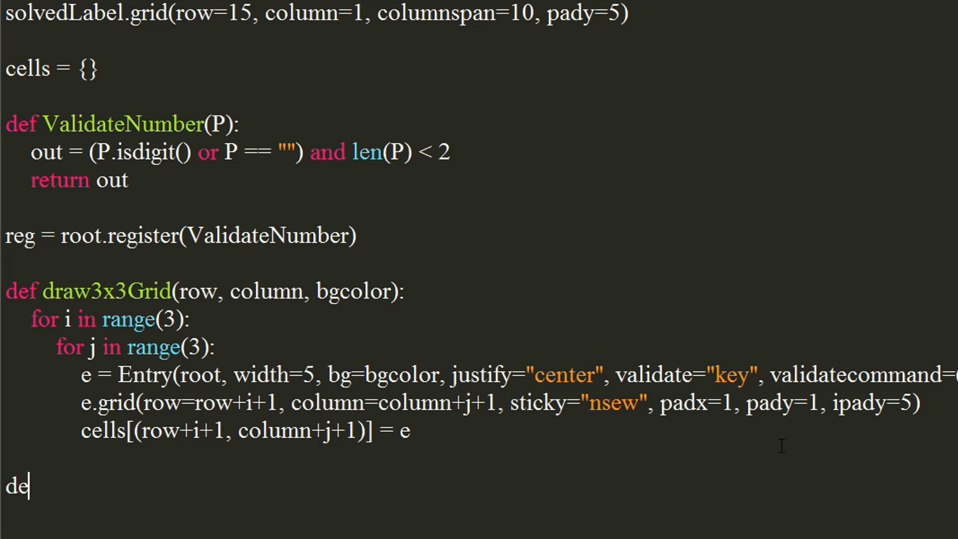
- Define draw9x9Grid() with color set to "#D0ffff"
type("f draw")
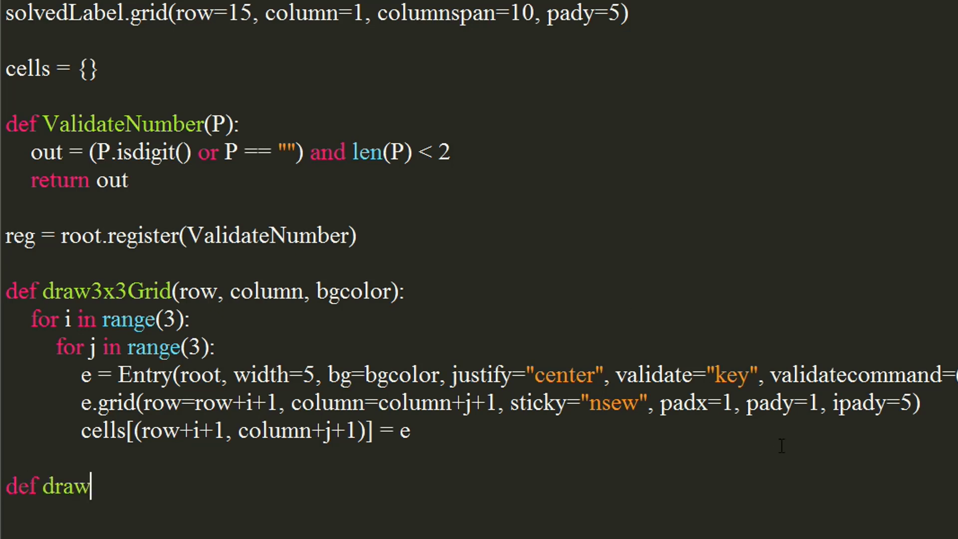
type("9x9")
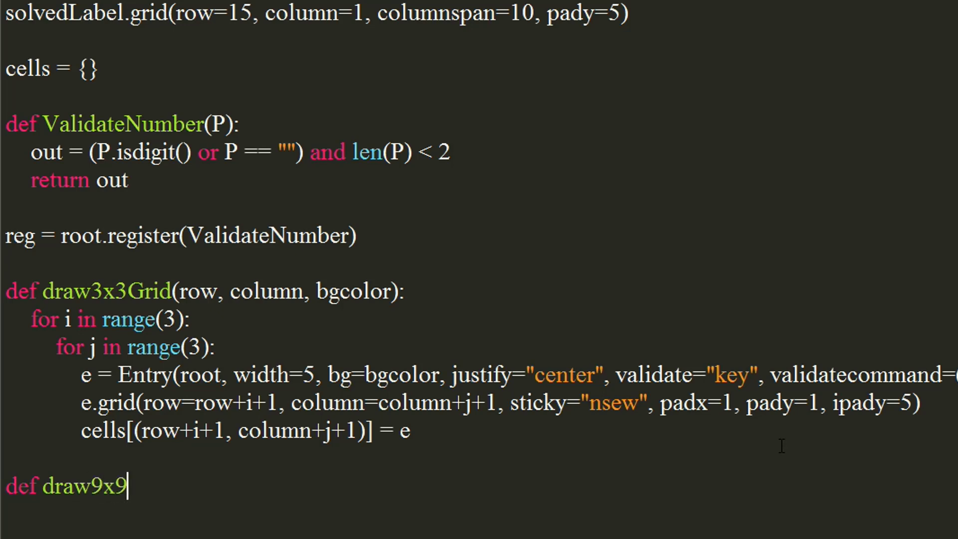
type("Grd(")
type("co")
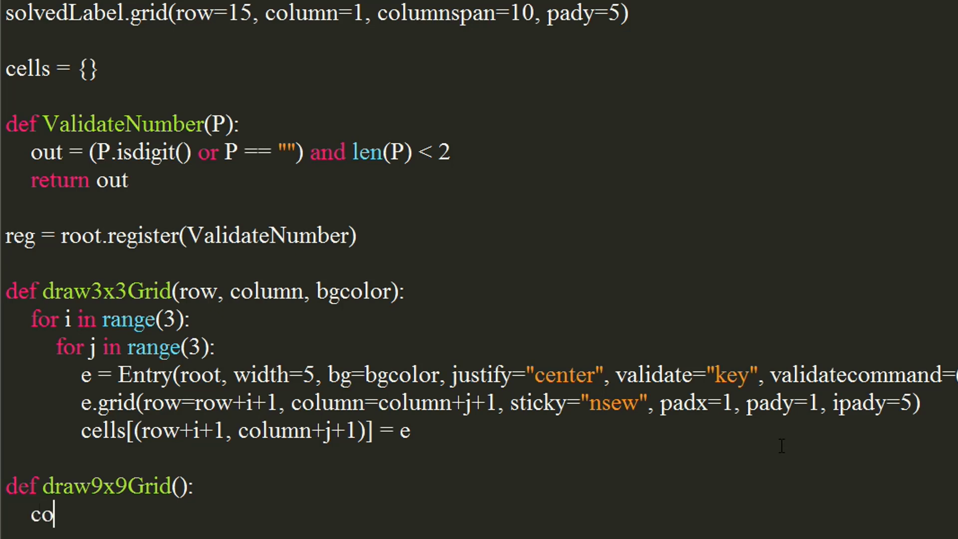
type("lor = \"")
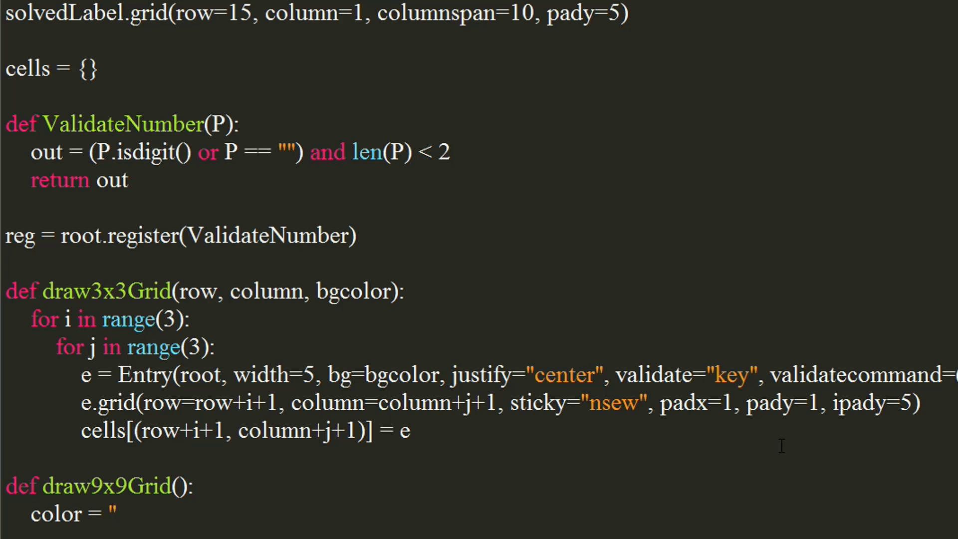
type("#D0")
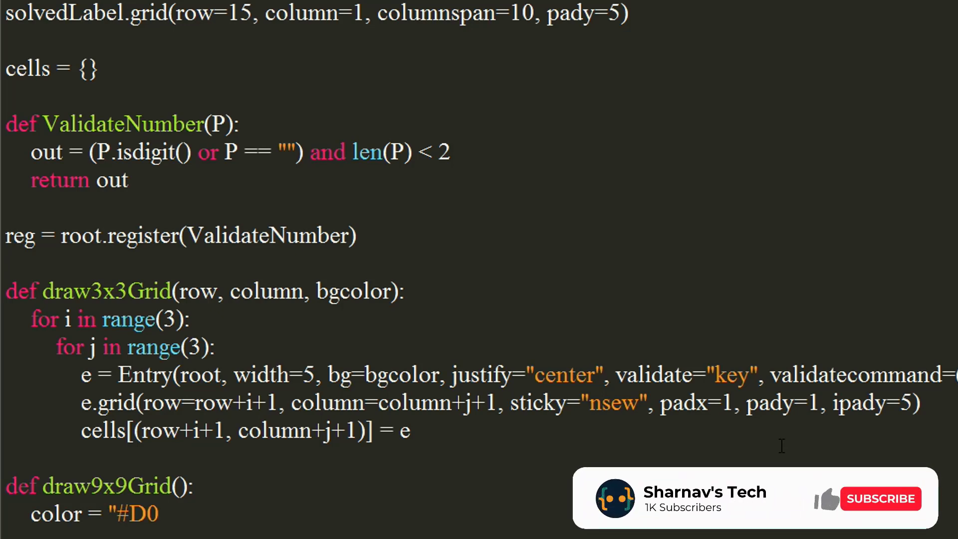
type("ffff")
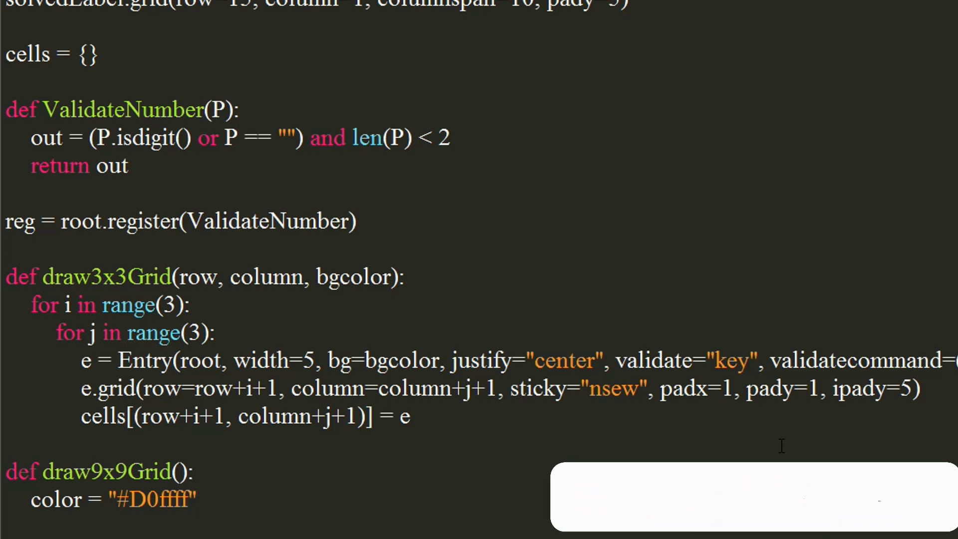
- Loop rowNo over range(1, 10, 3) and begin the colNo loop from 0
type("for rowNo in range(")
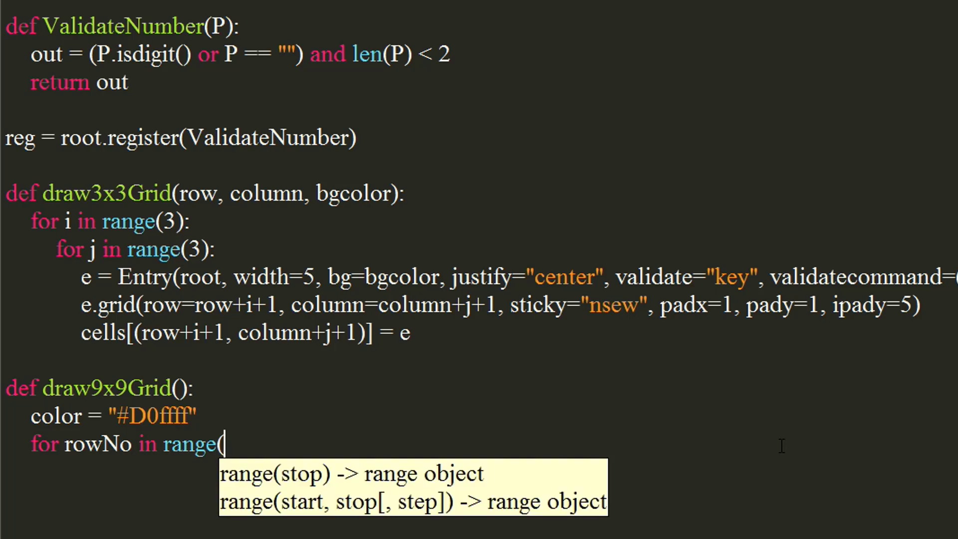
type("1, 10")
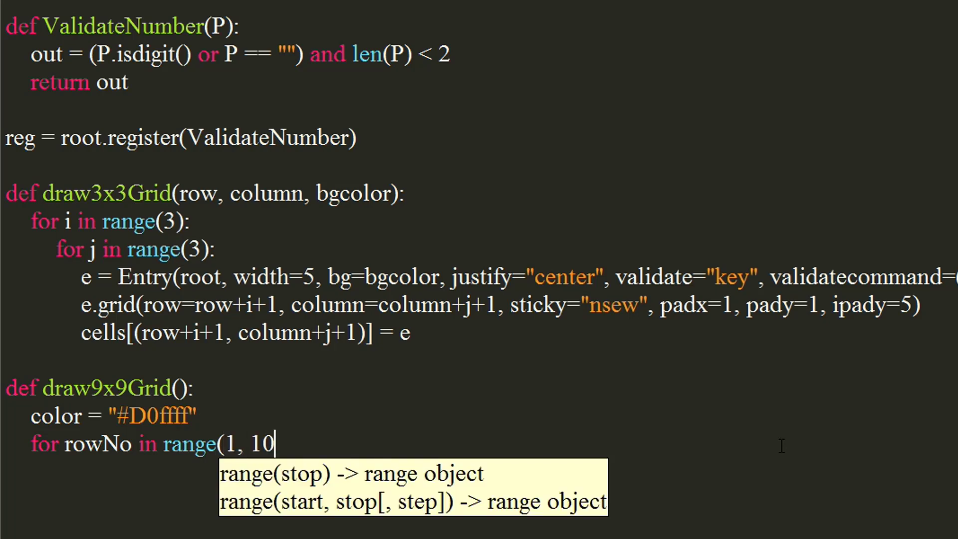
type(", 3):")
type("for colNo in range(")
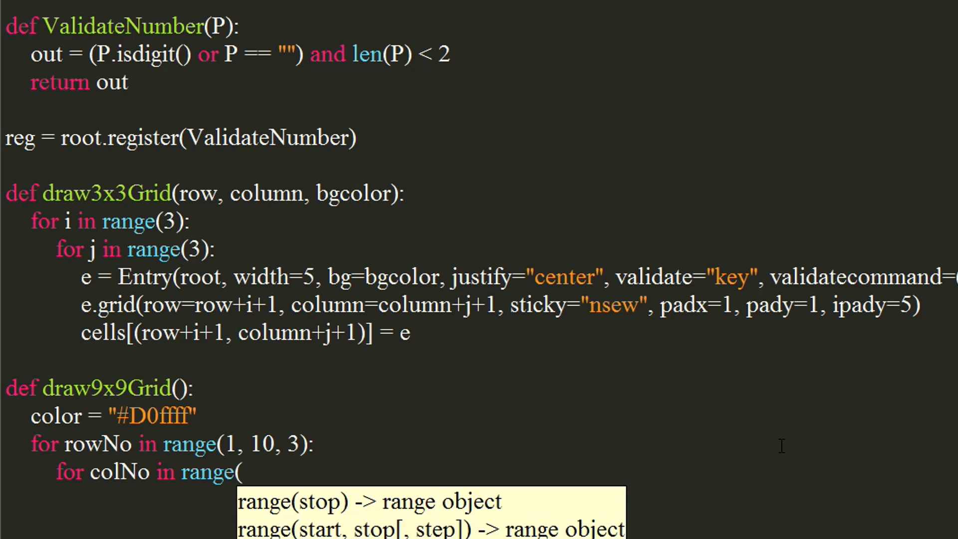
type("0,")
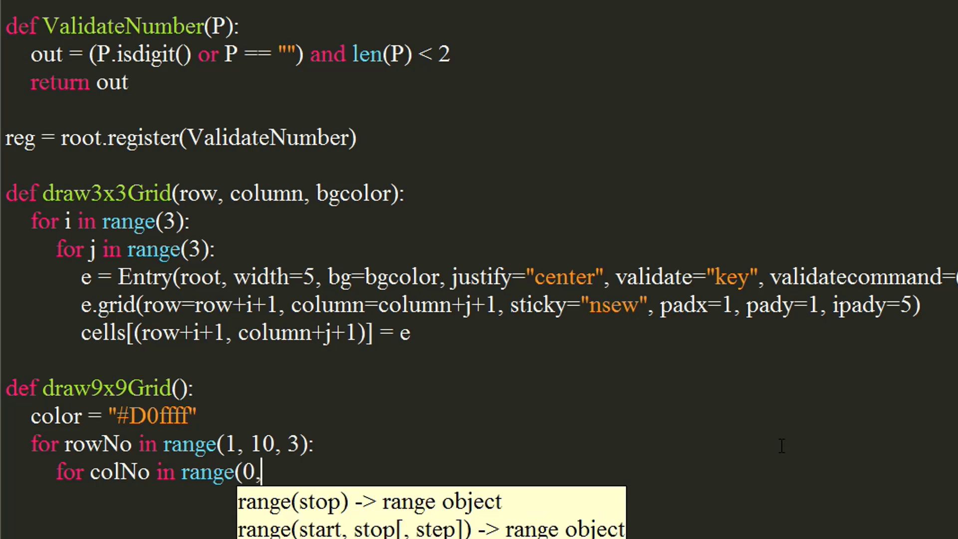
- Complete the colNo loop range as range(0,9,3)
type("9,3")
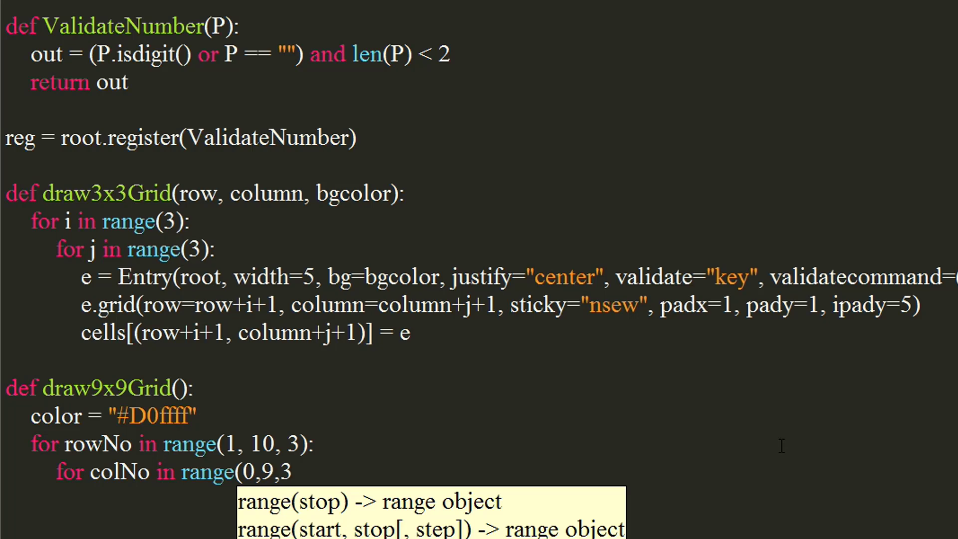
scroll("down", 3)
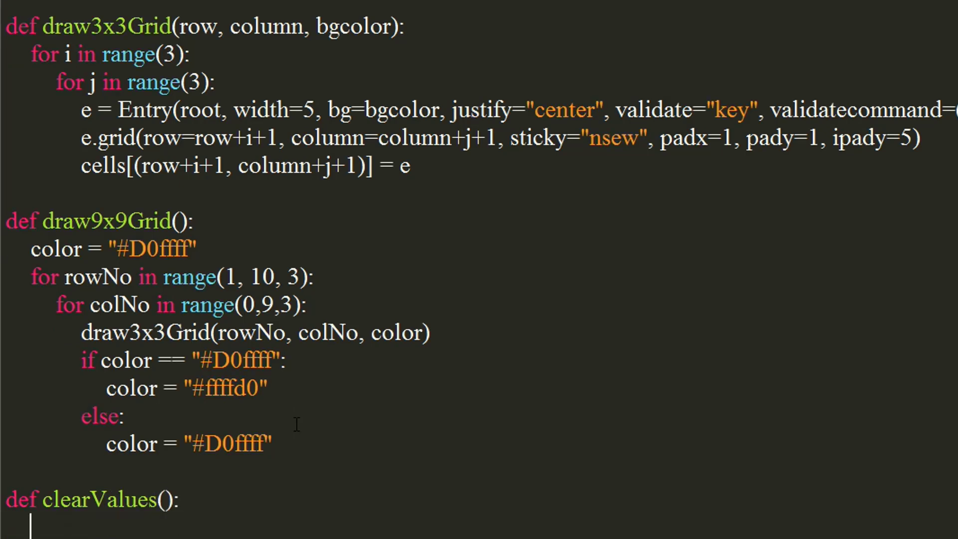
- Add solvedLabel.configure(text="") after the errLabel reset in clearValues
type("errL")
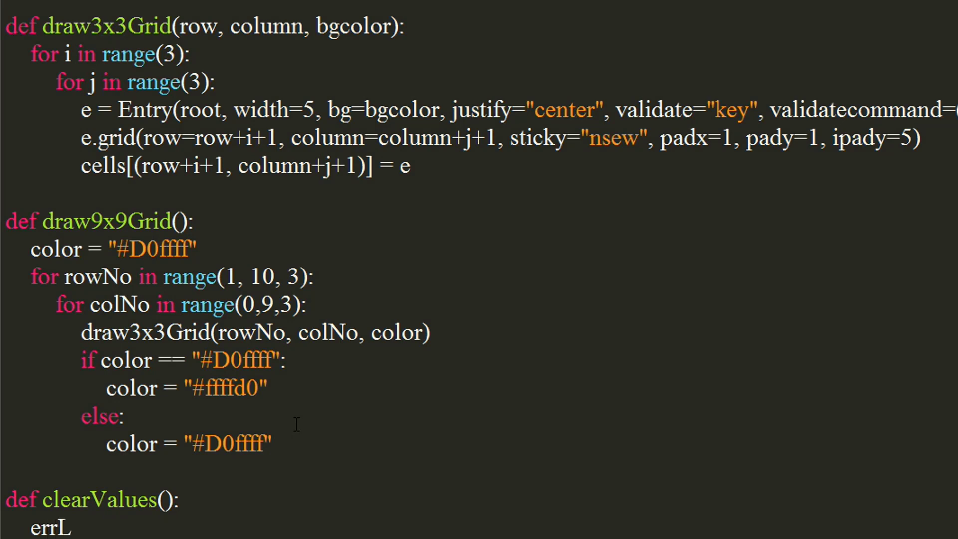
type("abel.configure(text=\"")
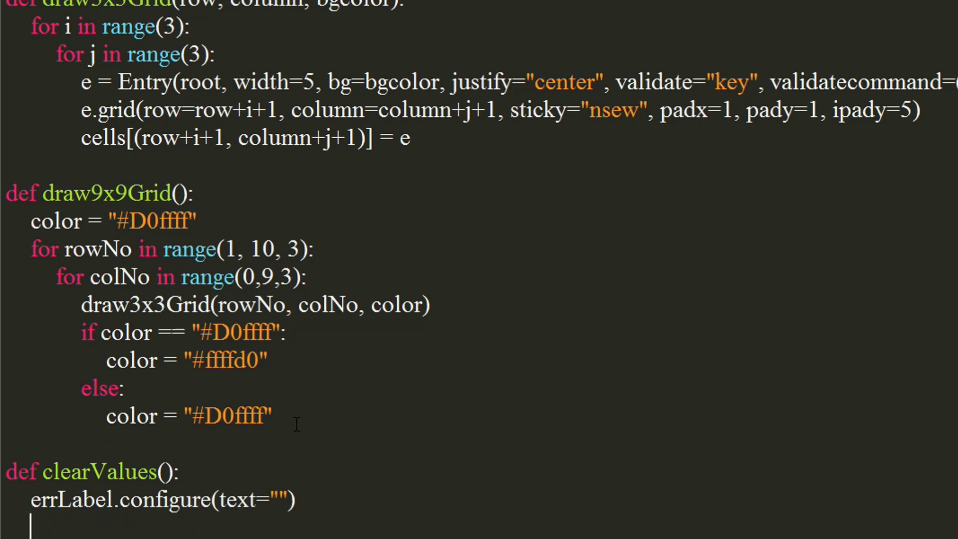
type("solvedL")
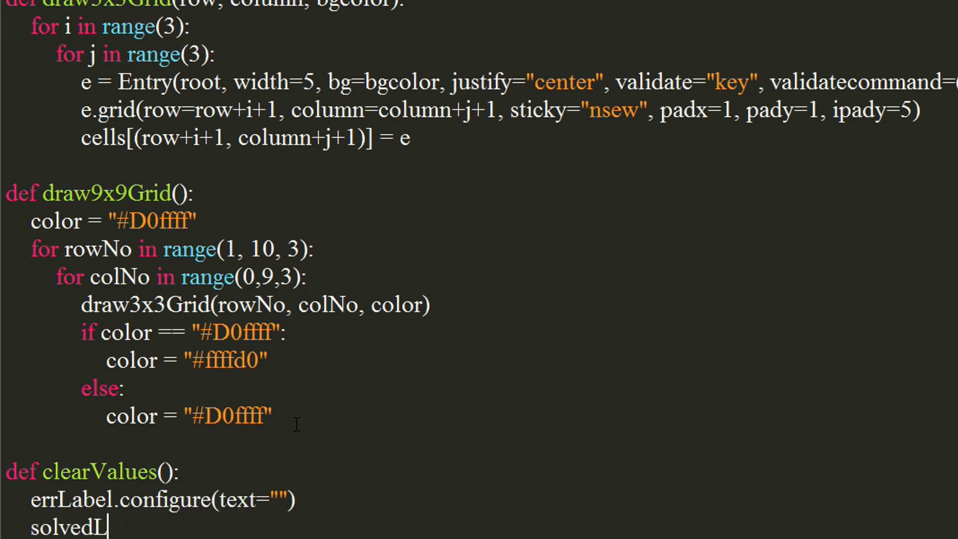
type("abel.configur")
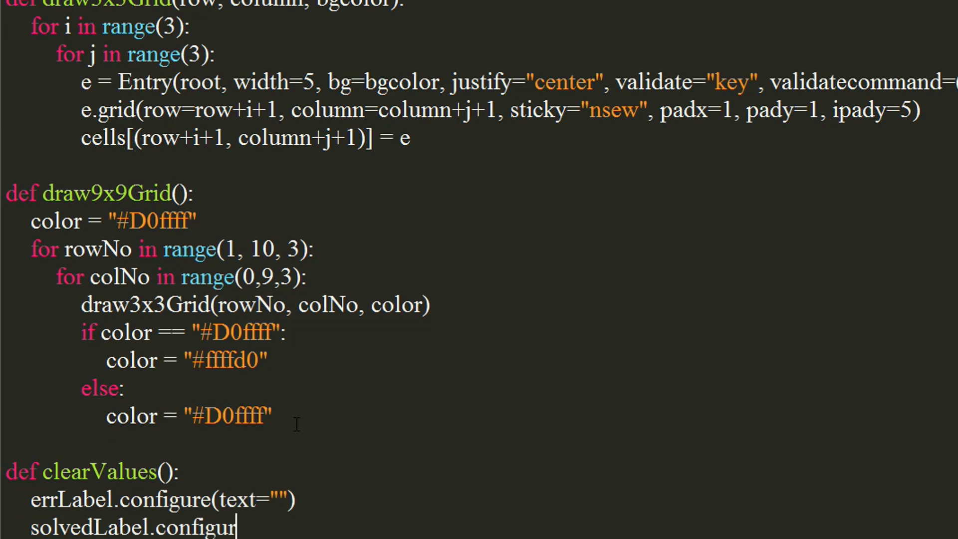
type("e(text=\"\")")
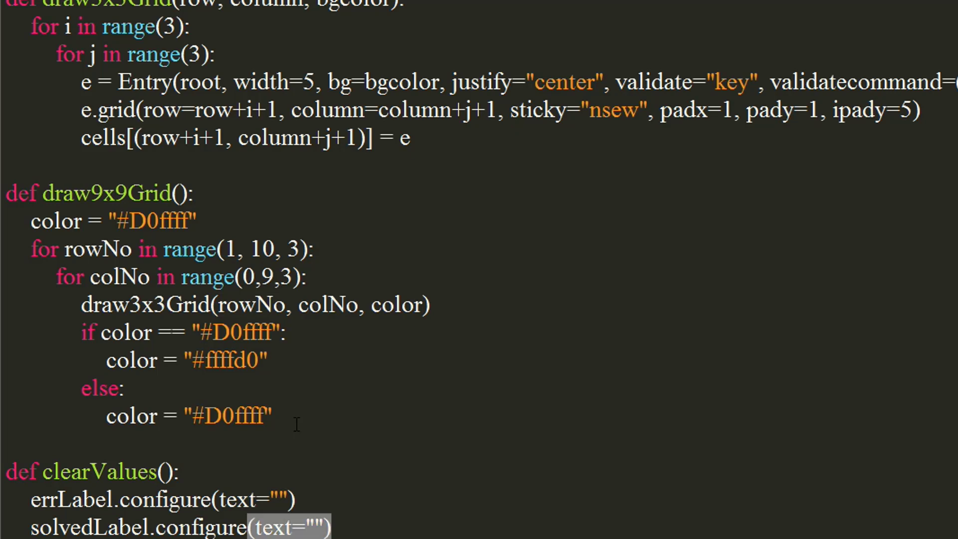
scroll("down", 3)
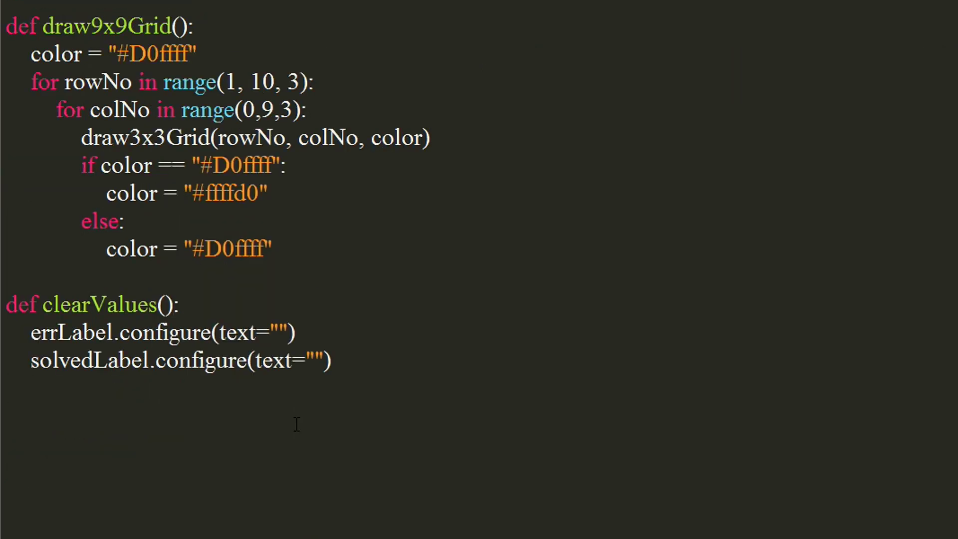
- Add nested loops over rows range(2, 11) and columns range(1, 10)
type("for")
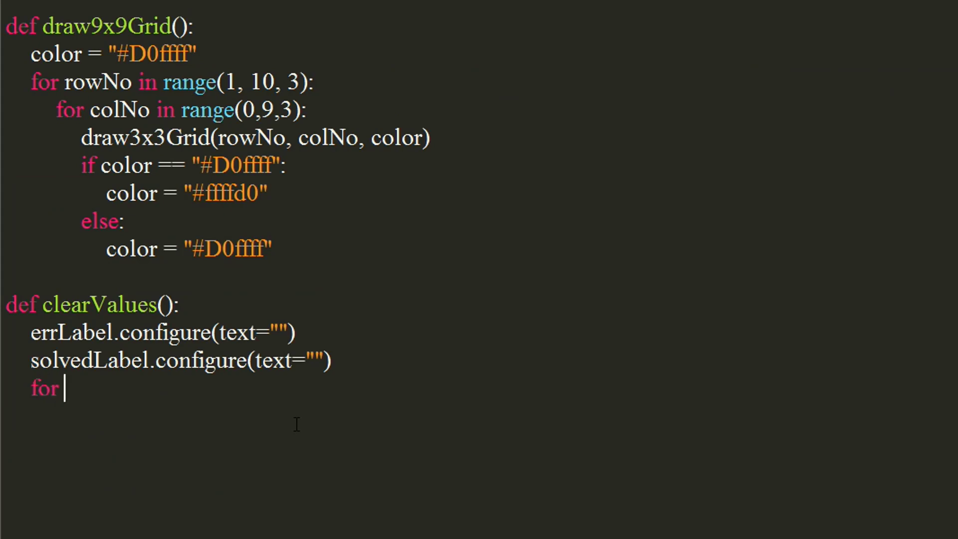
type("row")
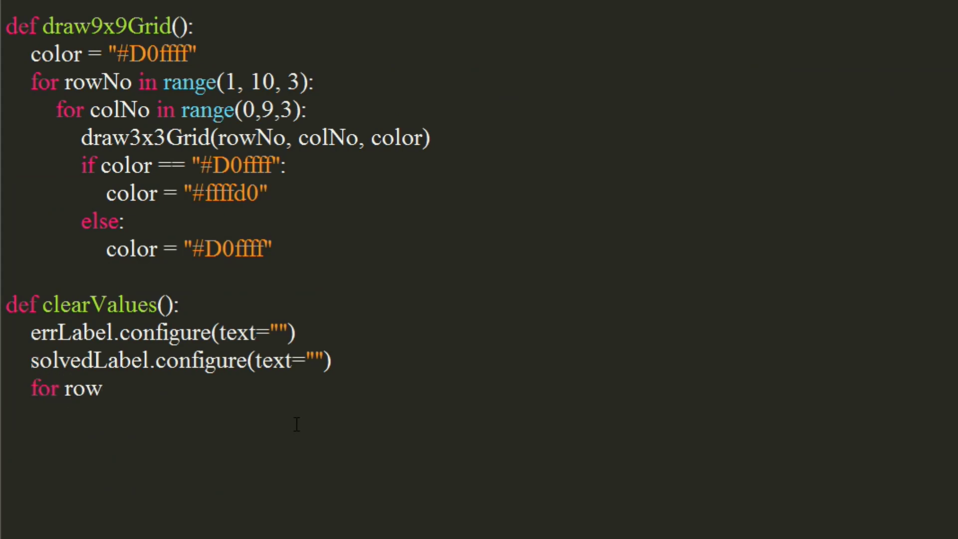
type("in range")
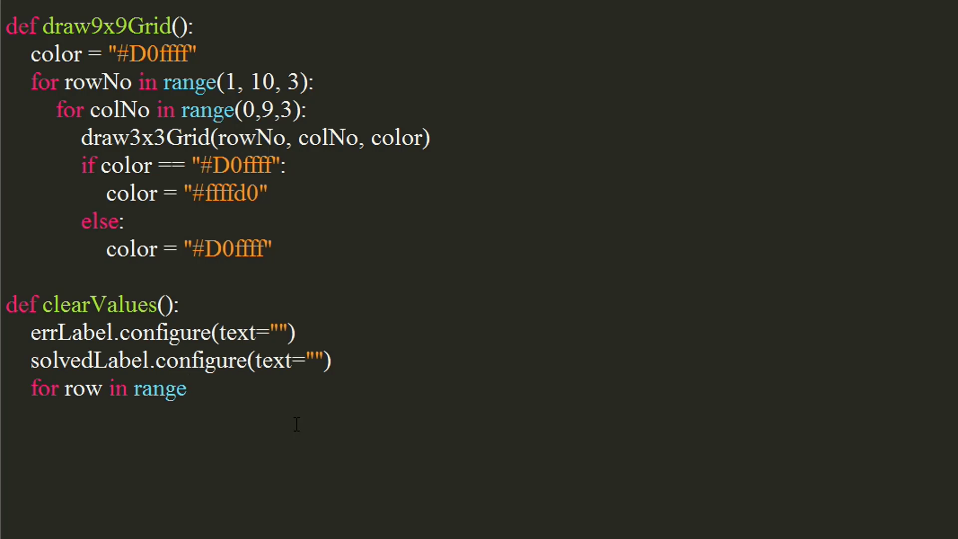
type("(")
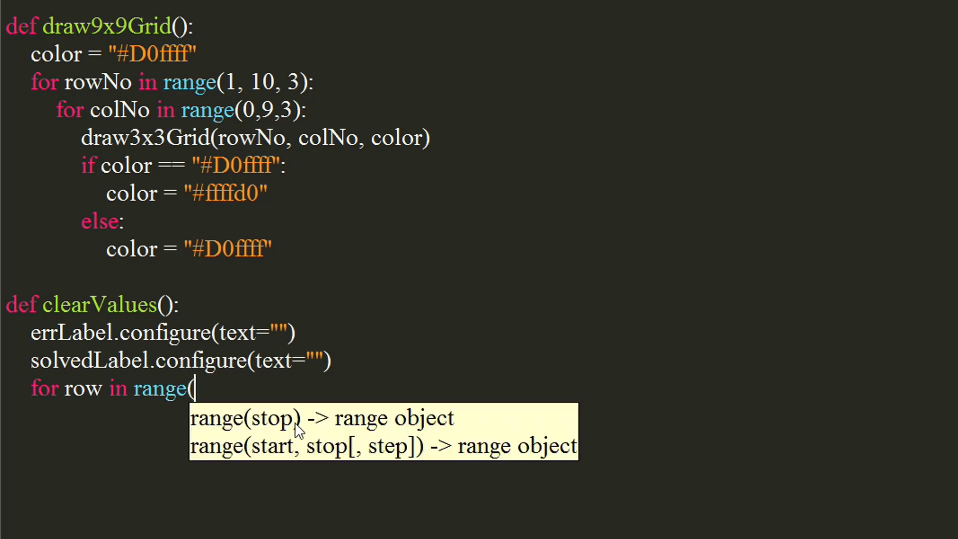
type("2, 11):")
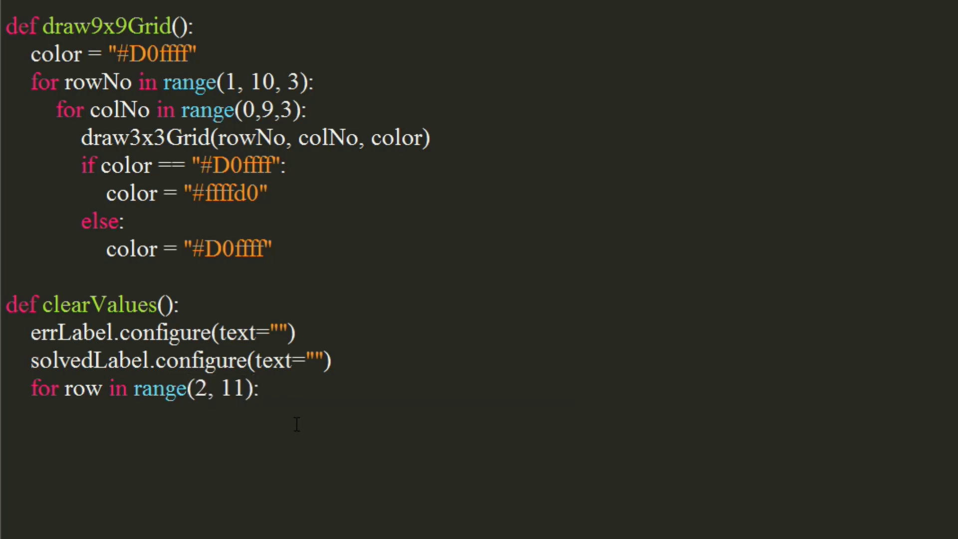
type("for col i")
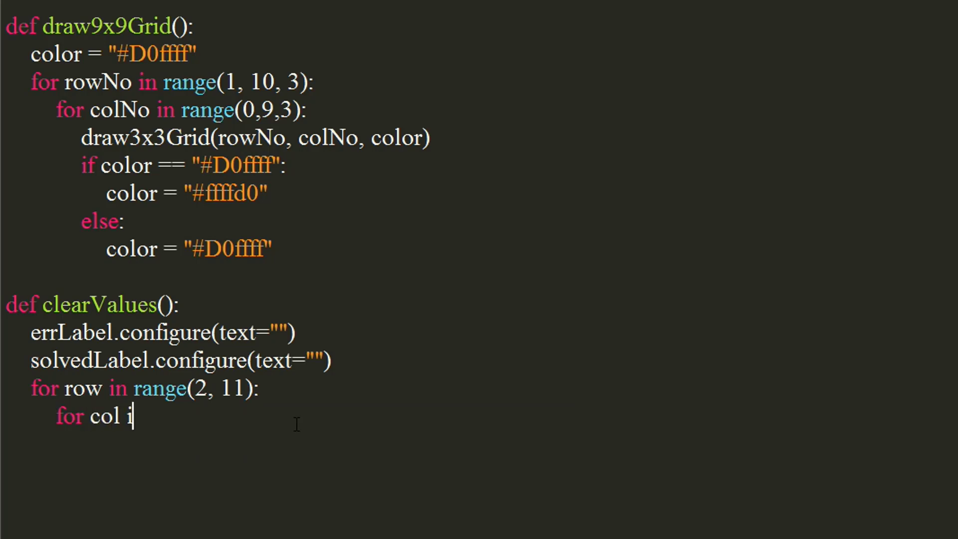
type("n range")
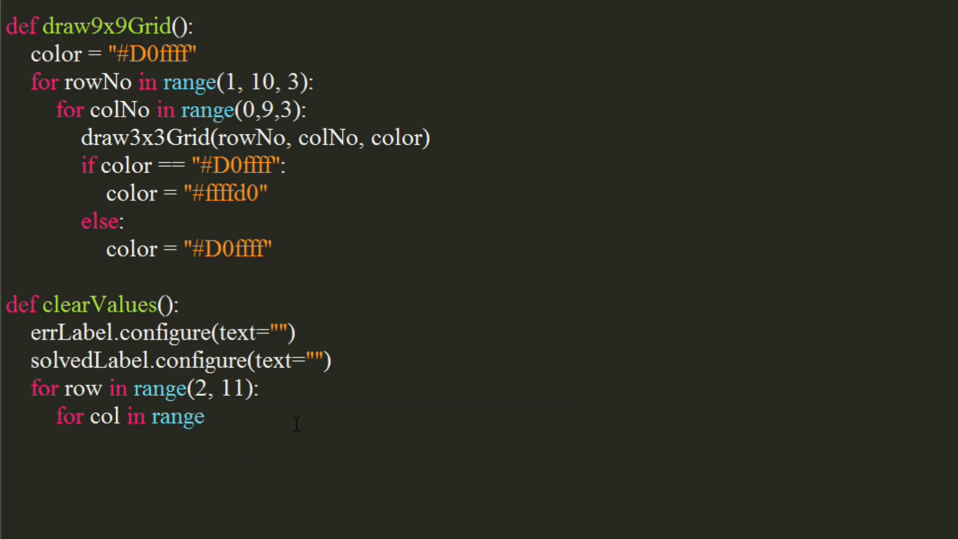
type("(")
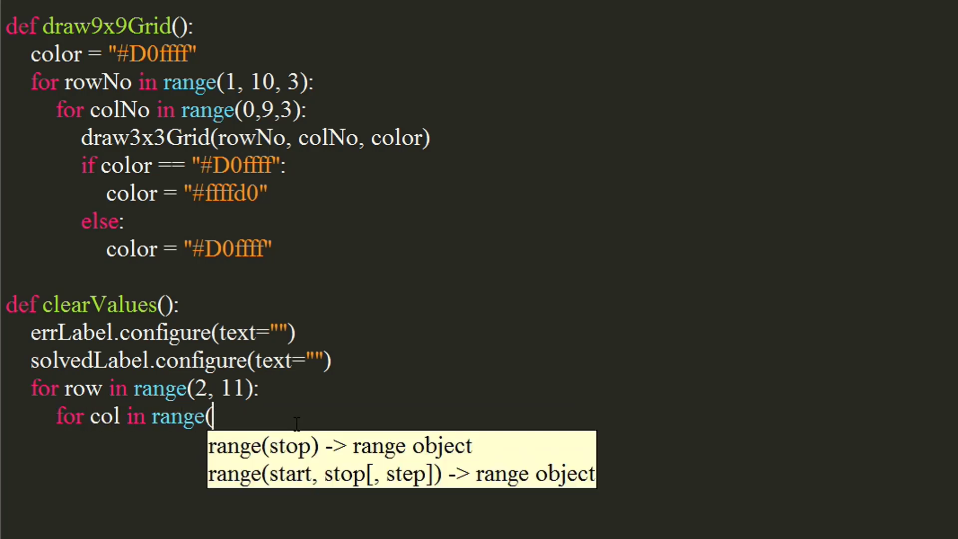
type("1 , 1")
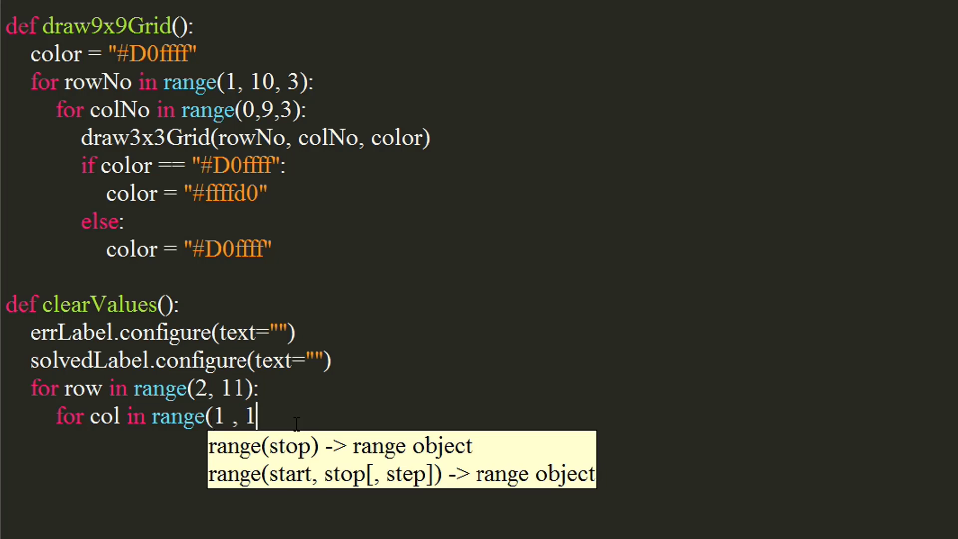
type("0)")
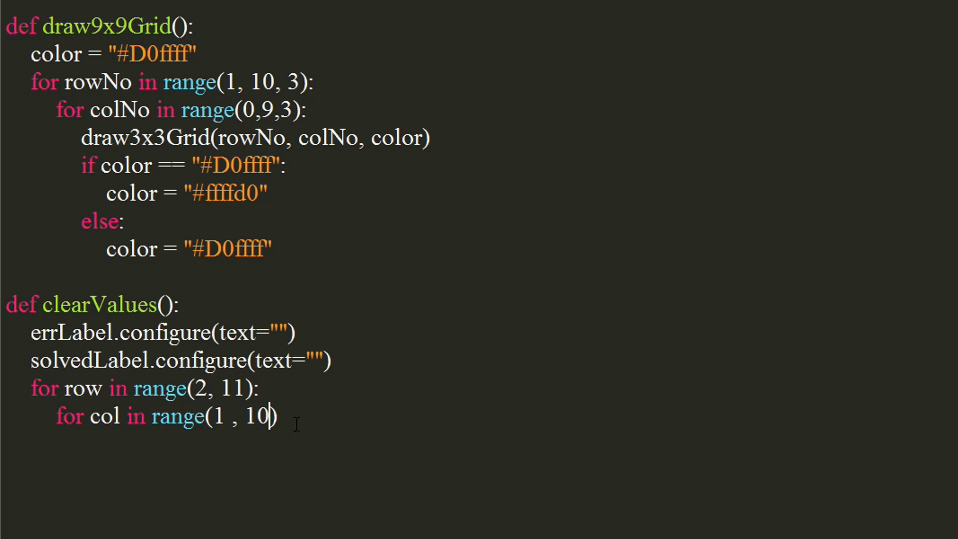
type(":")
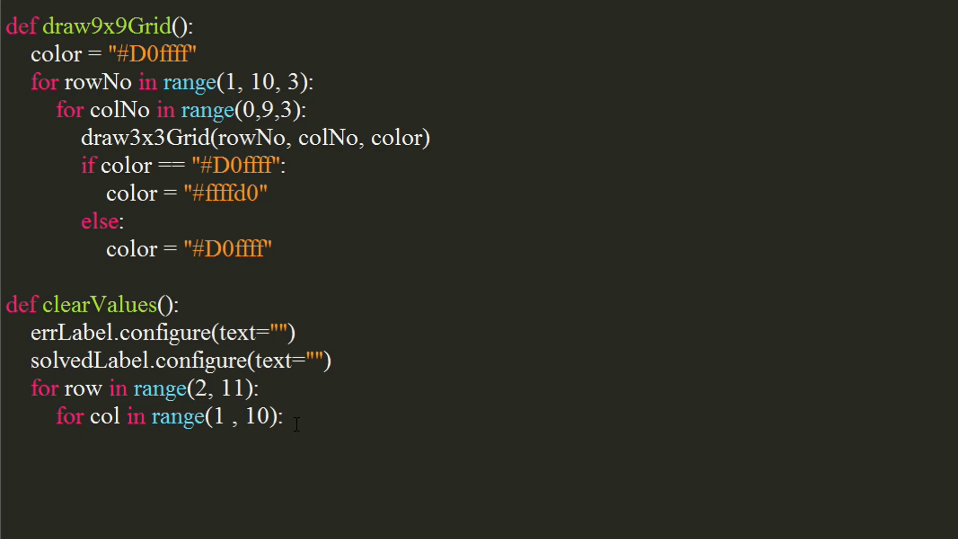
- Fetch each cells[(row, col)] entry and empty it with cell.delete(0, "end")
type("cell =")
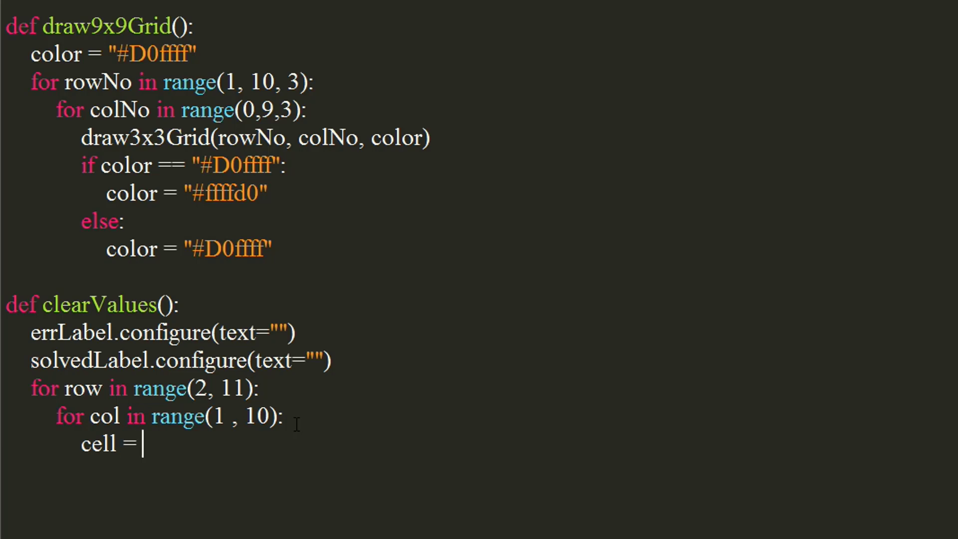
type("cells")
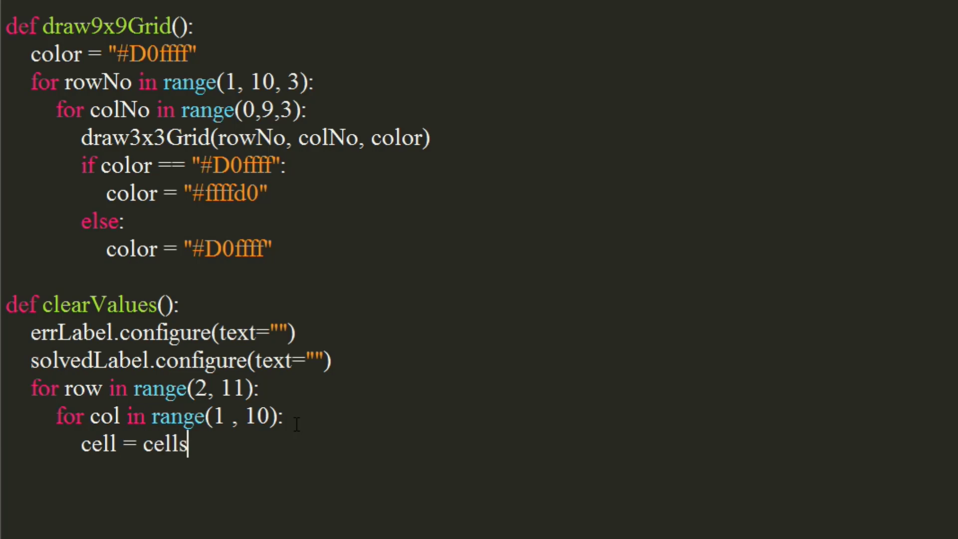
type("[")
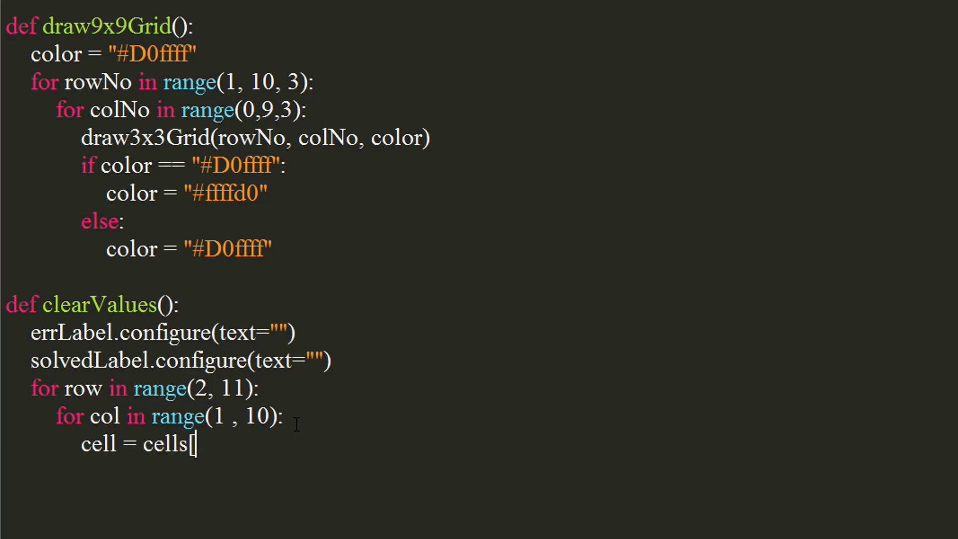
type("(row, col)]")
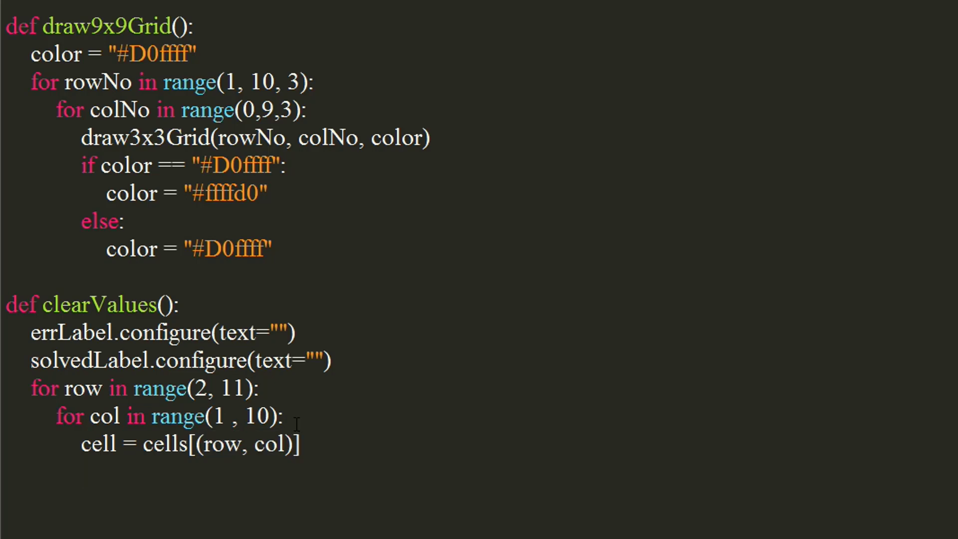
type("cell.d")
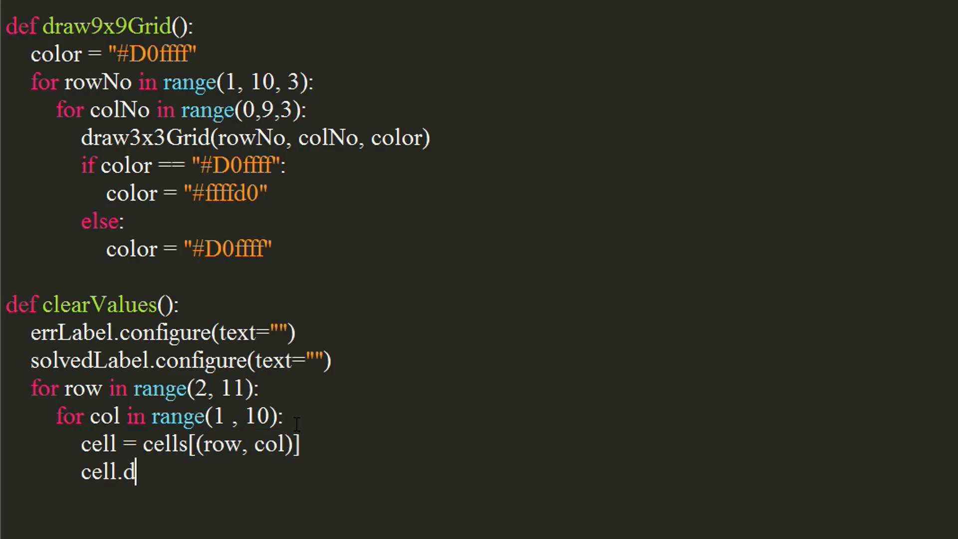
type("elete(")
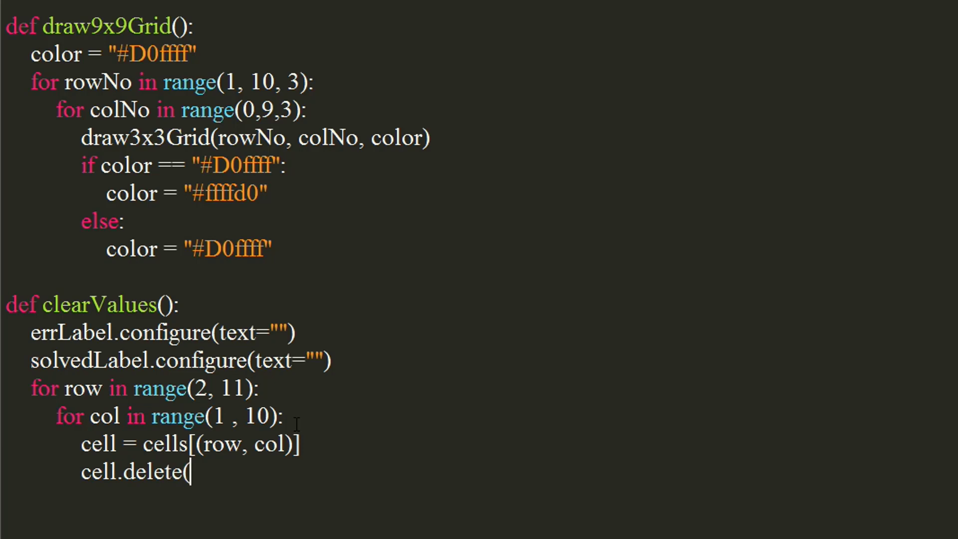
type("0,")
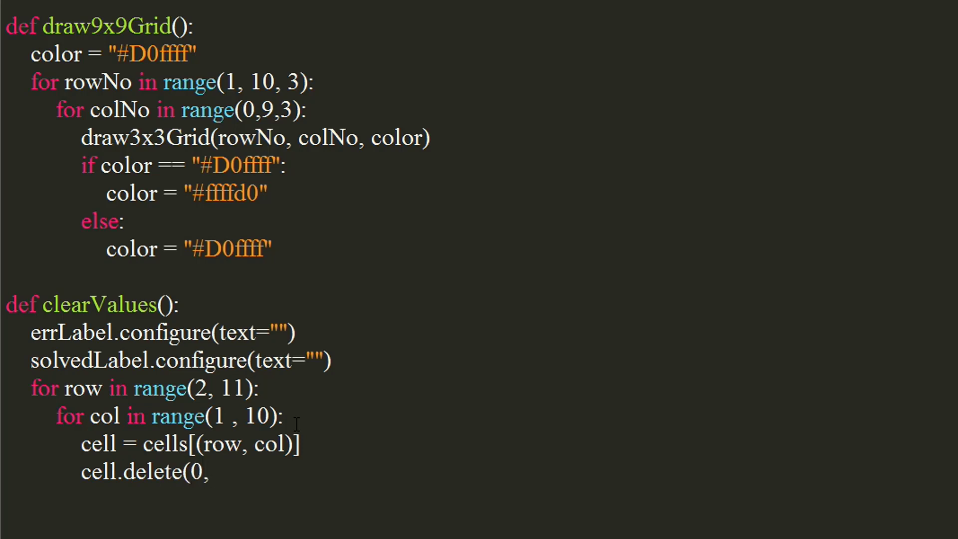
type("\"e")
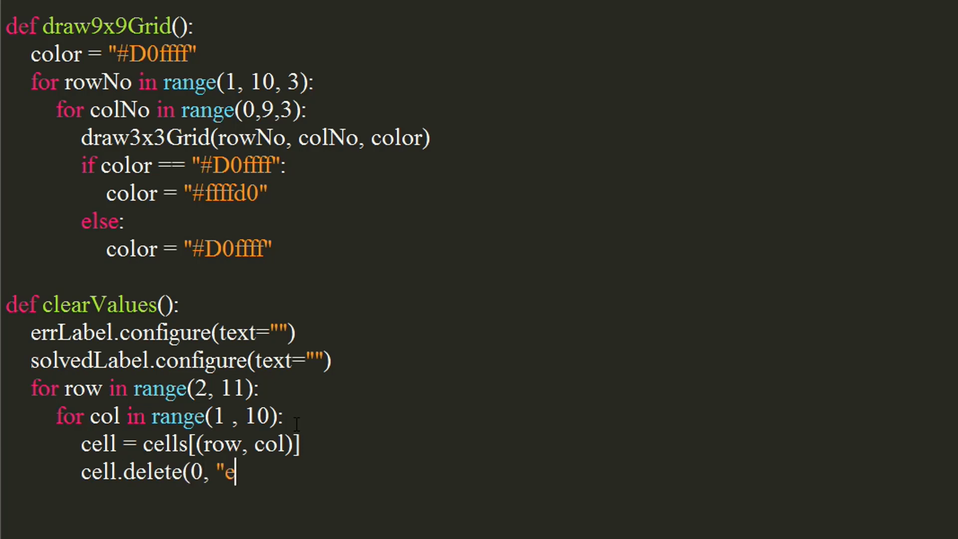
type("nd\"")
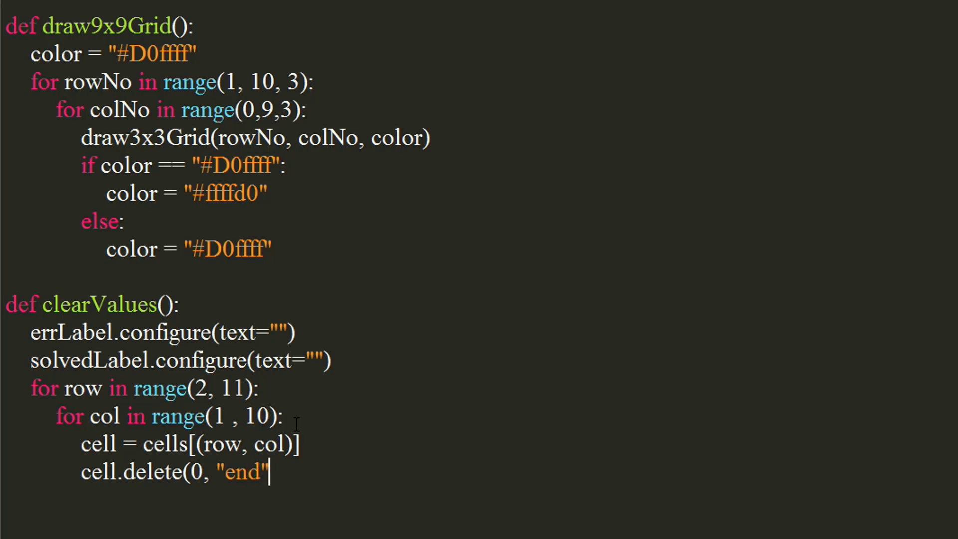
type(")")
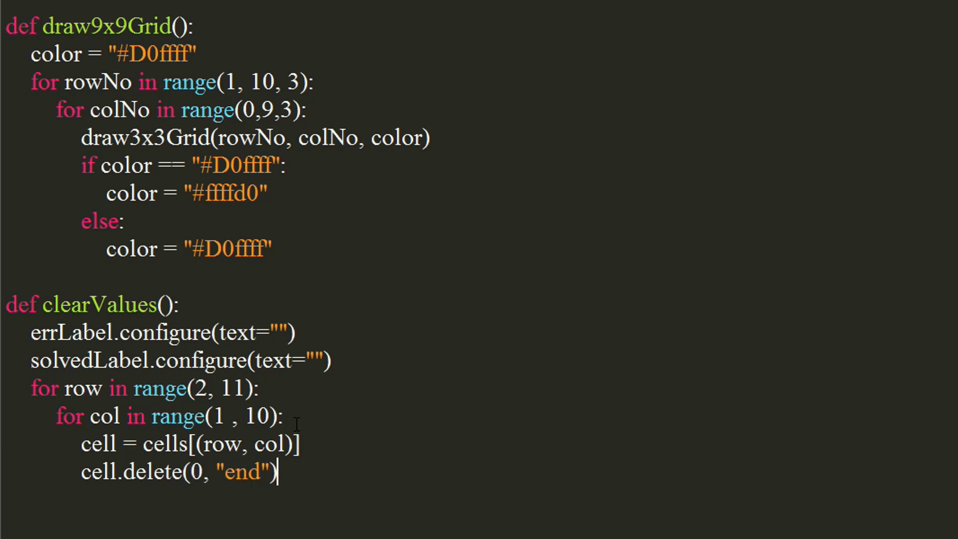
scroll("down", 3)
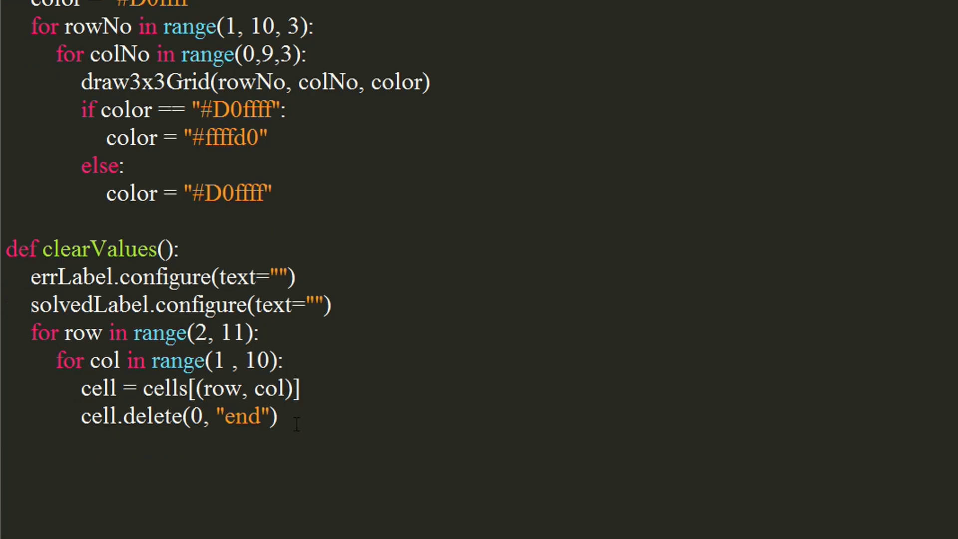
scroll("down", 3)
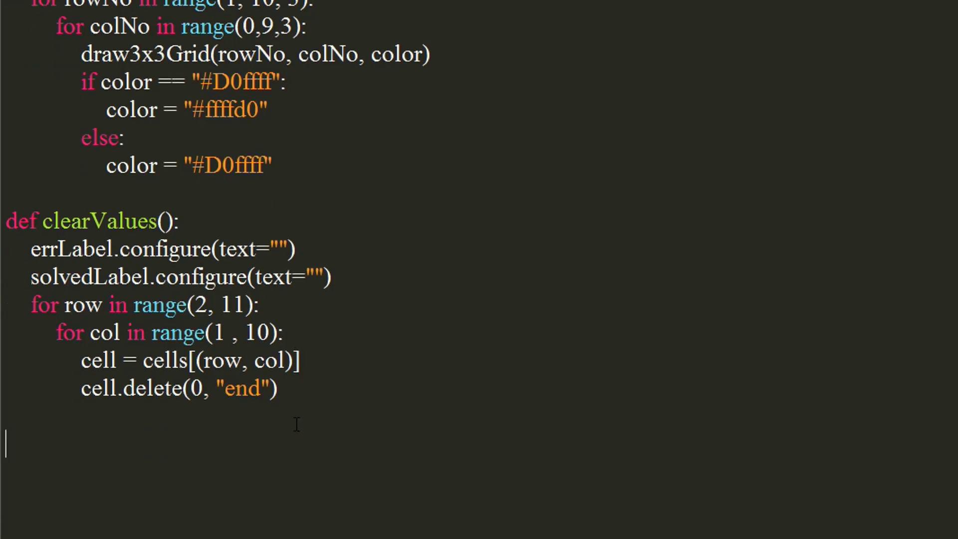
- Define getValues() with board = [] and the errLabel/solvedLabel reset lines
type("def")
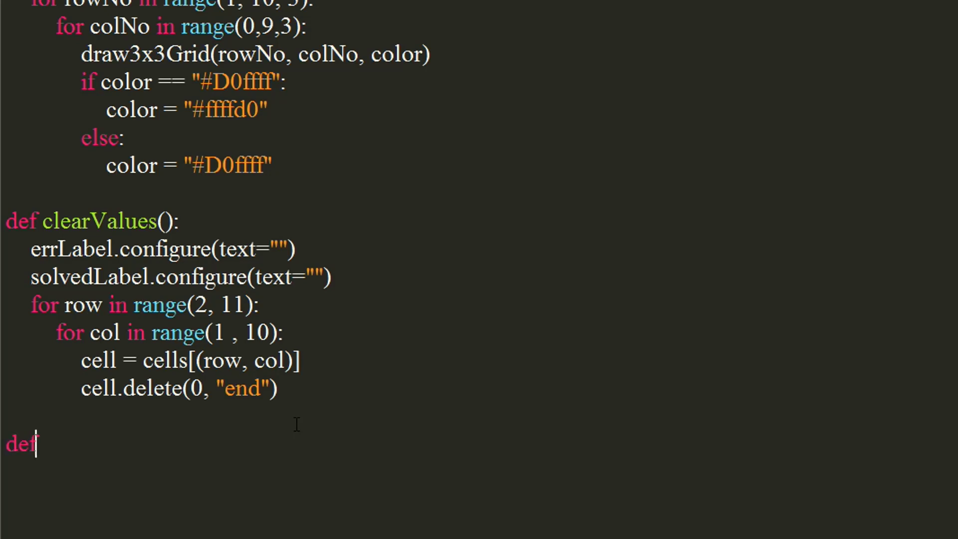
type("get")
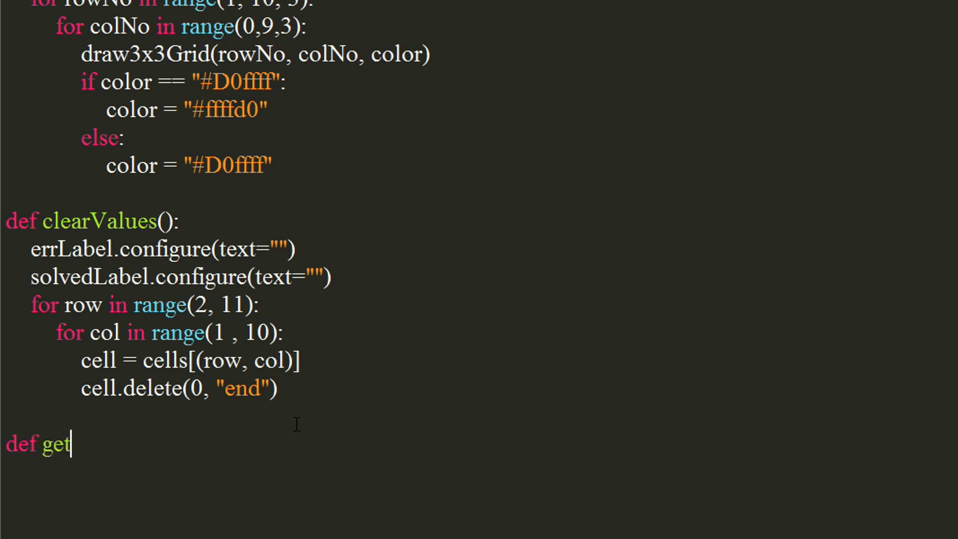
type("Values")
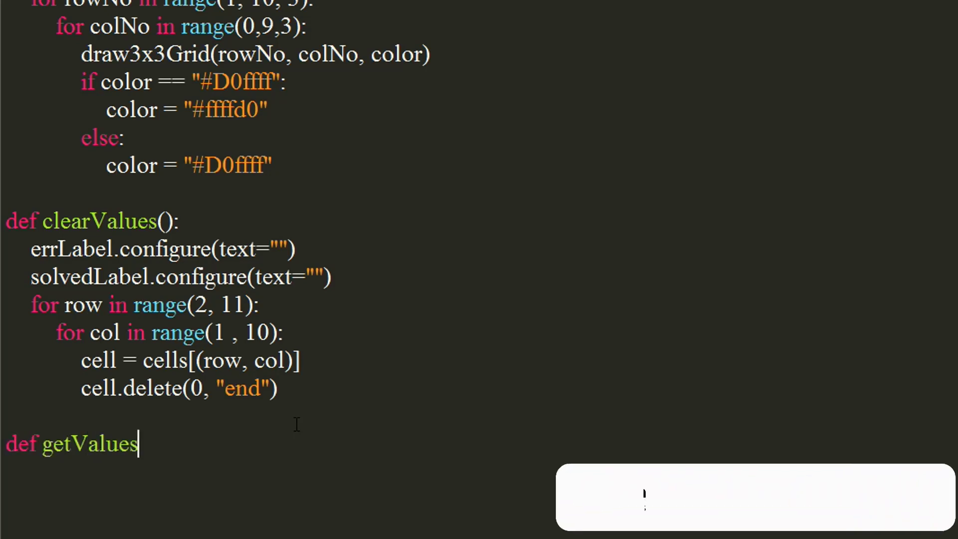
type("():")
type("voa")
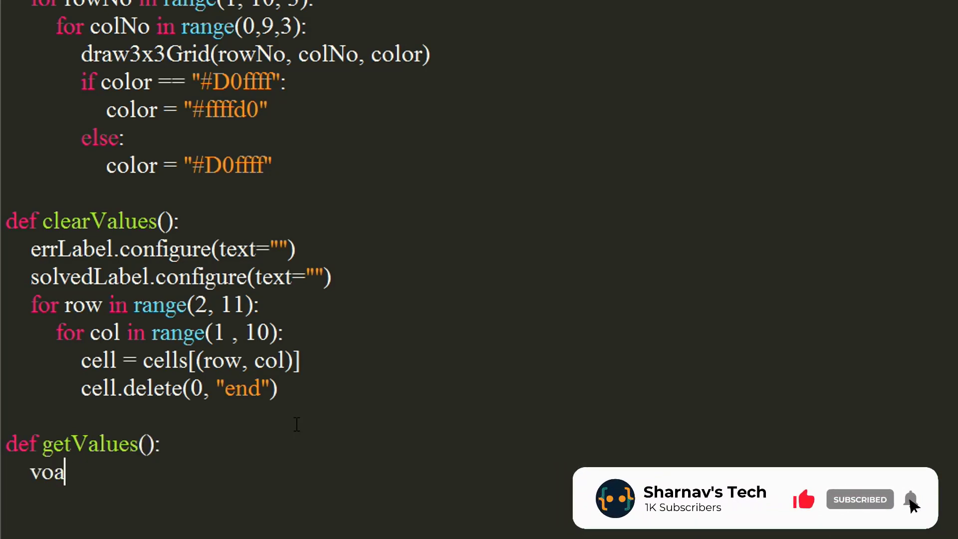
type("rd = []")
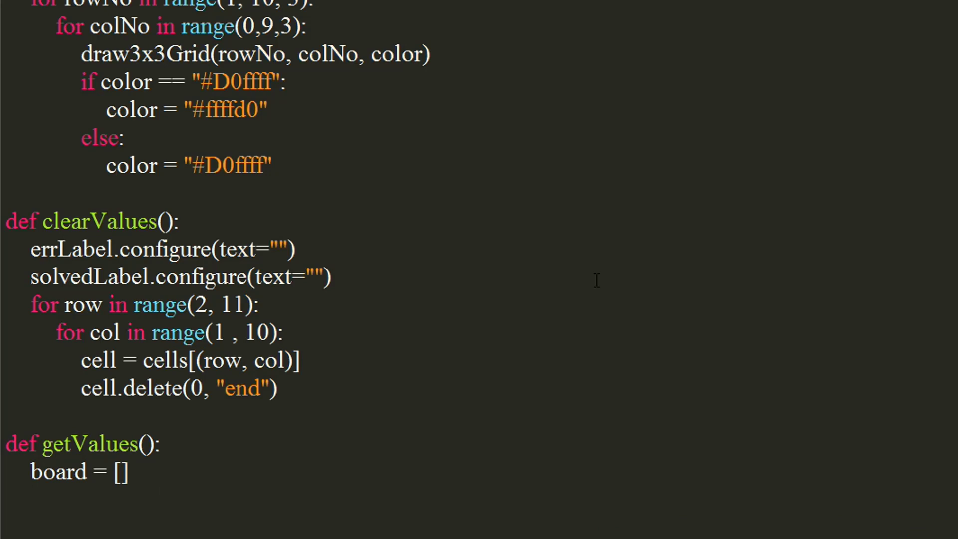
type("err")
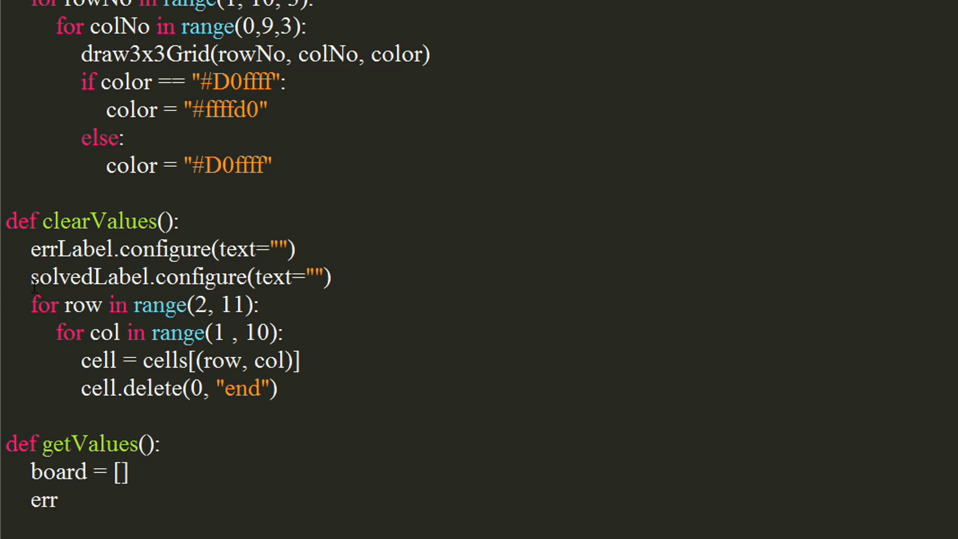
left_click_drag(30, 247, 330, 277)
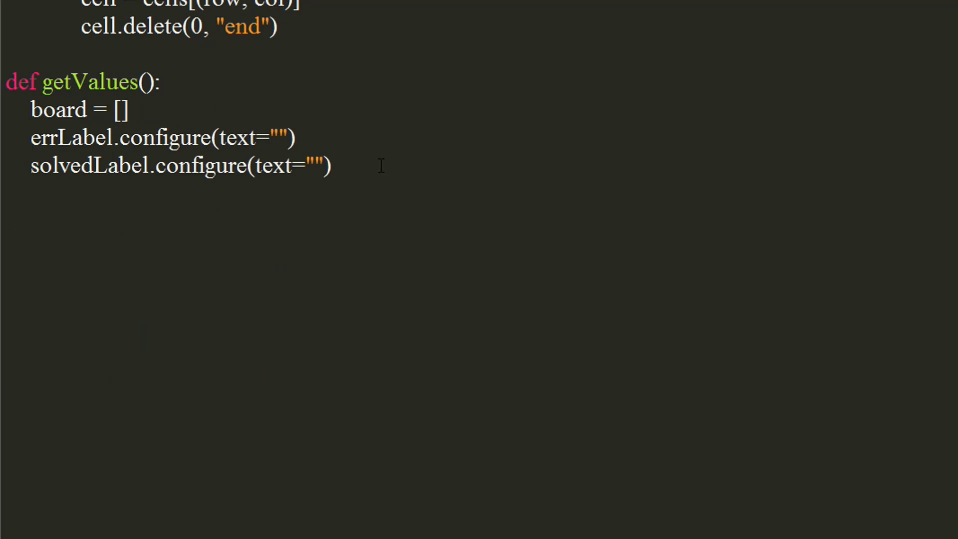
- Add row range(2, 11) and column range(1, 10) loops with rows = []
type("for row in range")
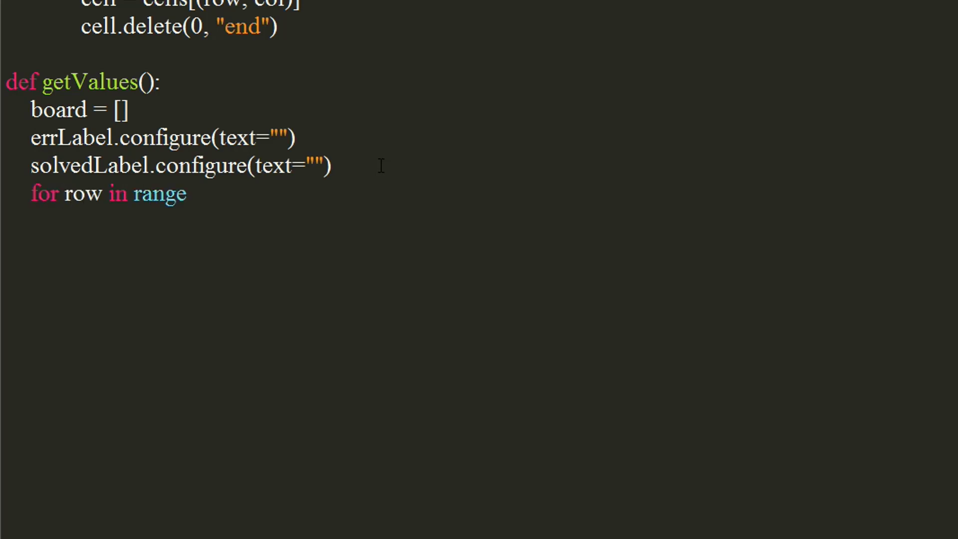
type("(2,")
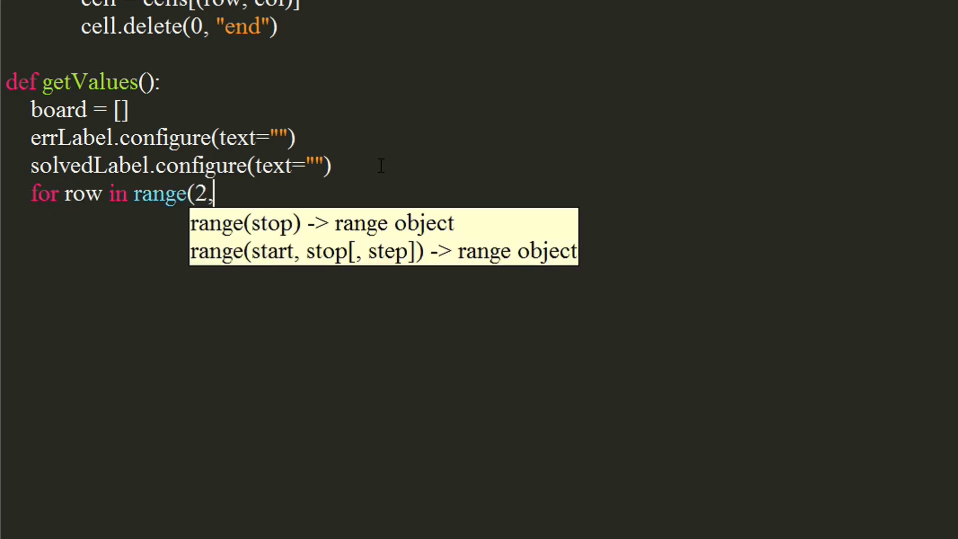
type("11):")
type("for col in range(")
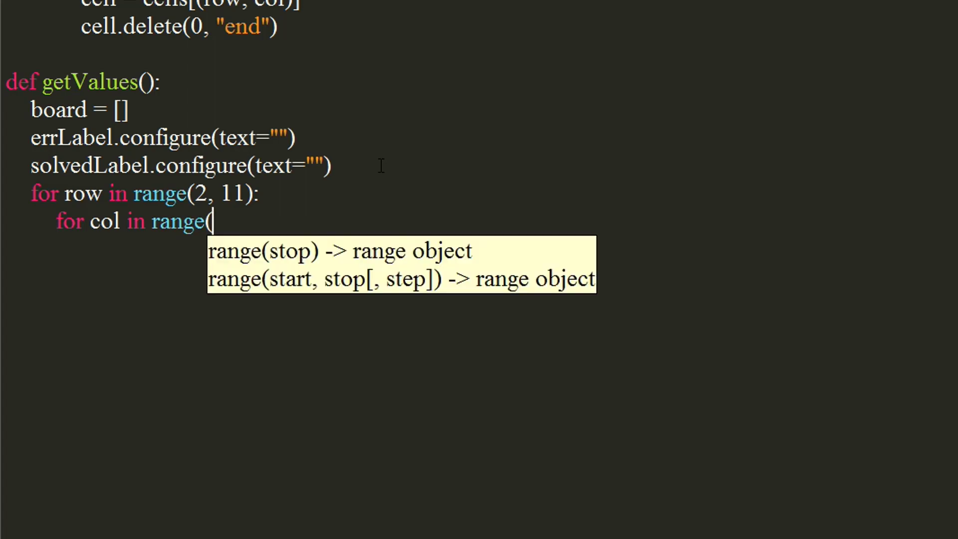
type("1, 10):")
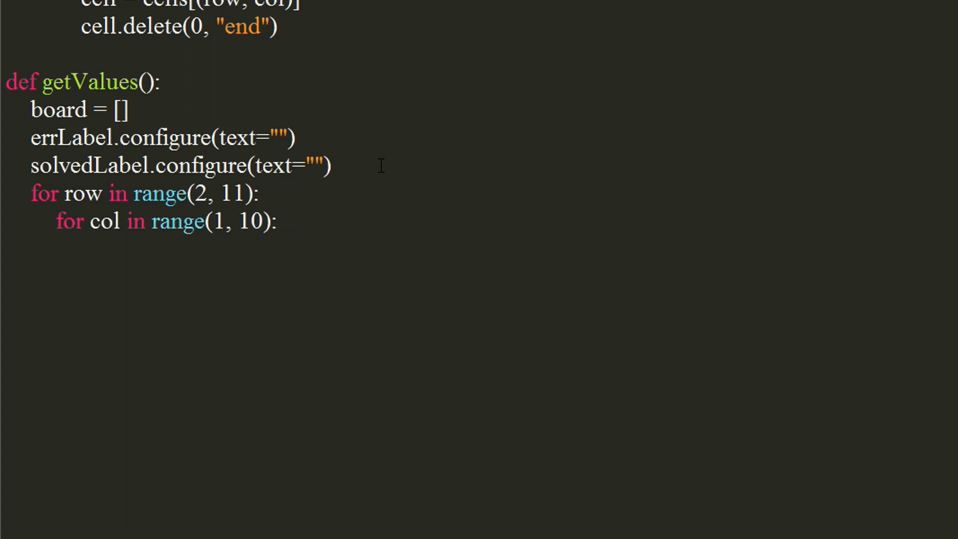
type("rows")
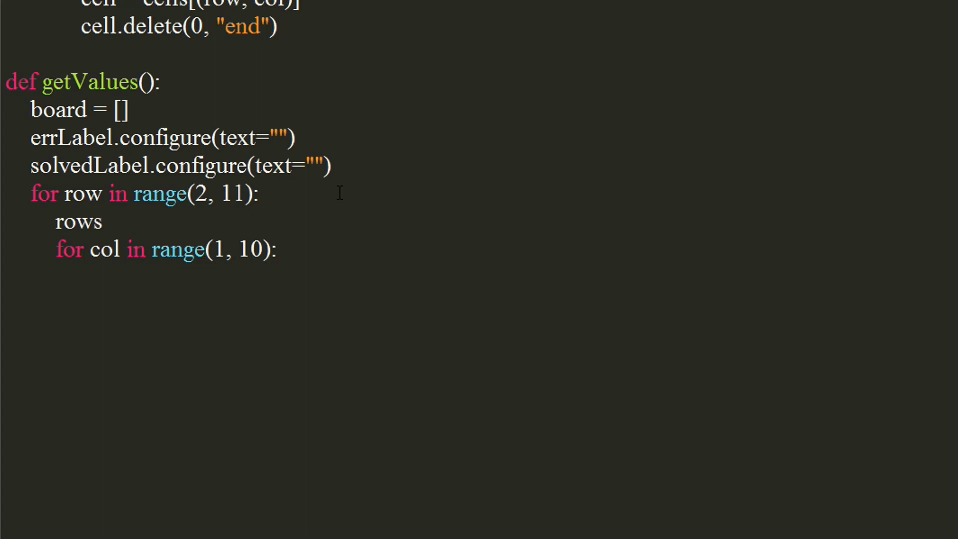
type("= []")
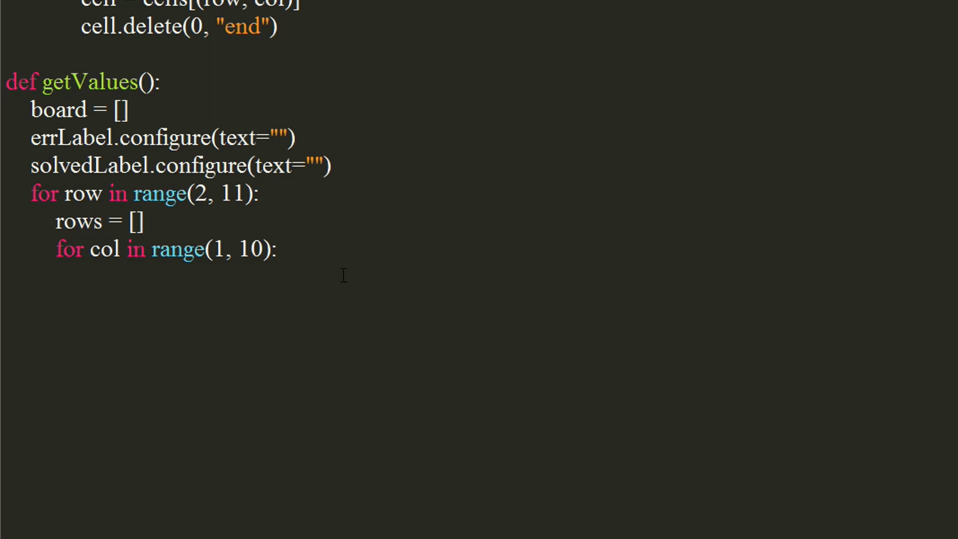
- Read each cell's value with val = cells[(row, col)].get()
type("va")
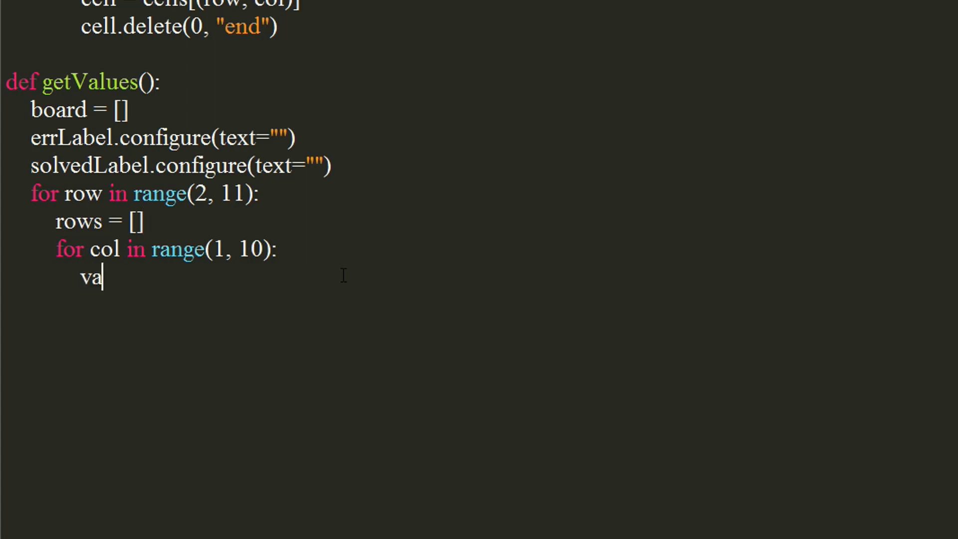
type("l = cells")
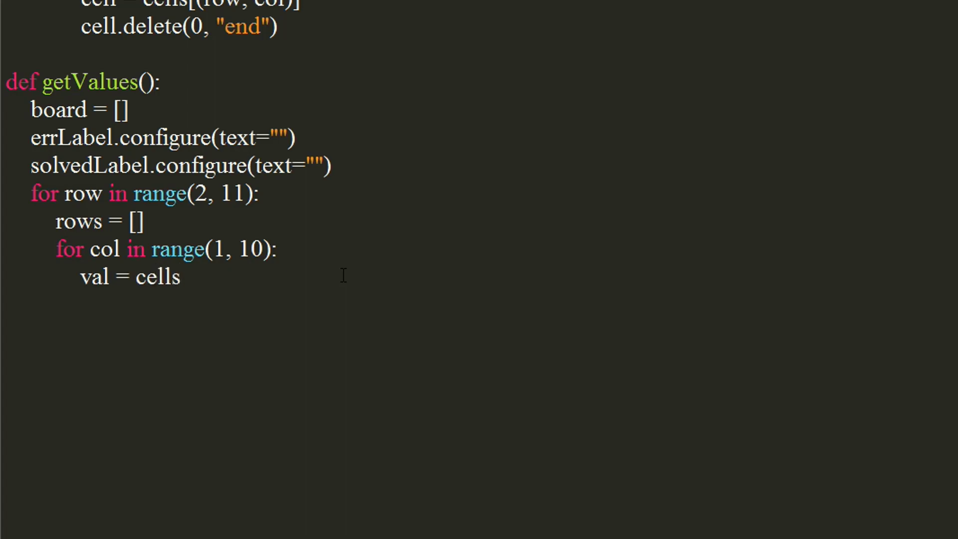
type("[(row")
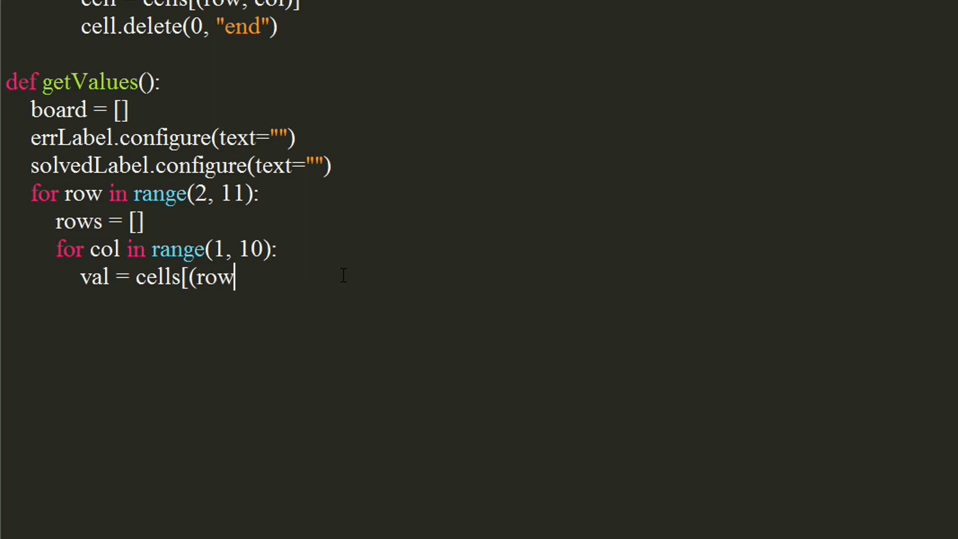
type(", col")
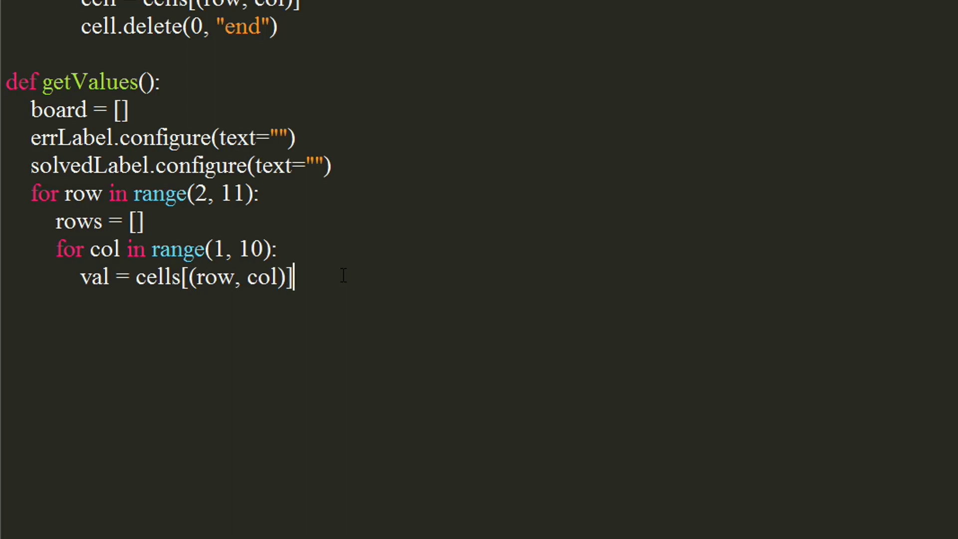
type(".get()")
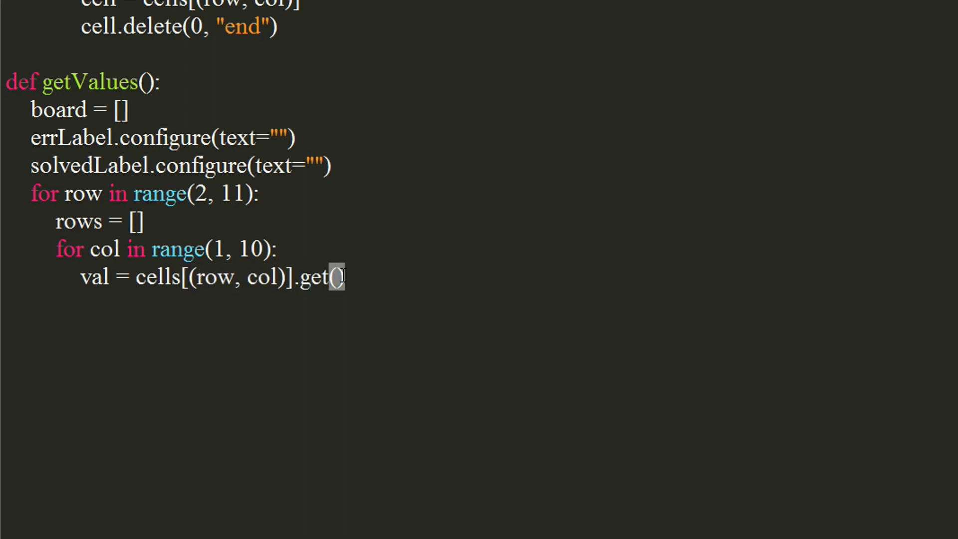
- Append 0 for blank cells or int(val) otherwise, then board.append(rows)
type("i")
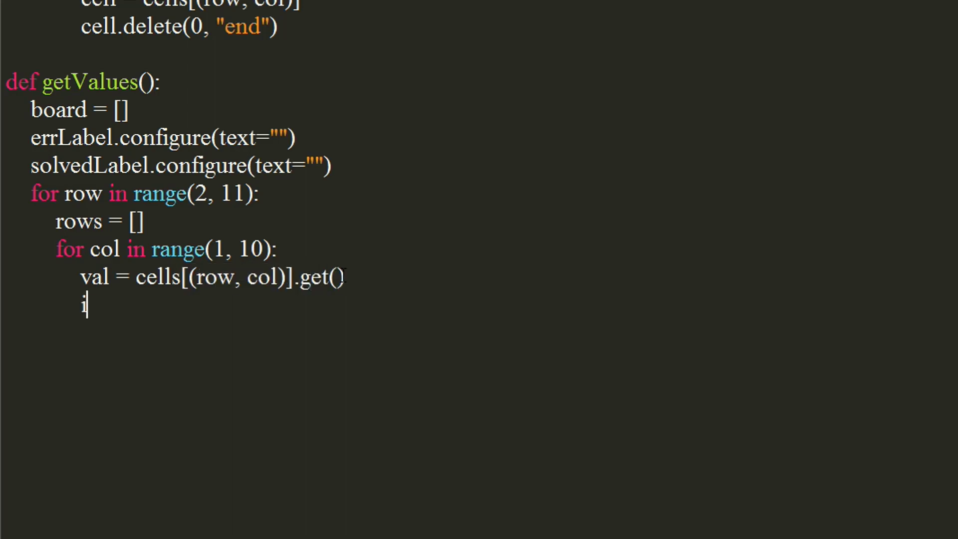
type("if val")
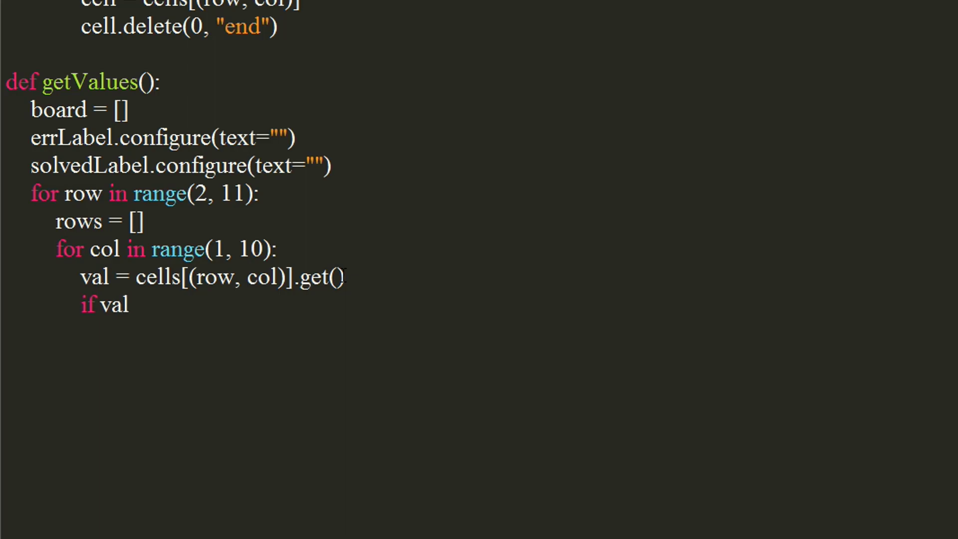
type("== \"\":\\n    rows.append(0)\\nelse")
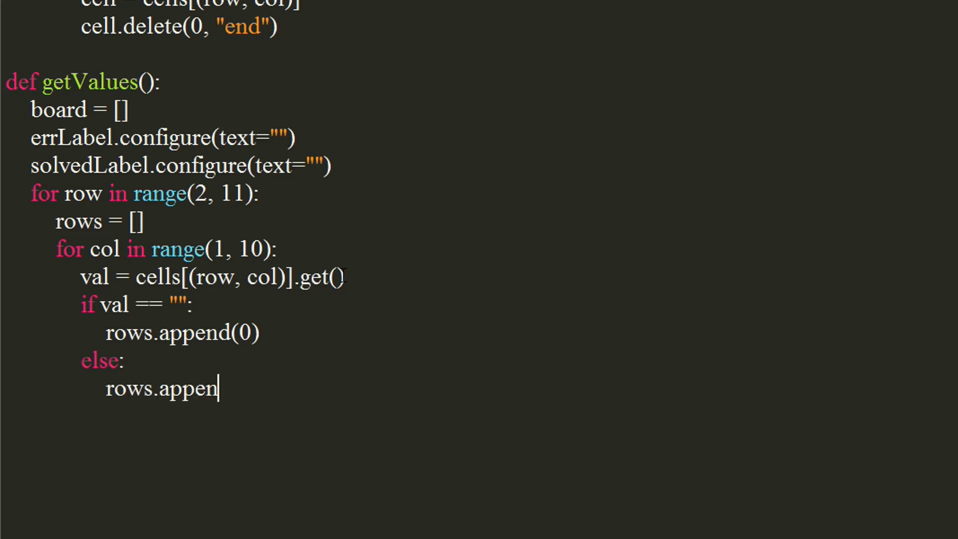
type("d(")
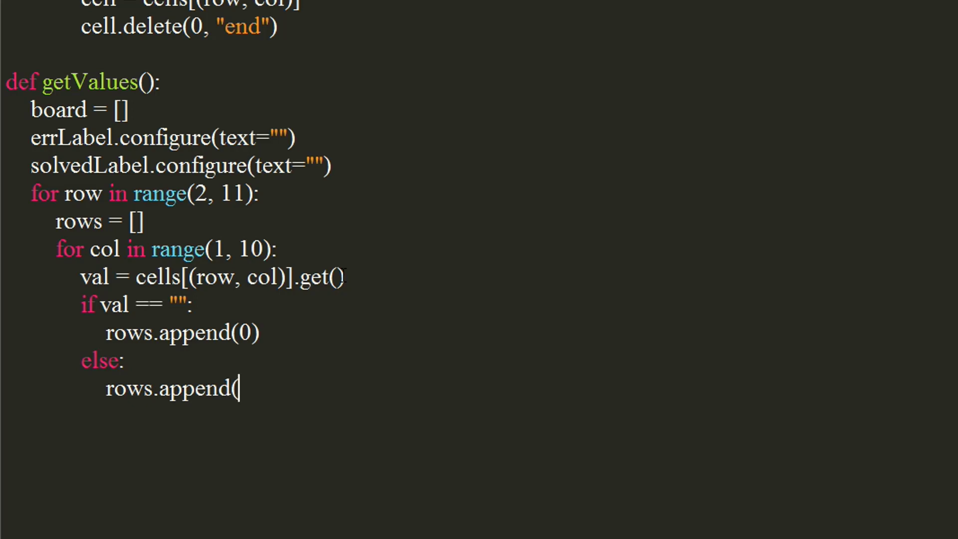
type("int(val))")
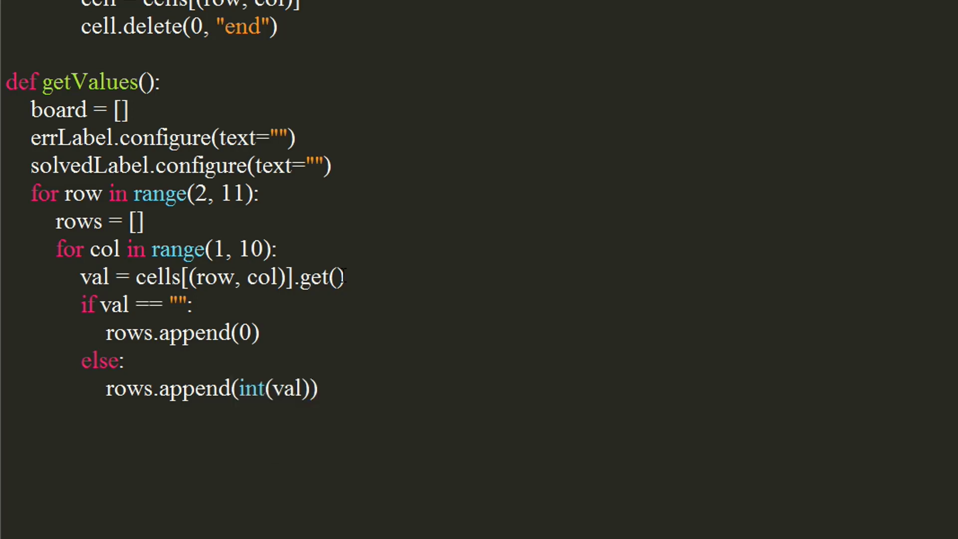
type("boa")
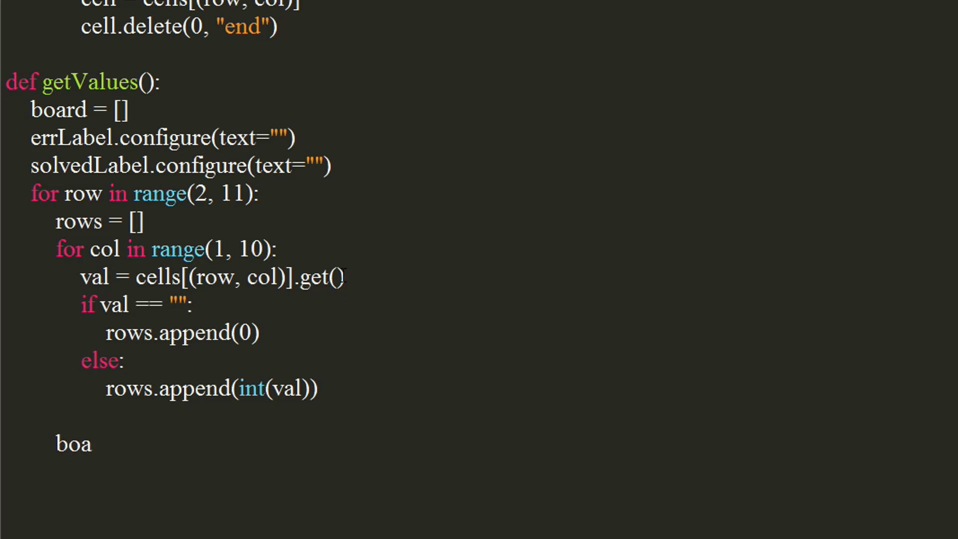
type("rd.ap")
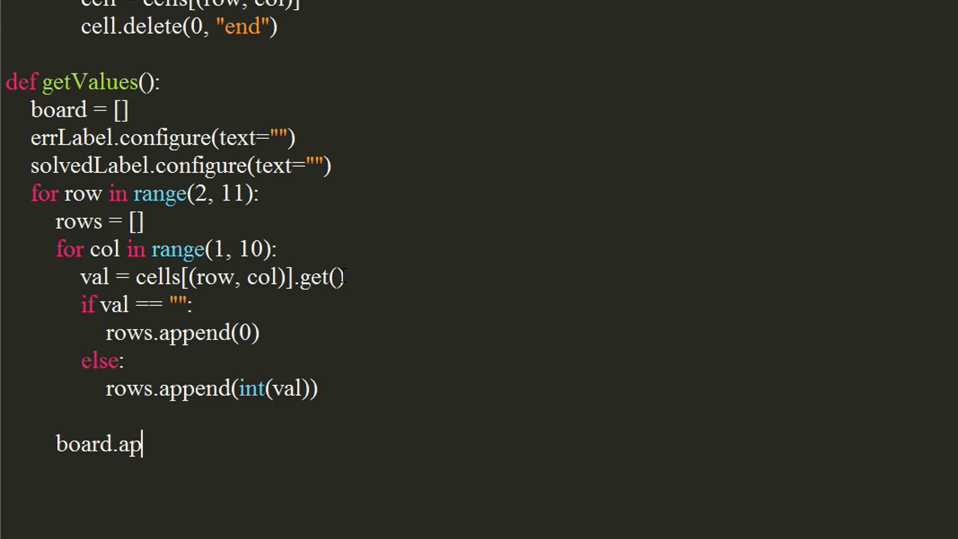
type("pend(")
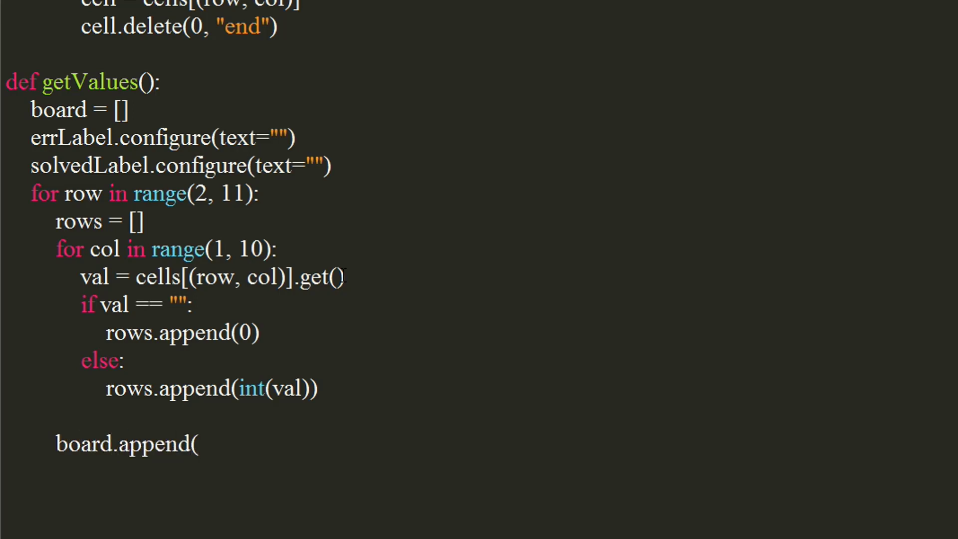
type("rows)")
type("btn =")
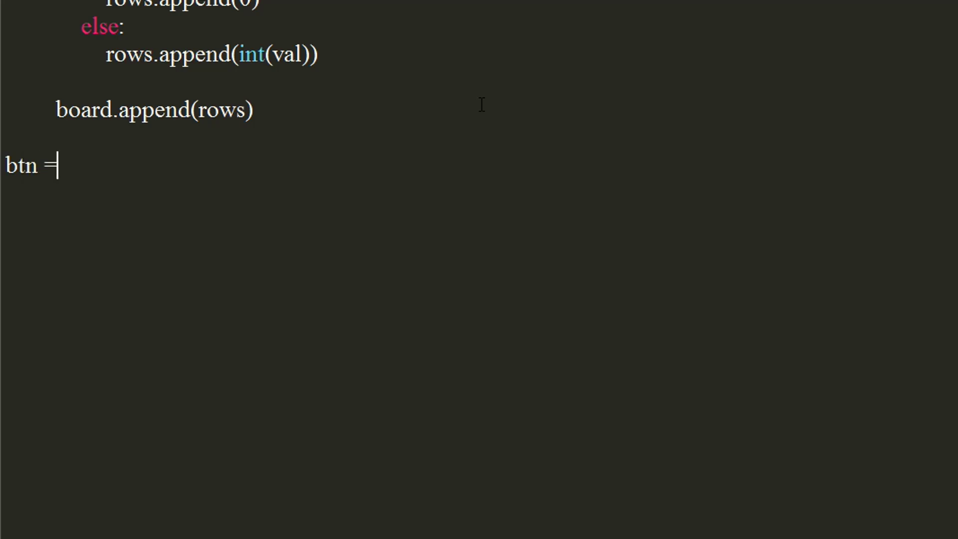
- Create the Solve button with command=getValues and width 10
type("B")
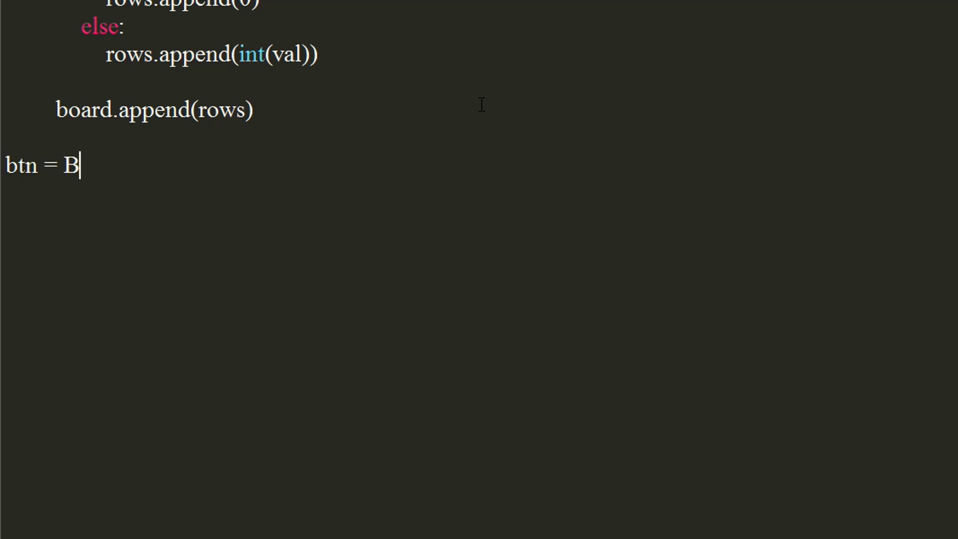
type("utton")
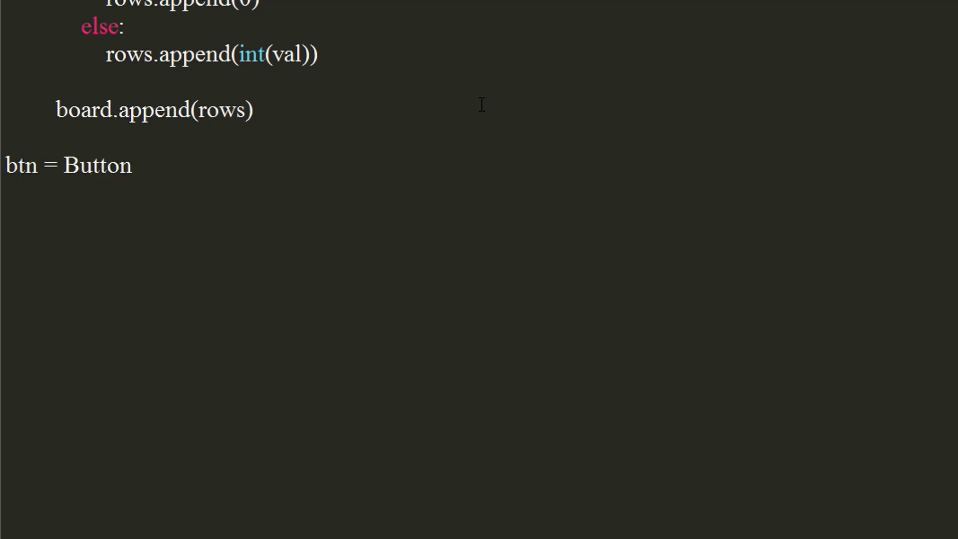
type("(root")
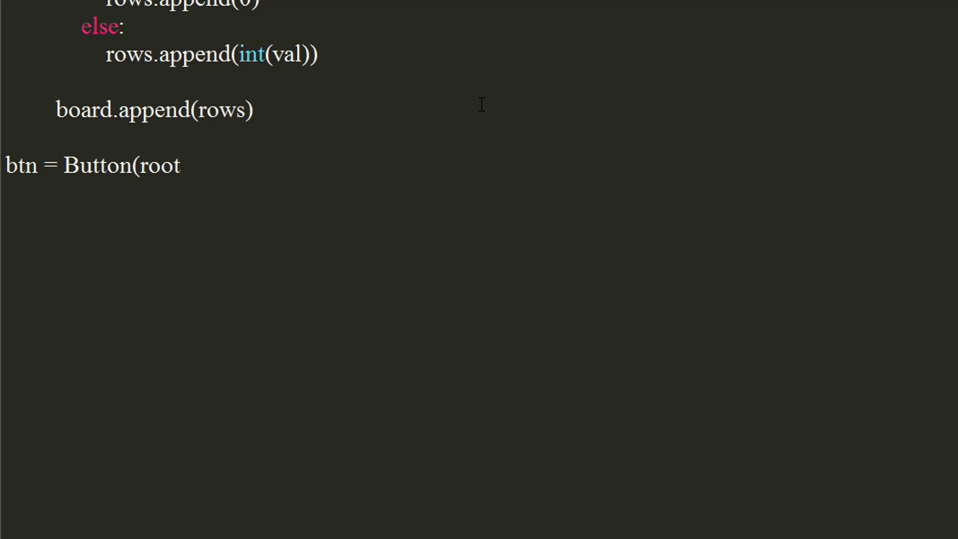
type(", comma")
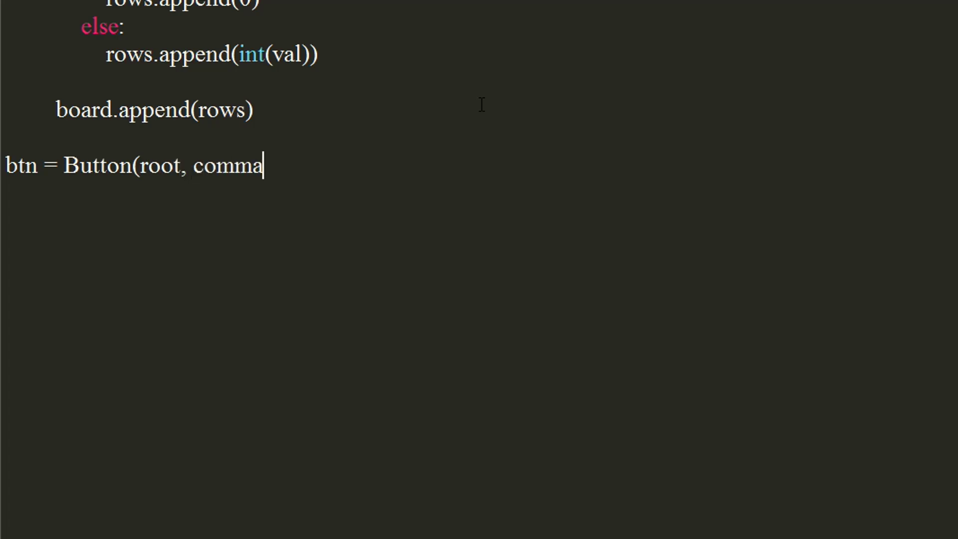
type("nd=")
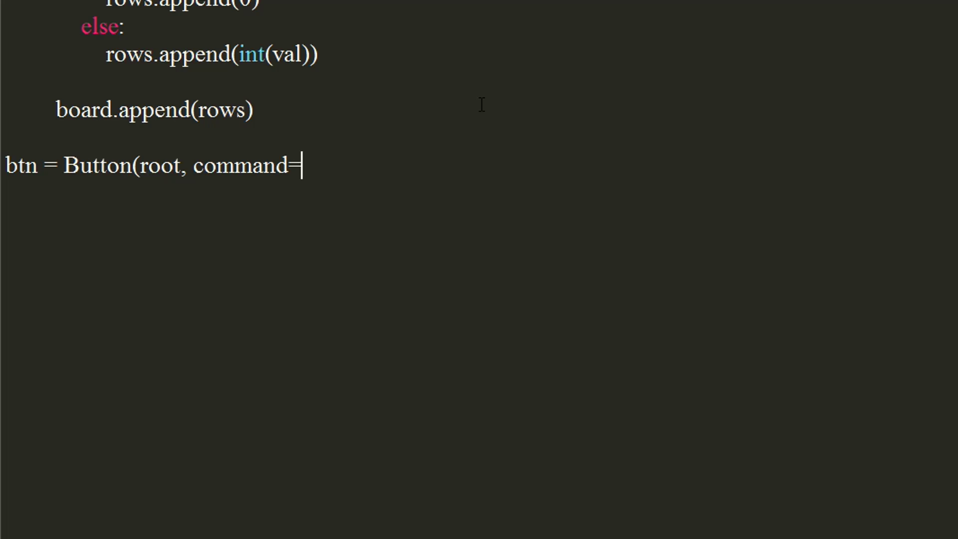
type("getV")
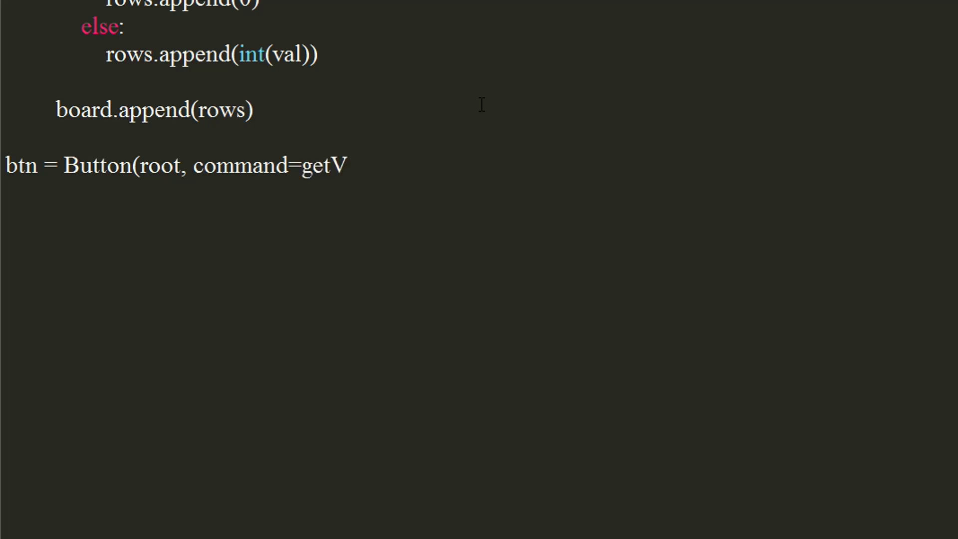
type("alues")
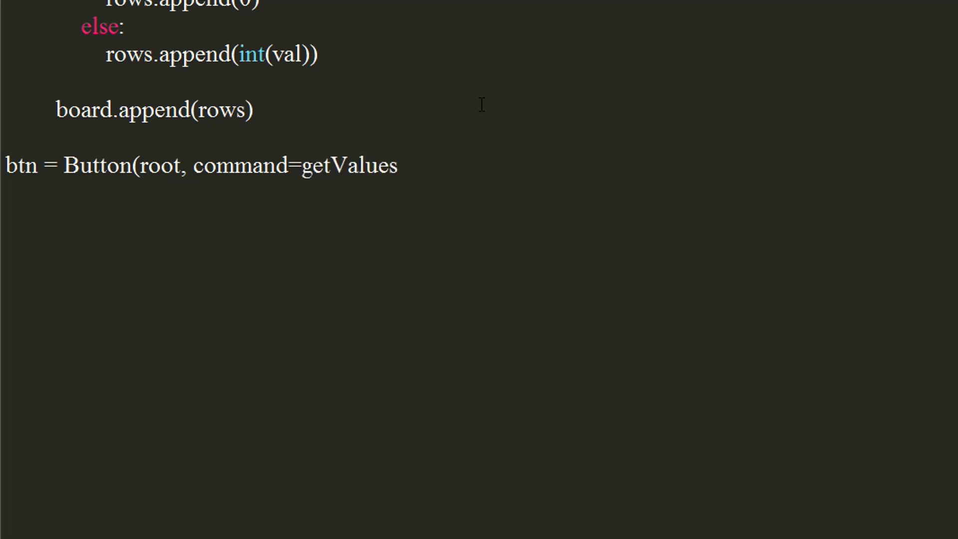
type(",")
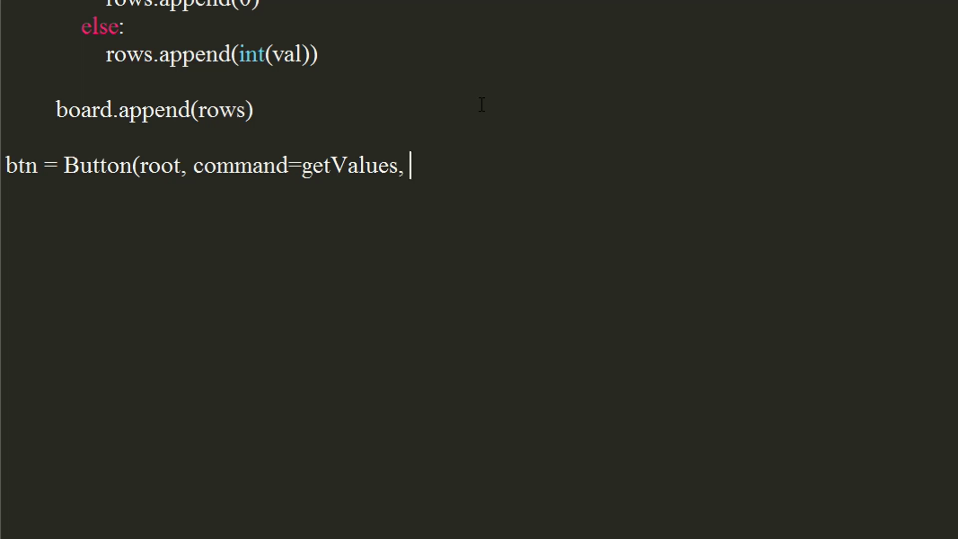
type("text=\"S")
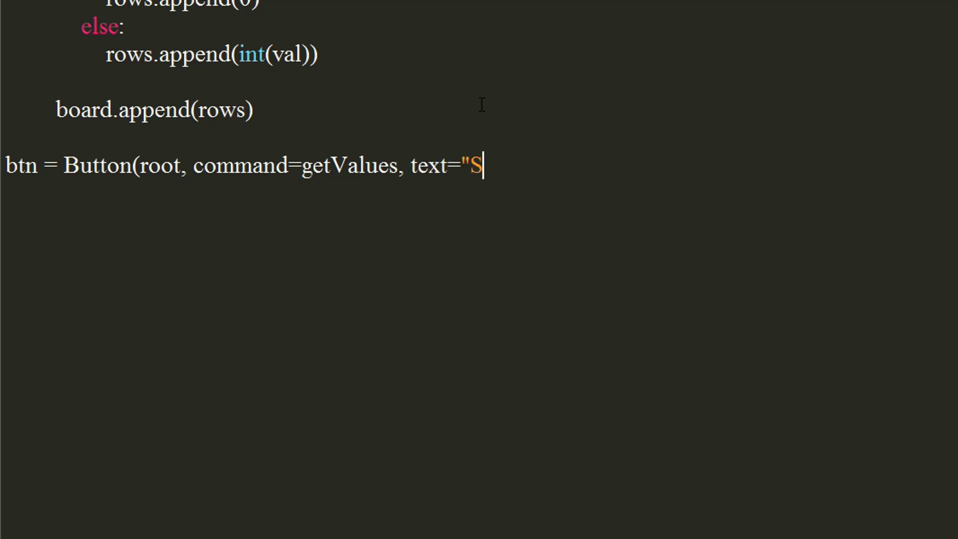
type("olve\", width=10)")
left_click(479, 193)
type("bt")
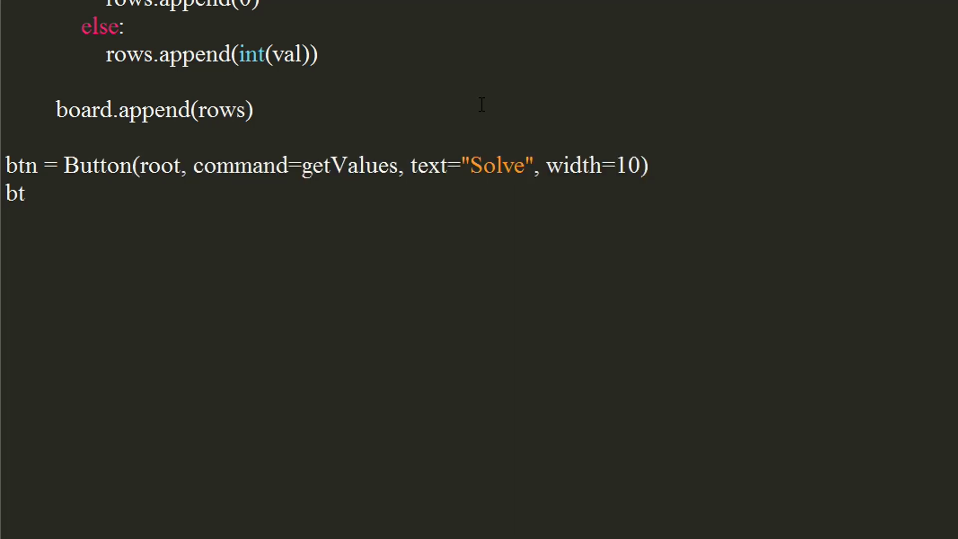
- Grid the button at row 20, column 1, columnspan 5, pady 20
type("n.gr")
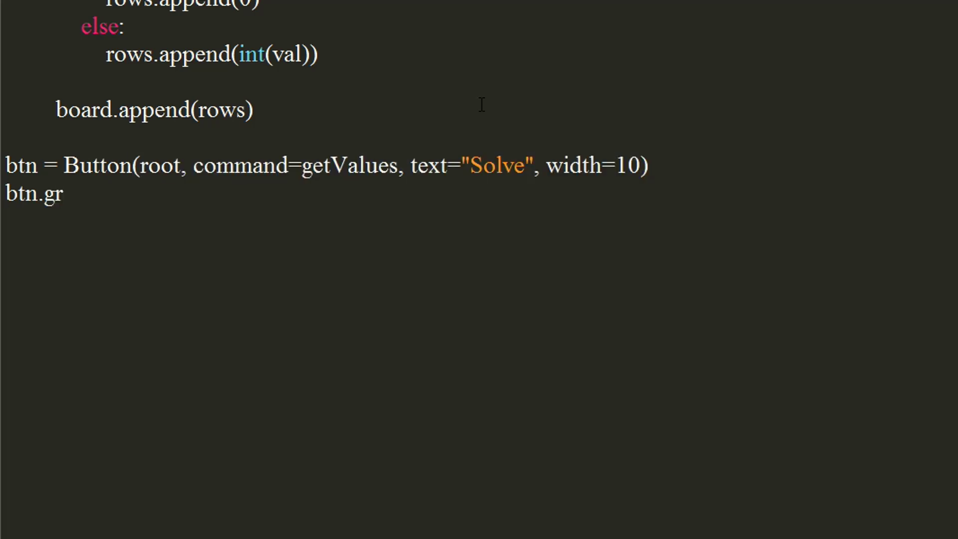
type("id(row=20, column")
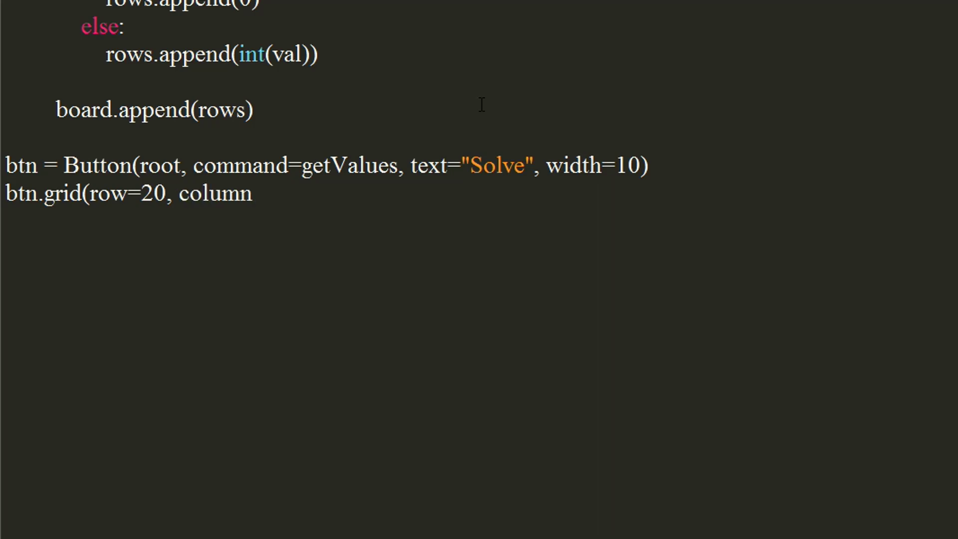
type("=1,")
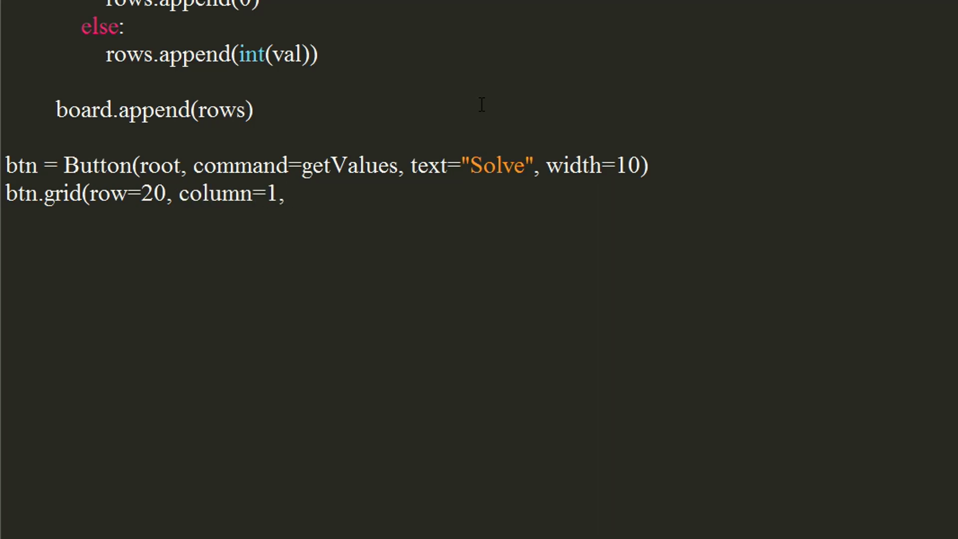
type("column")
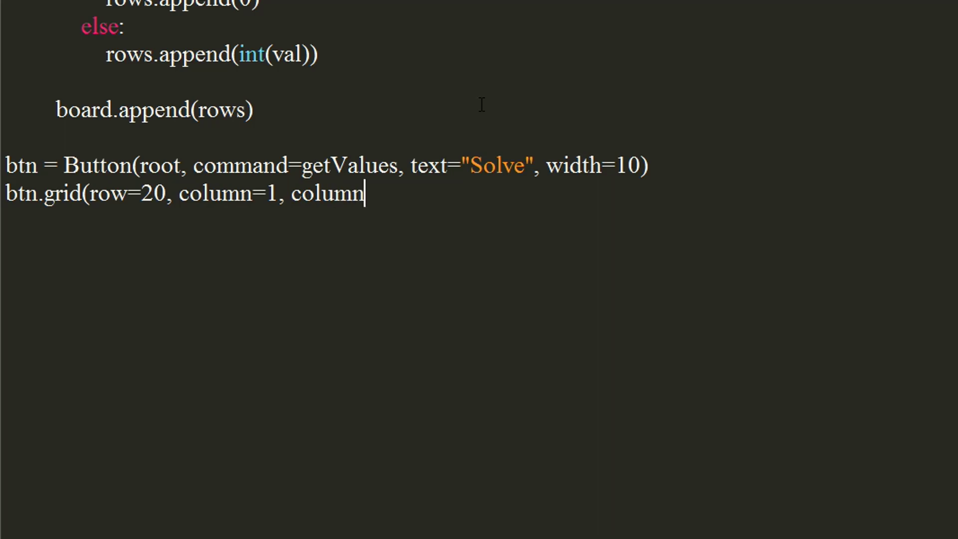
type("span=5")
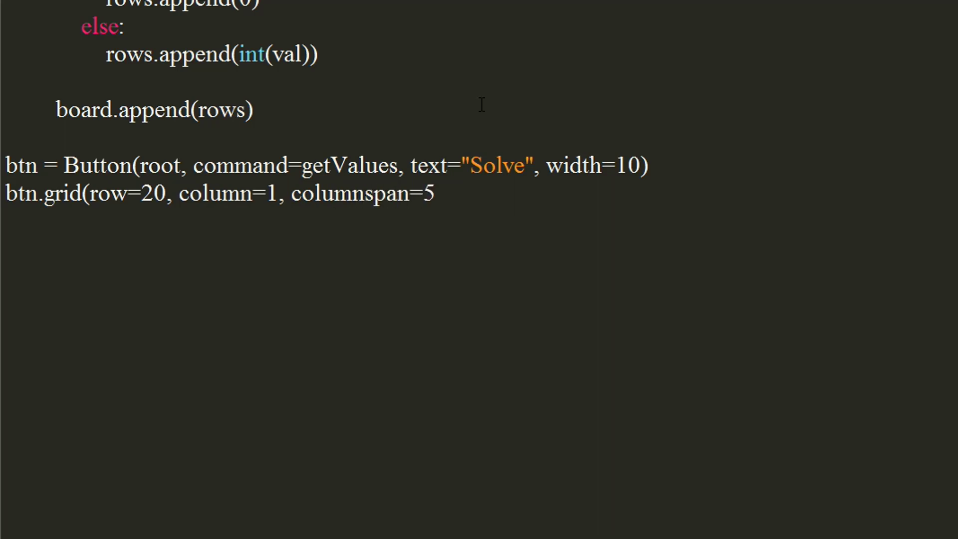
type(", pady=20")
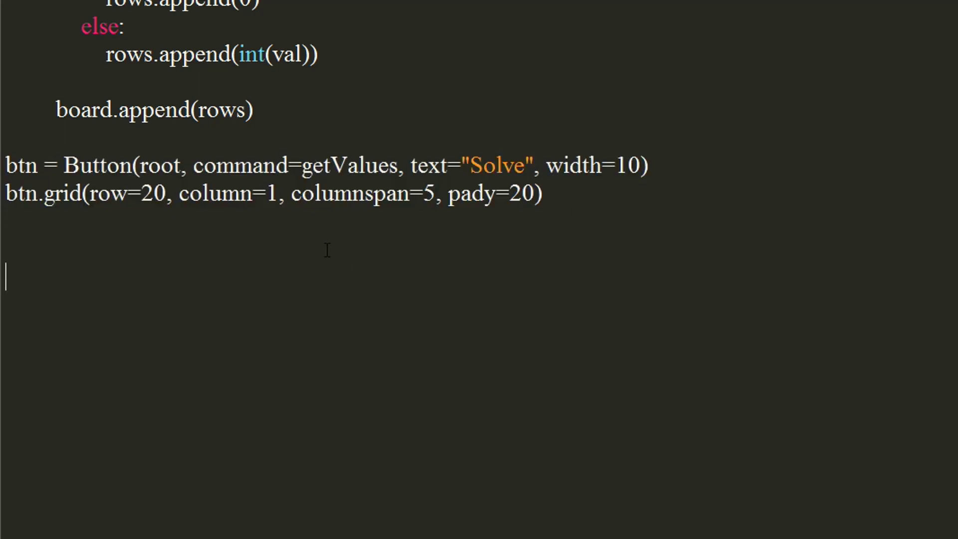
- Add a Clear button calling clearValues, plus draw9x9Grid() and root.mainloop() calls
type("btn = Button(root, command=clearValues, text=\"Clear\", width=10)")
type("draw9x9")
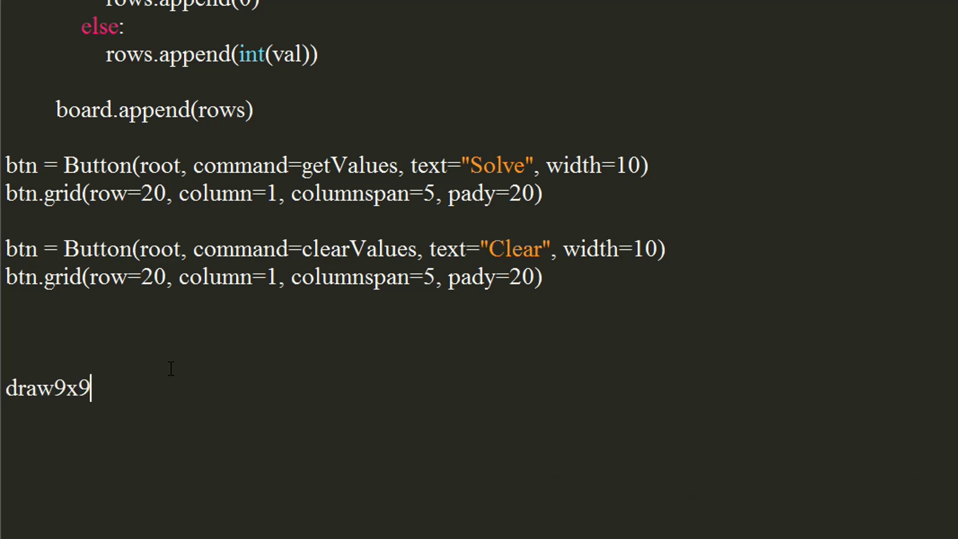
type("Gr")
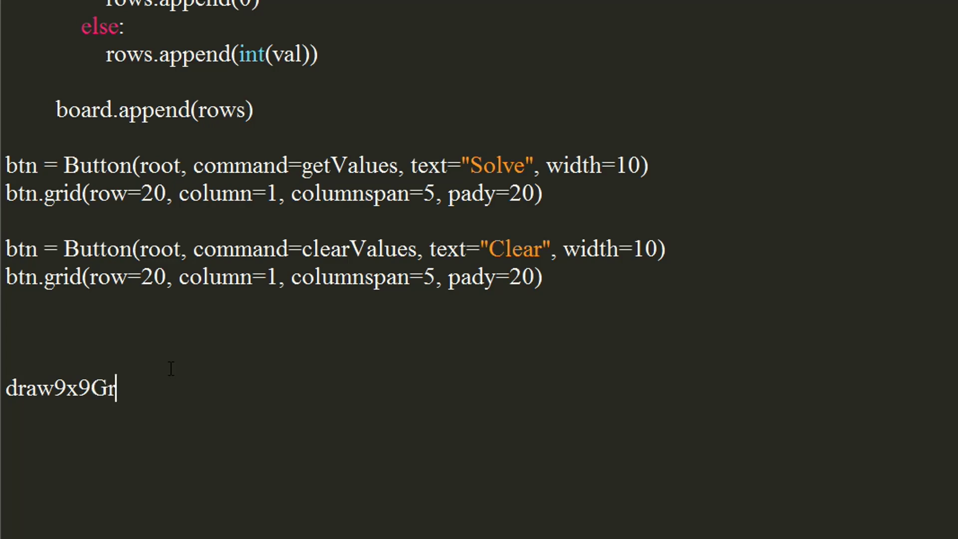
type("id()")
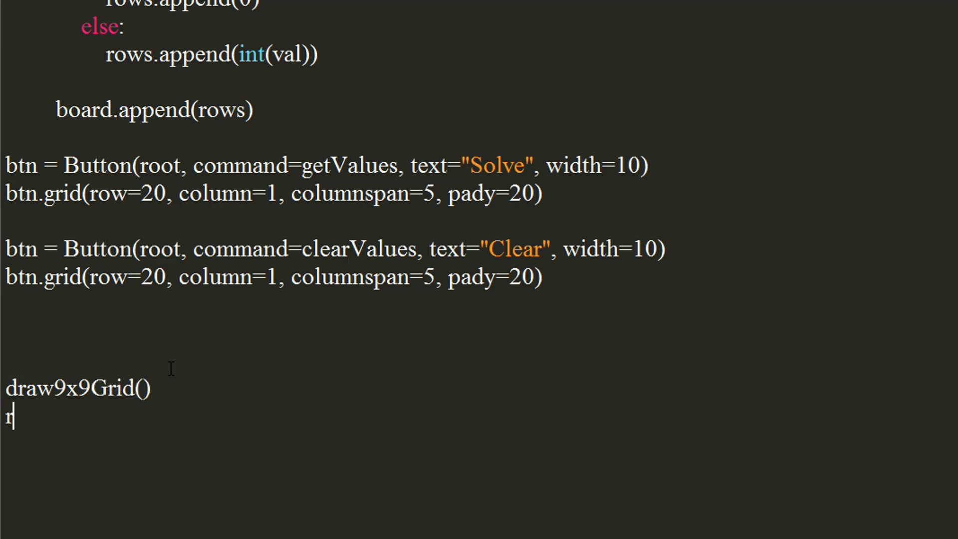
type("oot.main")
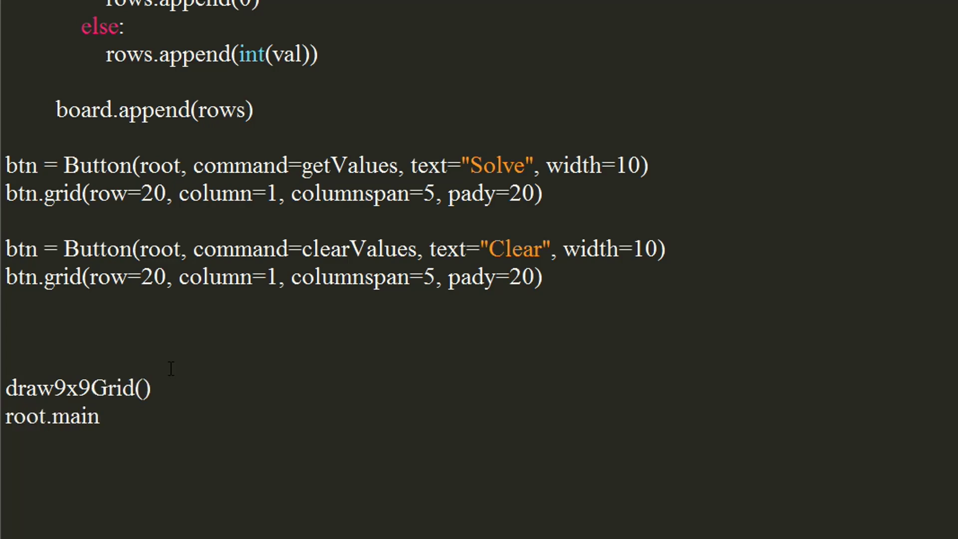
type("loop()")
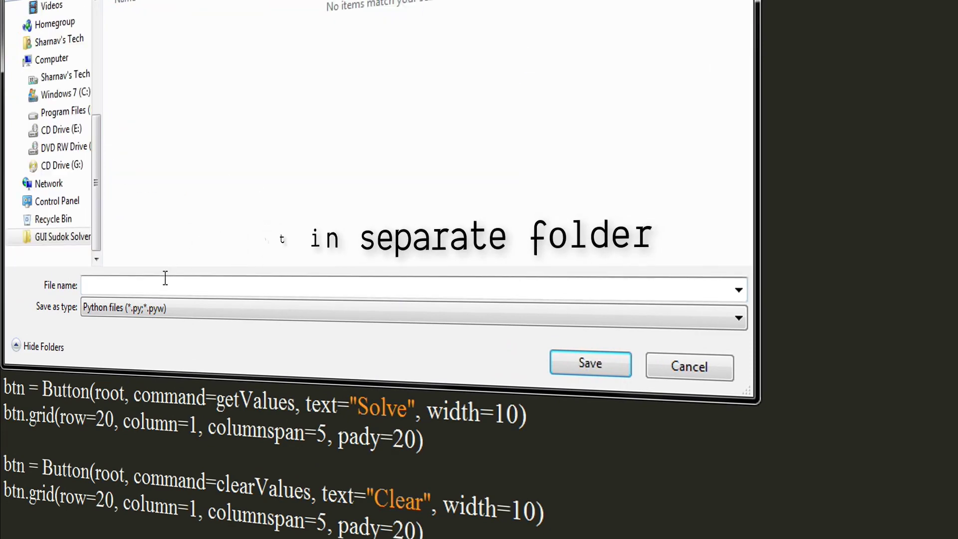
- Save the script as GUI.py and run it, opening the Sudoku Solver window
left_click(688, 366)
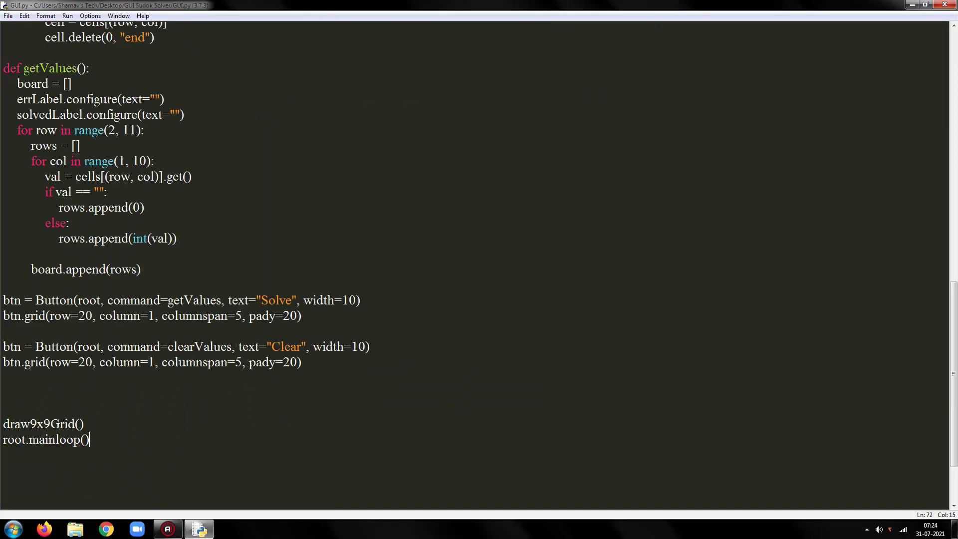
key("F5")
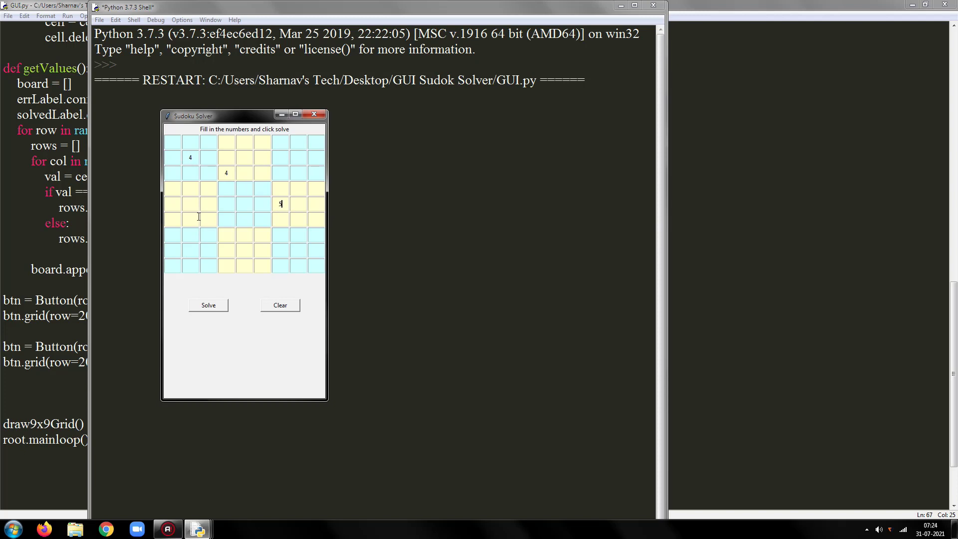
- Enter 3 and 8 into empty grid cells, then clear the grid
type("3")
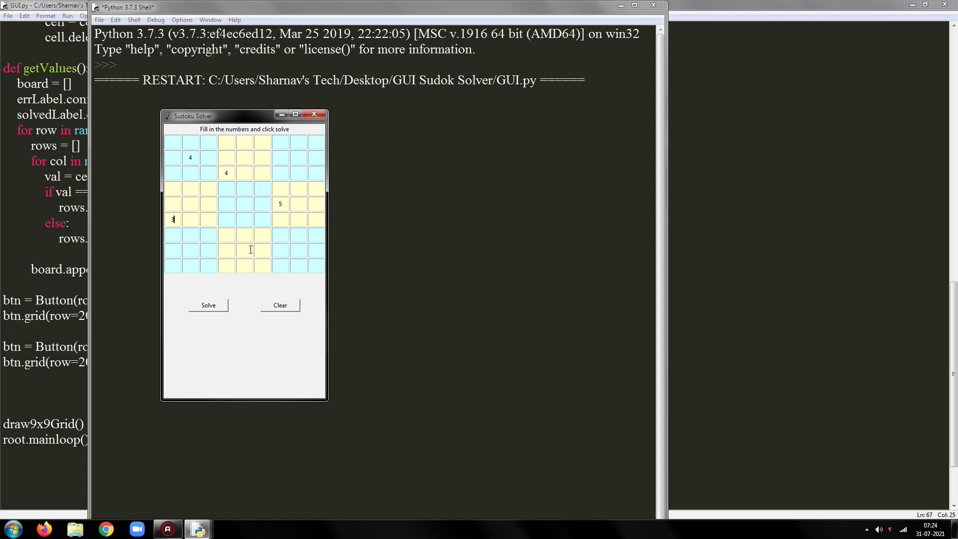
type("8")
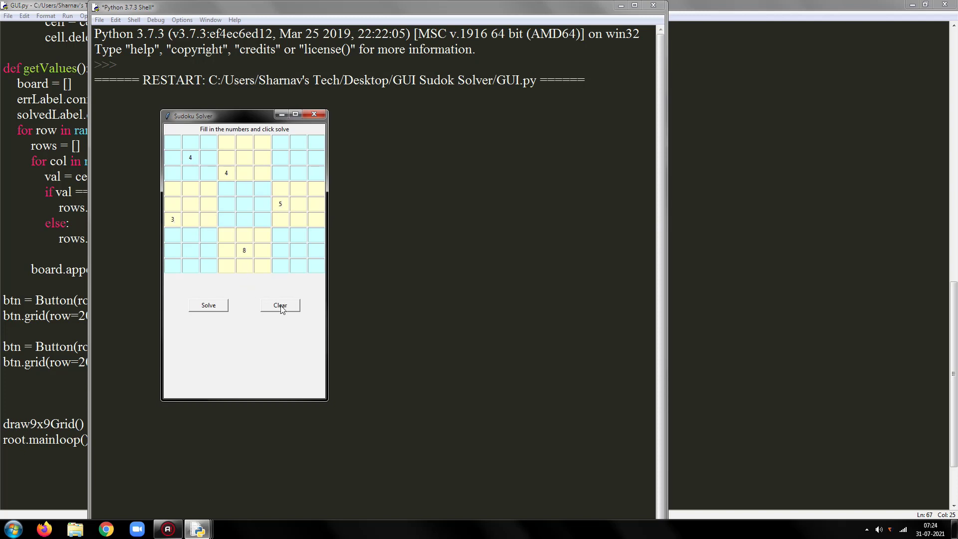
left_click(280, 305)
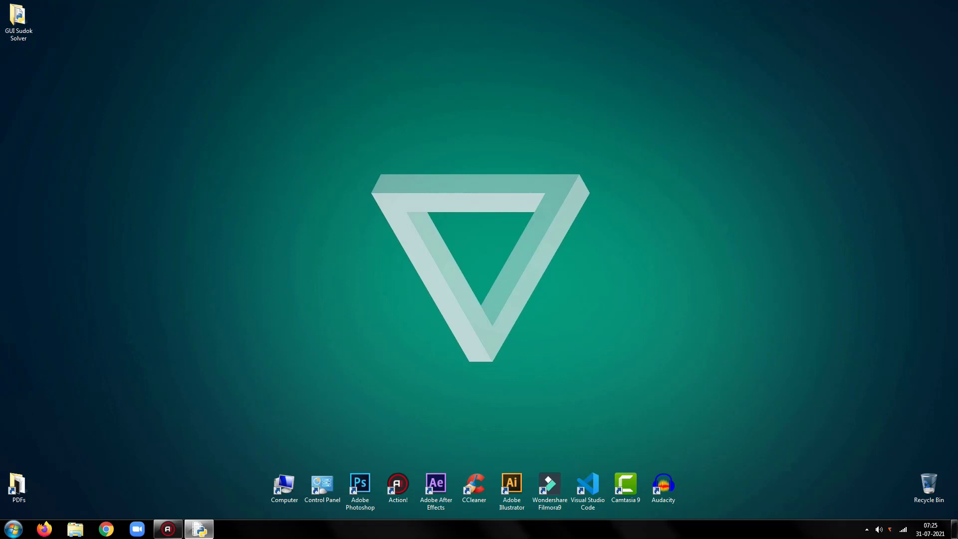
left_click(685, 335)
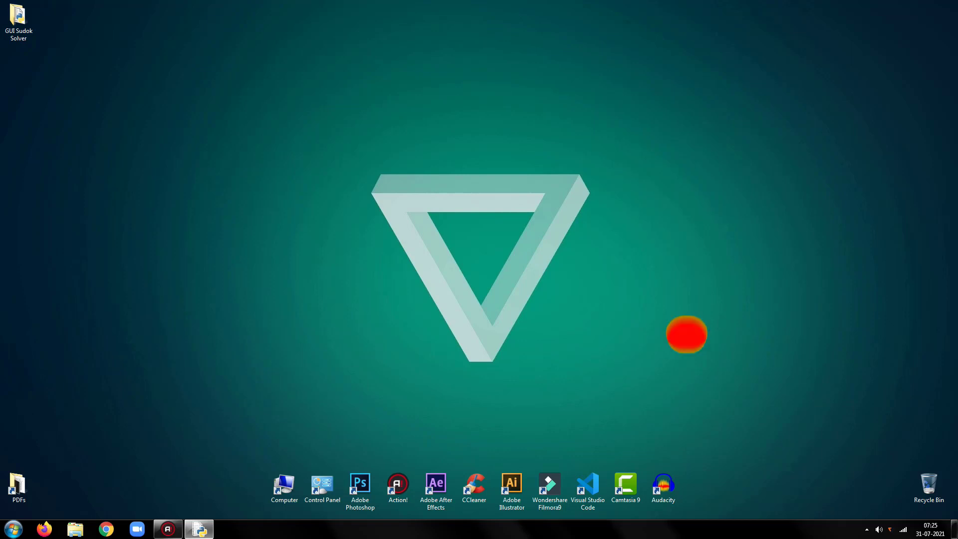